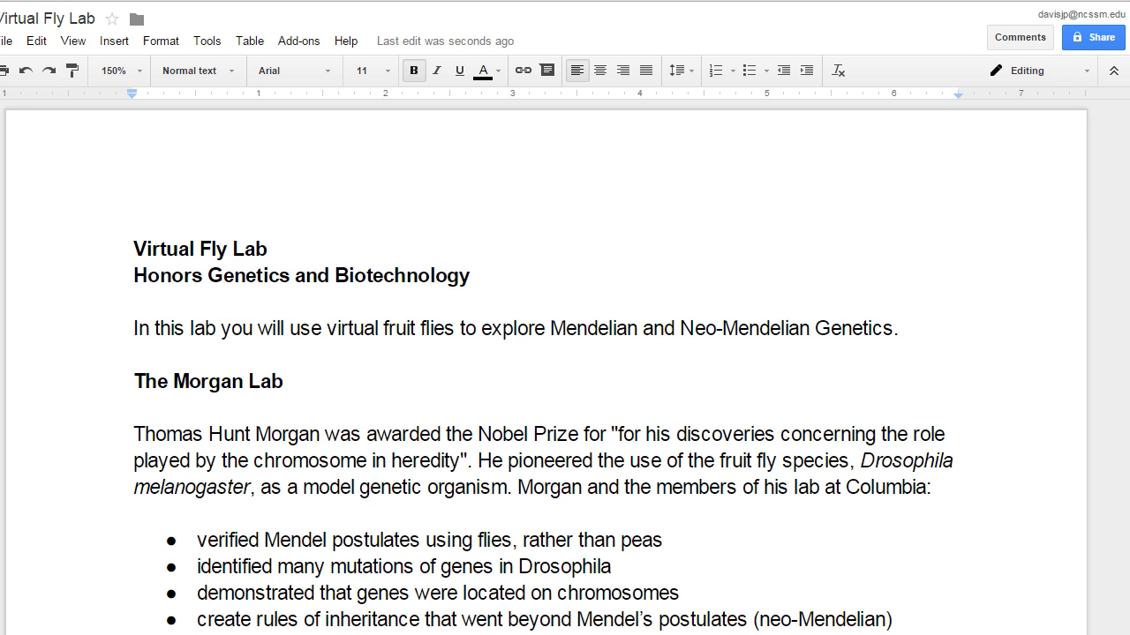
{"action": "mouse_move", "coordinate": [35, 263]}
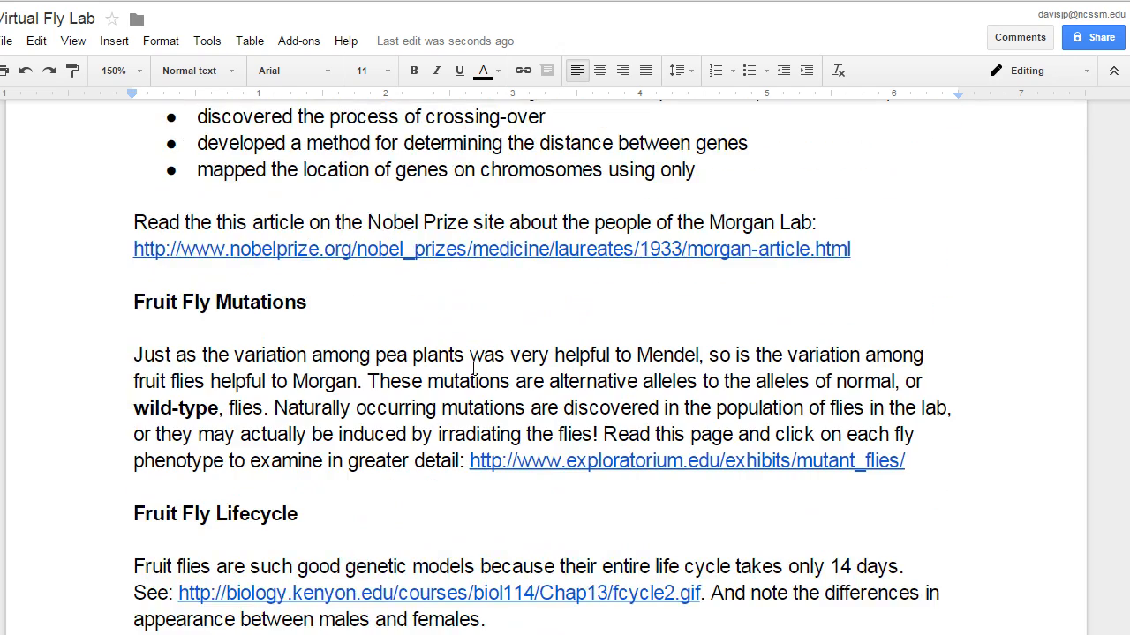
Scroll down the Virtual Fly Lab page to the lab bench computer.
{"action": "scroll", "scroll_direction": "down", "scroll_amount": 3}
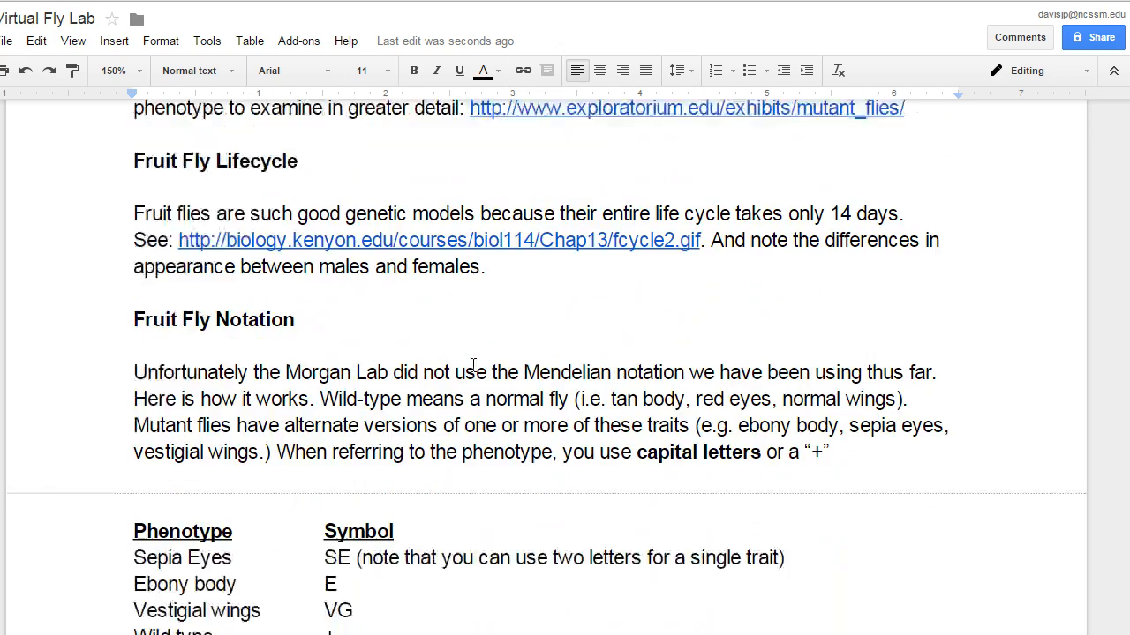
{"action": "scroll", "scroll_direction": "down", "scroll_amount": 3}
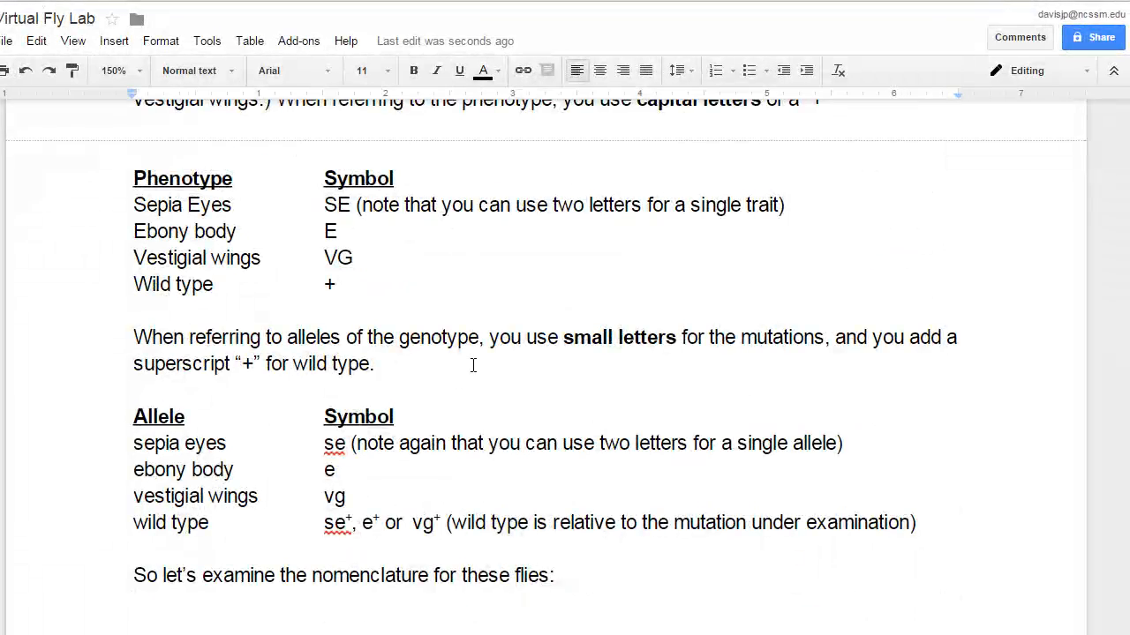
{"action": "scroll", "scroll_direction": "down", "scroll_amount": 3}
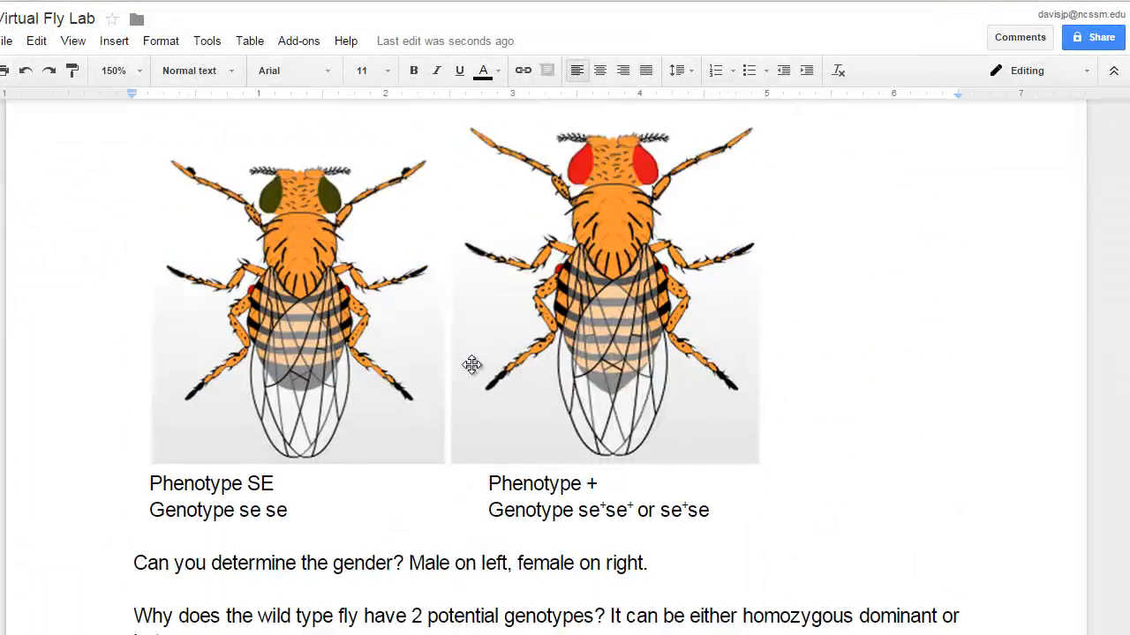
{"action": "scroll", "scroll_direction": "down", "scroll_amount": 3}
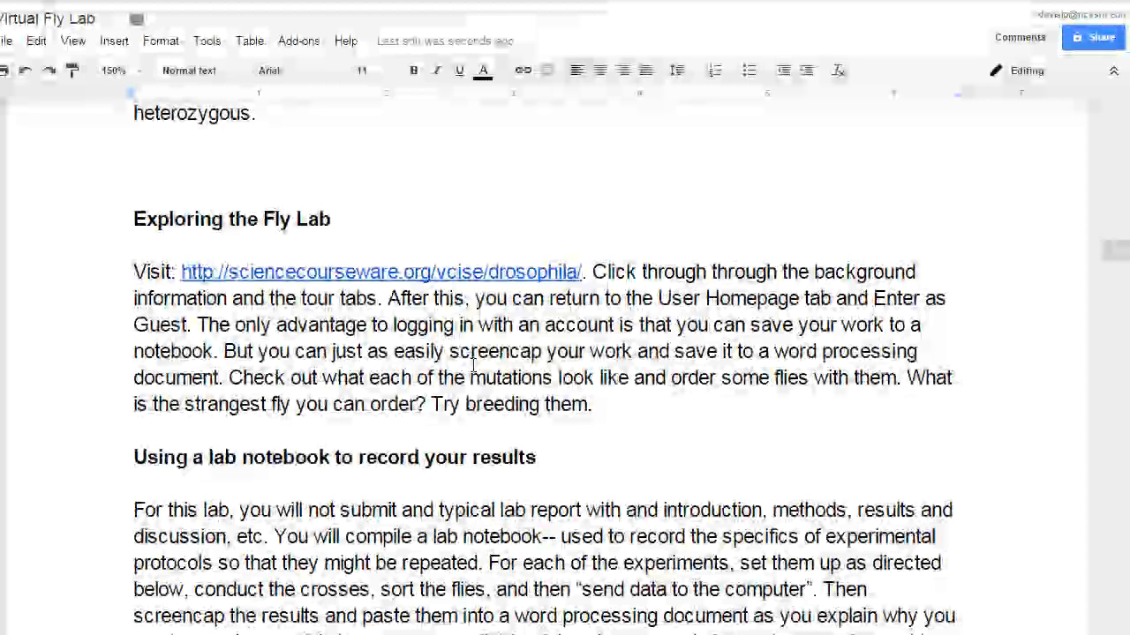
{"action": "scroll", "scroll_direction": "down", "scroll_amount": 3}
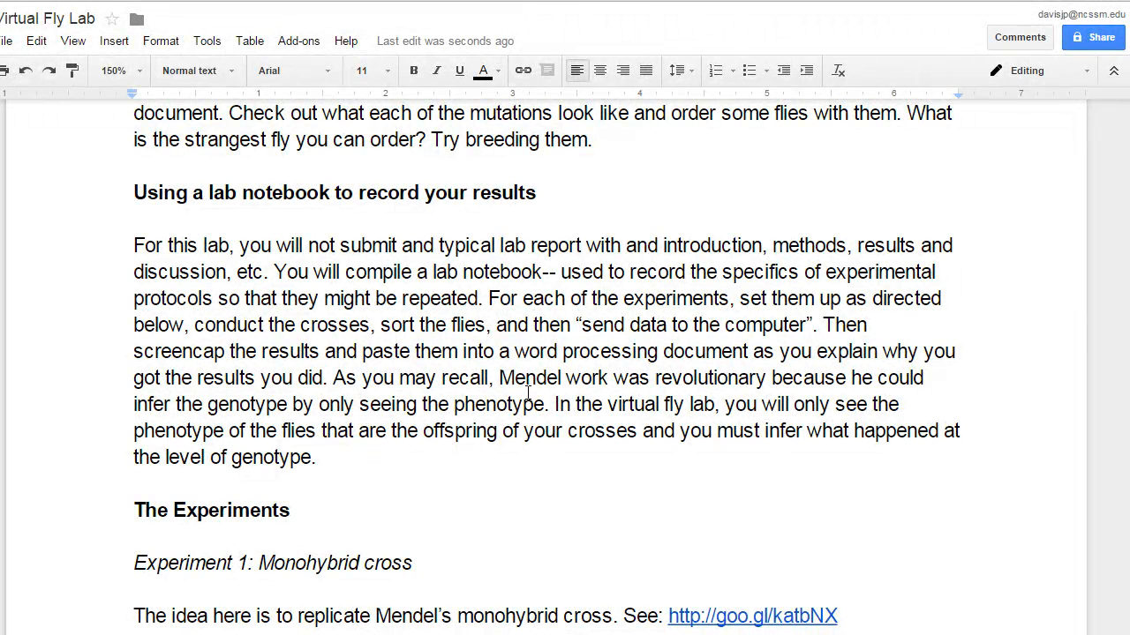
{"action": "scroll", "scroll_direction": "down", "scroll_amount": 3}
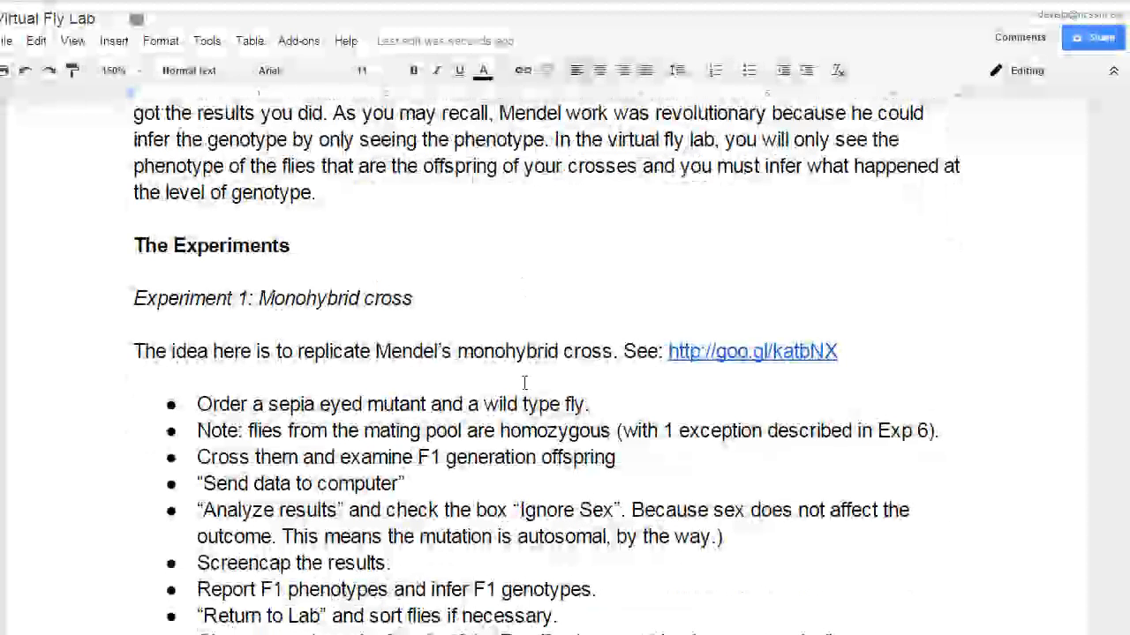
{"action": "scroll", "scroll_direction": "down", "scroll_amount": 3}
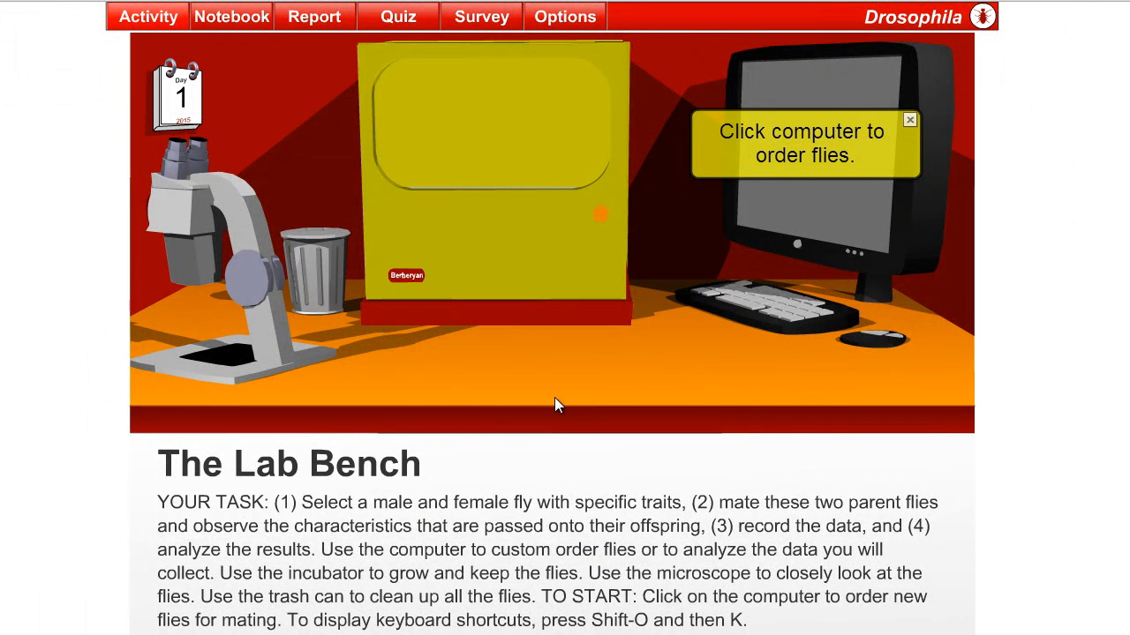
{"action": "mouse_move", "coordinate": [219, 97]}
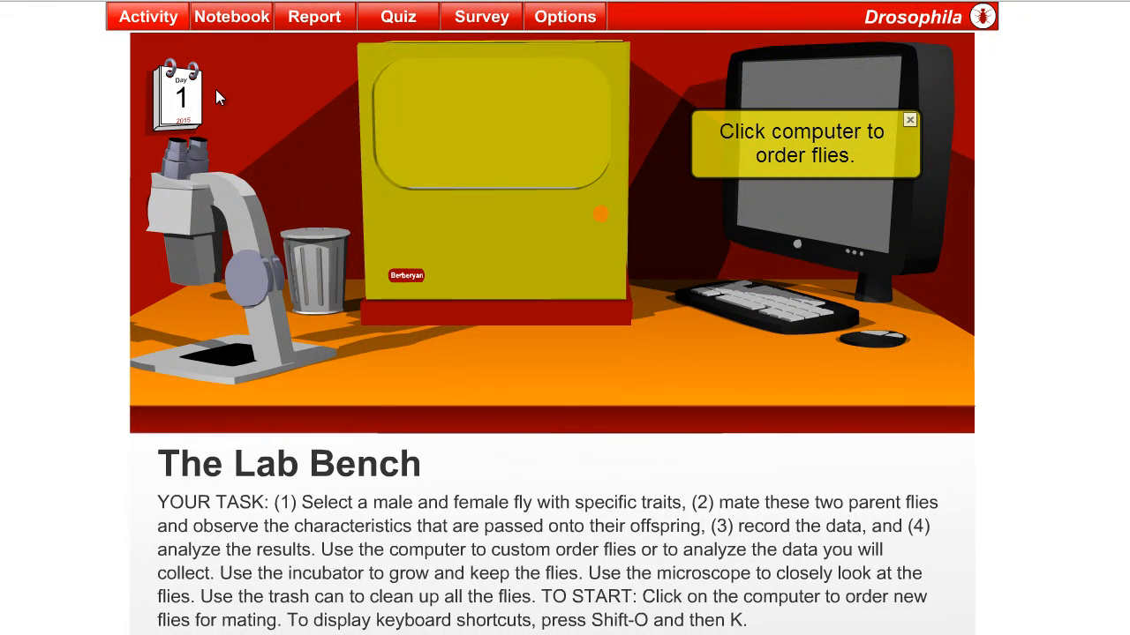
{"action": "mouse_move", "coordinate": [510, 160]}
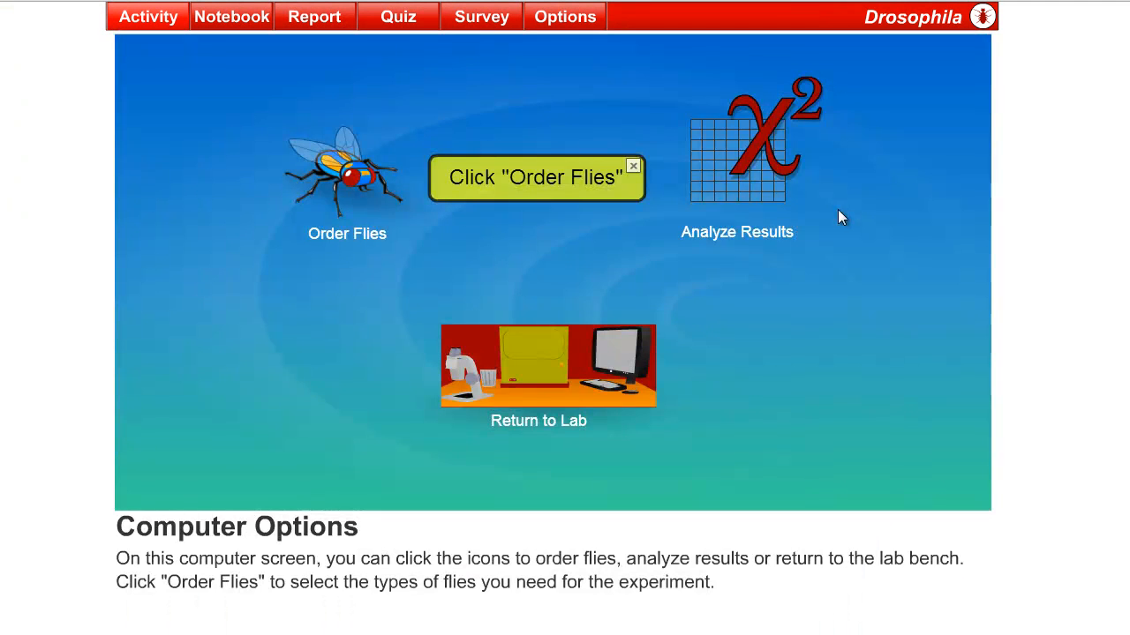
Add a wild-type female fly to the cart and browse the male's trait options.
{"action": "left_click", "coordinate": [535, 177]}
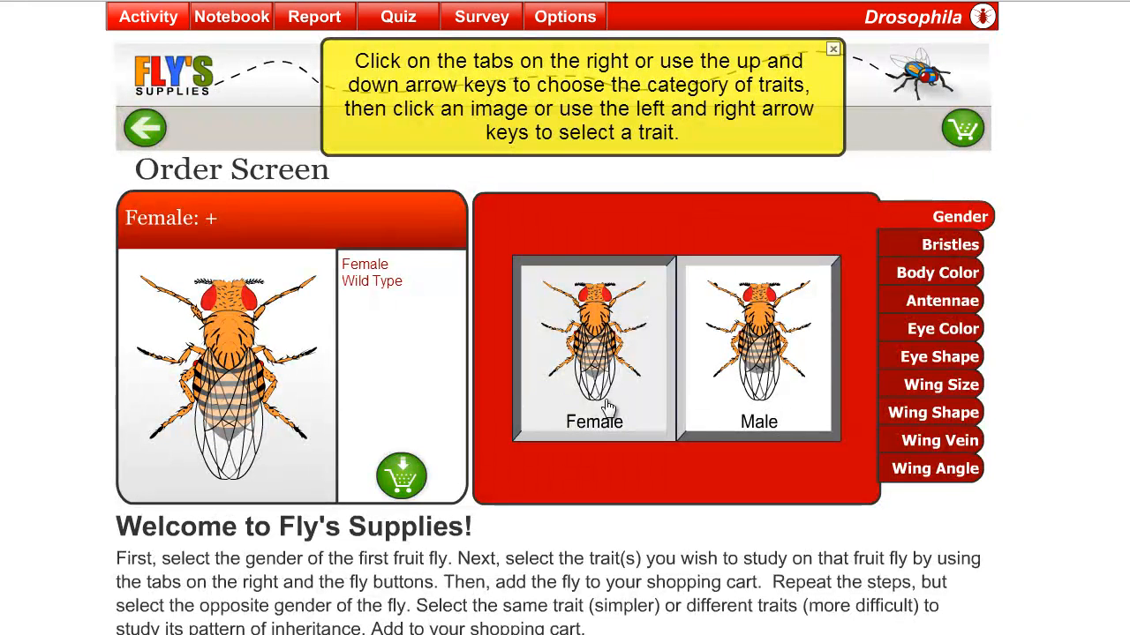
{"action": "mouse_move", "coordinate": [401, 475]}
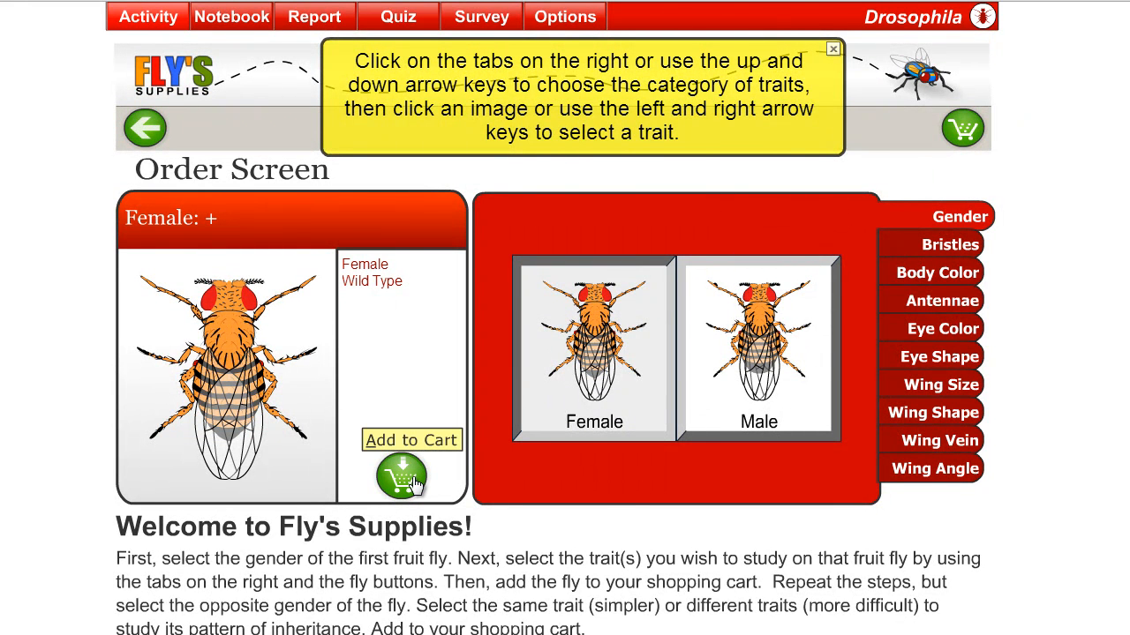
{"action": "left_click", "coordinate": [402, 477]}
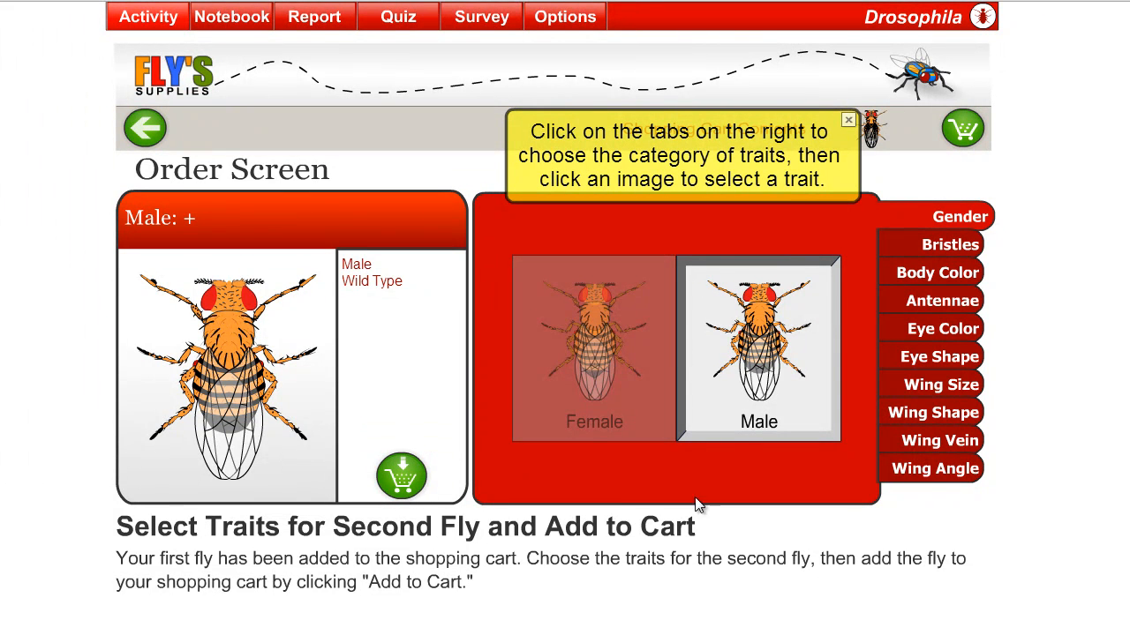
{"action": "left_click", "coordinate": [943, 271]}
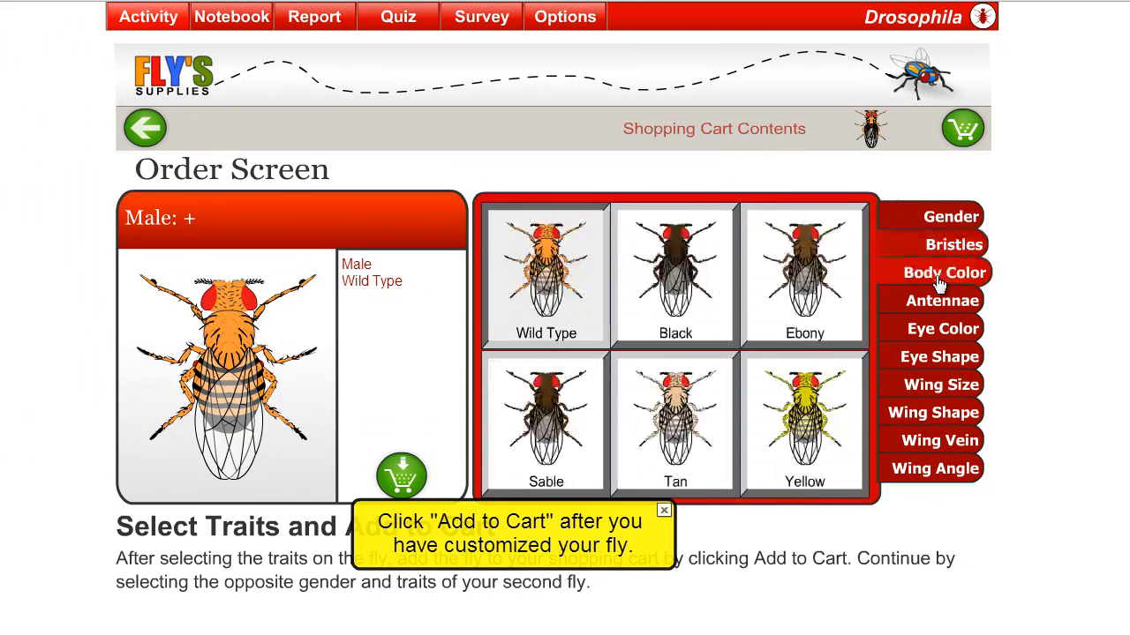
{"action": "left_click", "coordinate": [947, 357]}
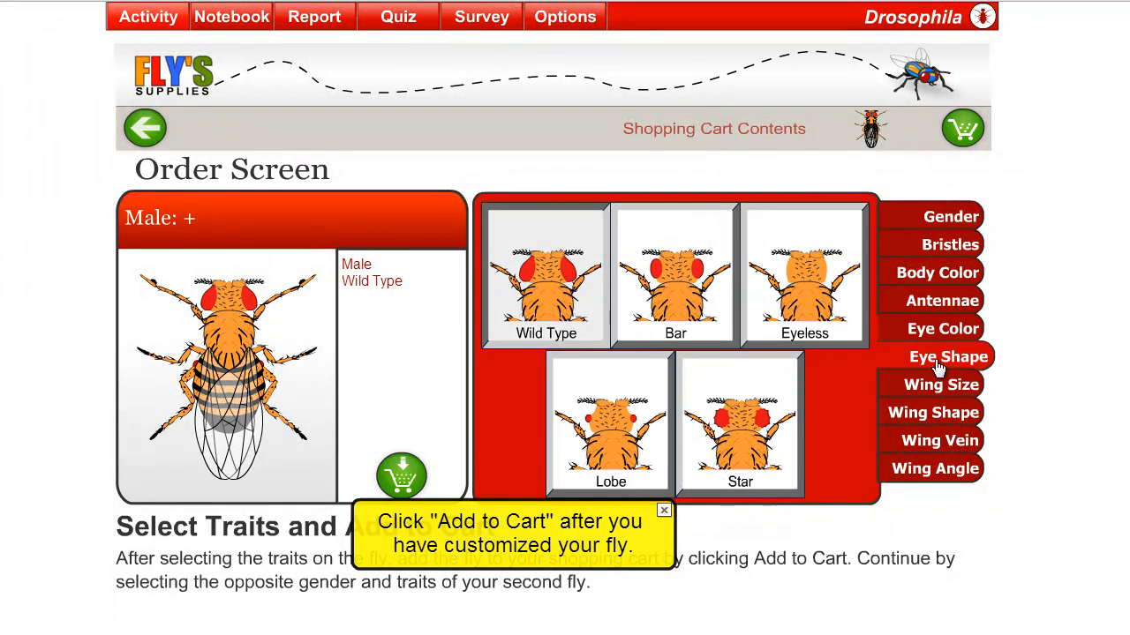
{"action": "left_click", "coordinate": [932, 412]}
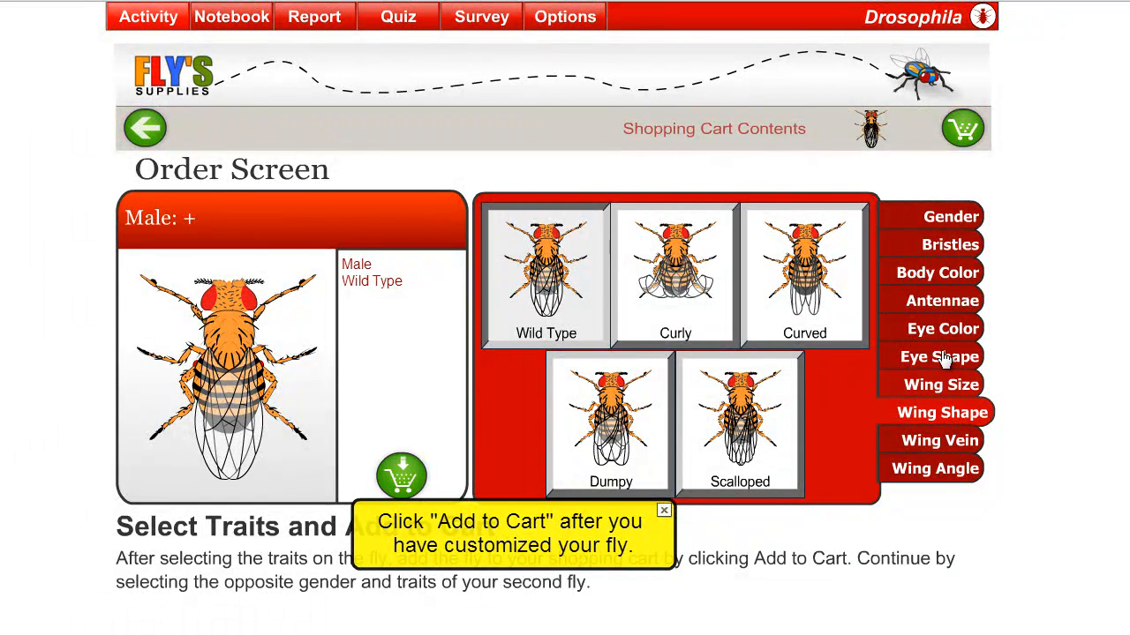
Add a sepia-eyed male to the cart, then check out and confirm the order.
{"action": "left_click", "coordinate": [942, 328]}
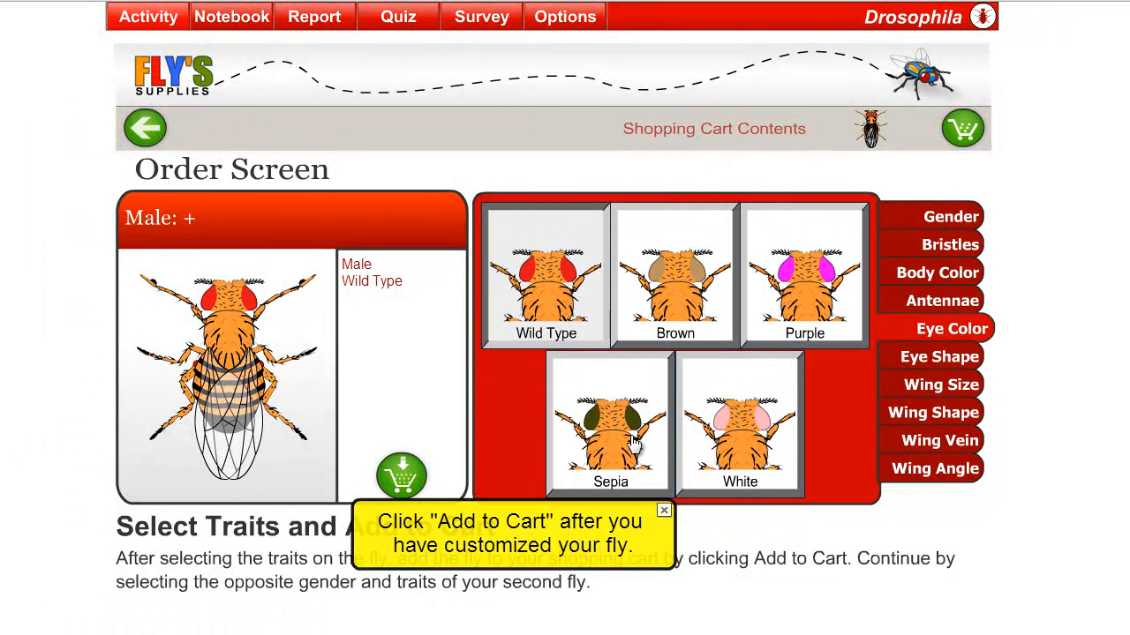
{"action": "left_click", "coordinate": [610, 428]}
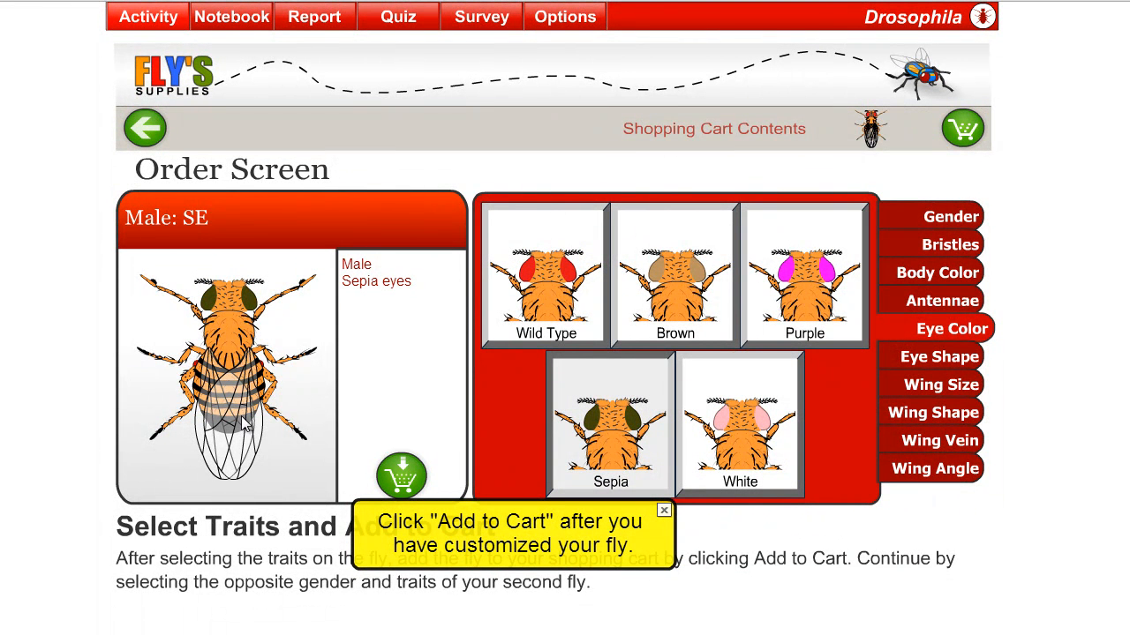
{"action": "left_click", "coordinate": [400, 474]}
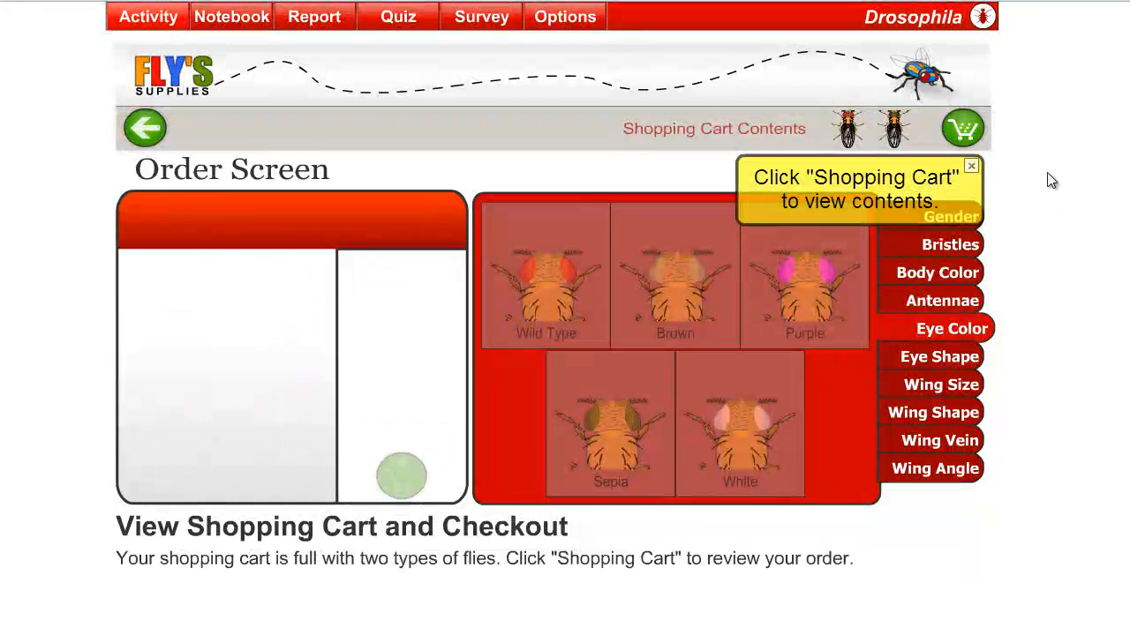
{"action": "left_click", "coordinate": [961, 128]}
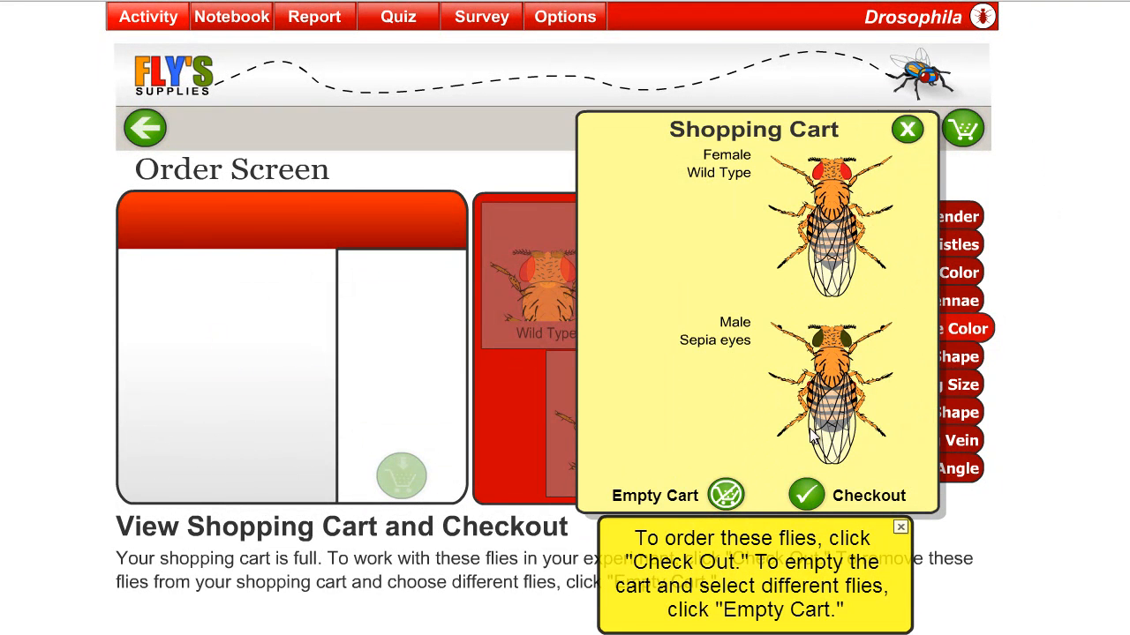
{"action": "mouse_move", "coordinate": [823, 418]}
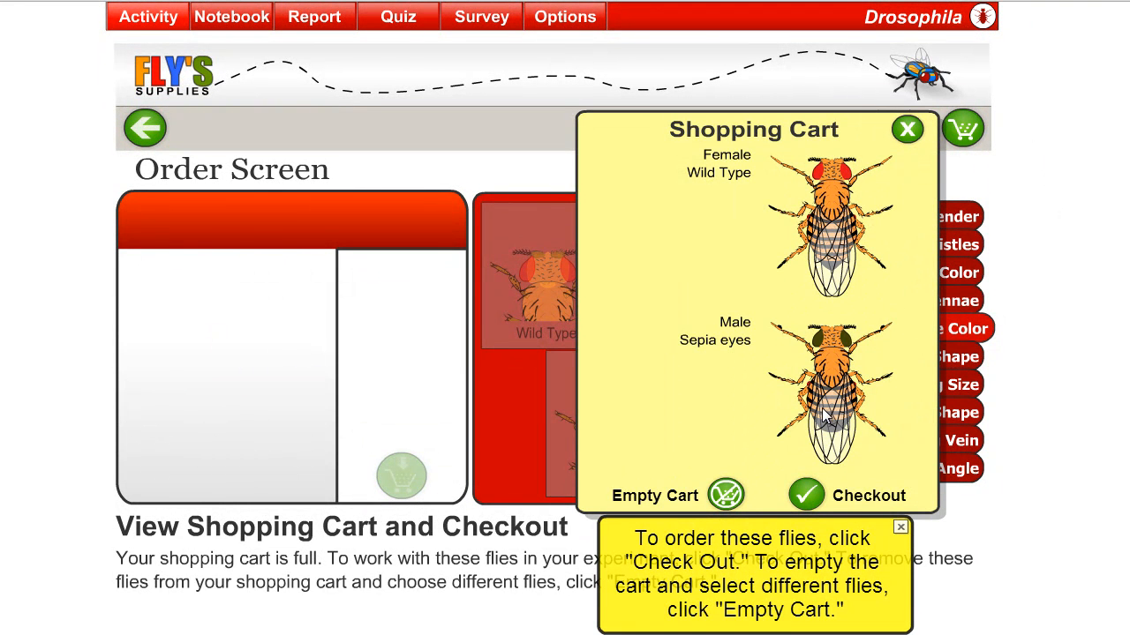
{"action": "left_click", "coordinate": [803, 495]}
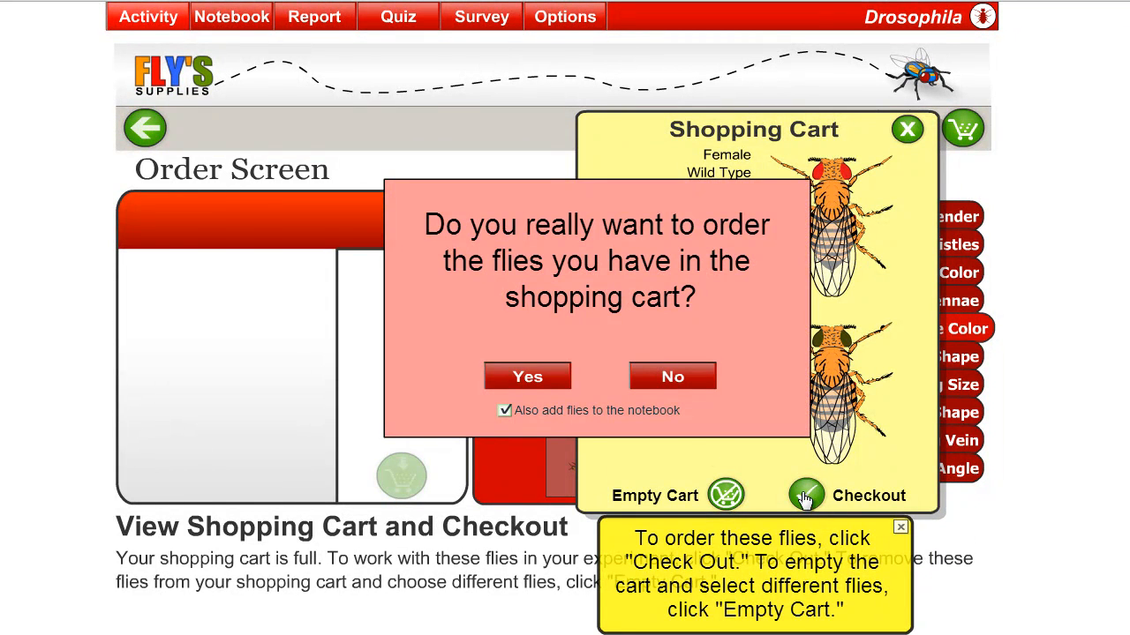
{"action": "left_click", "coordinate": [527, 377]}
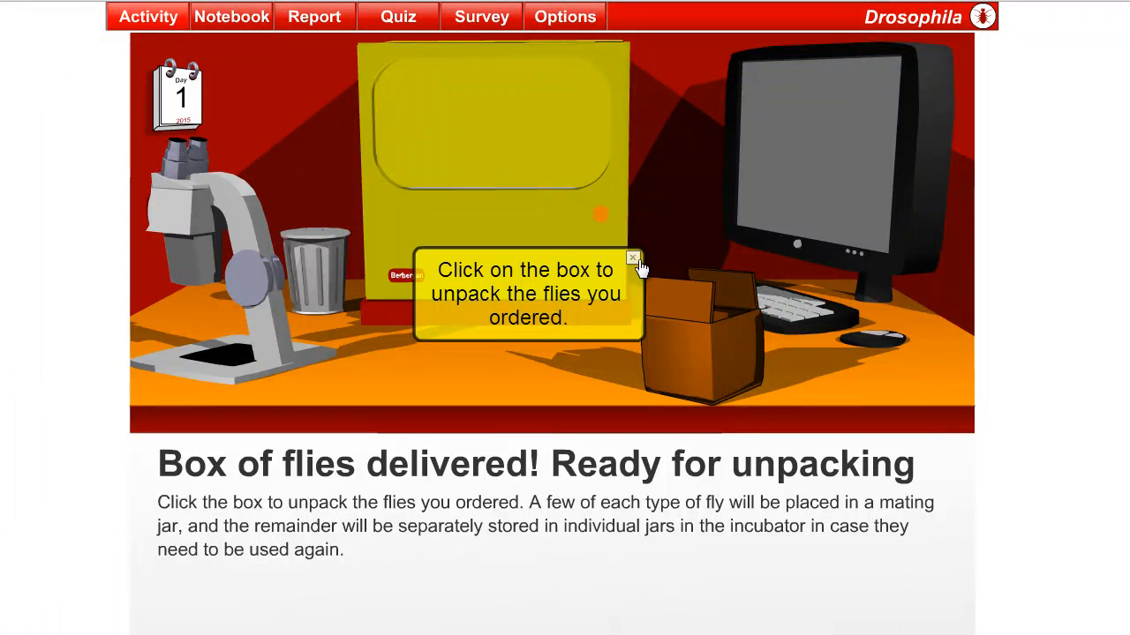
Dismiss the hint and unpack the delivered flies so they mate in the incubator.
{"action": "left_click", "coordinate": [634, 259]}
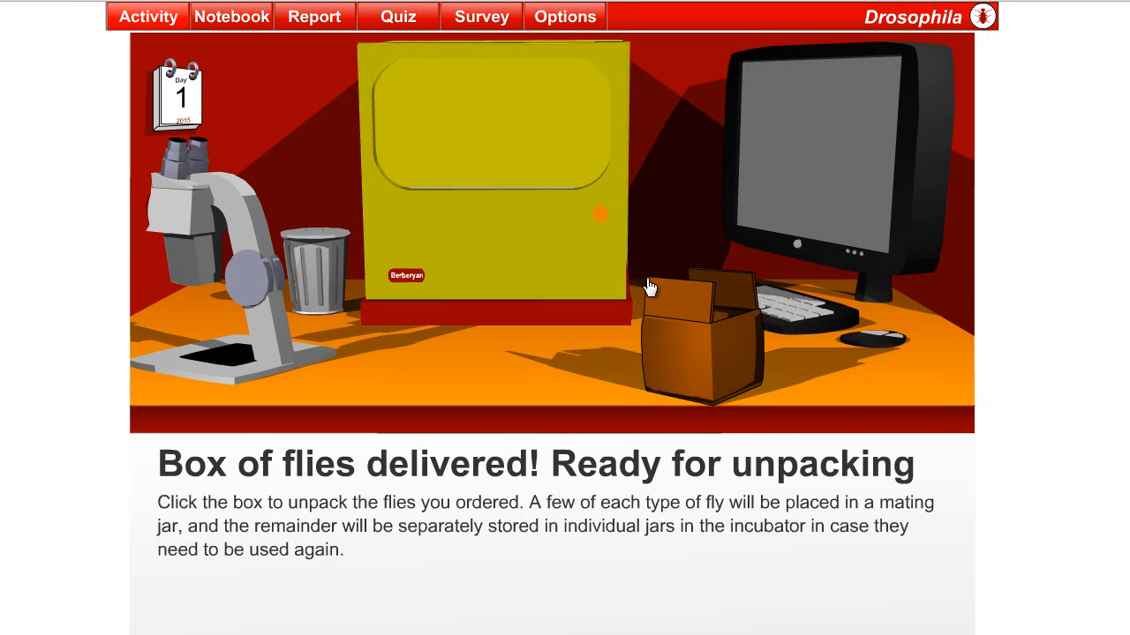
{"action": "mouse_move", "coordinate": [710, 366]}
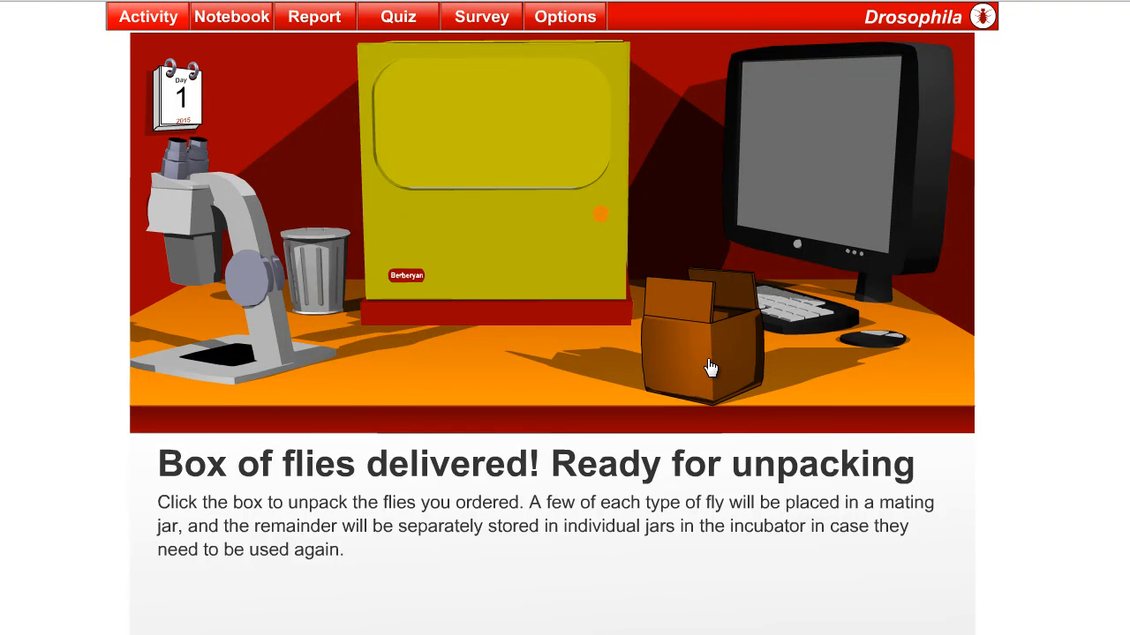
{"action": "left_click", "coordinate": [706, 353]}
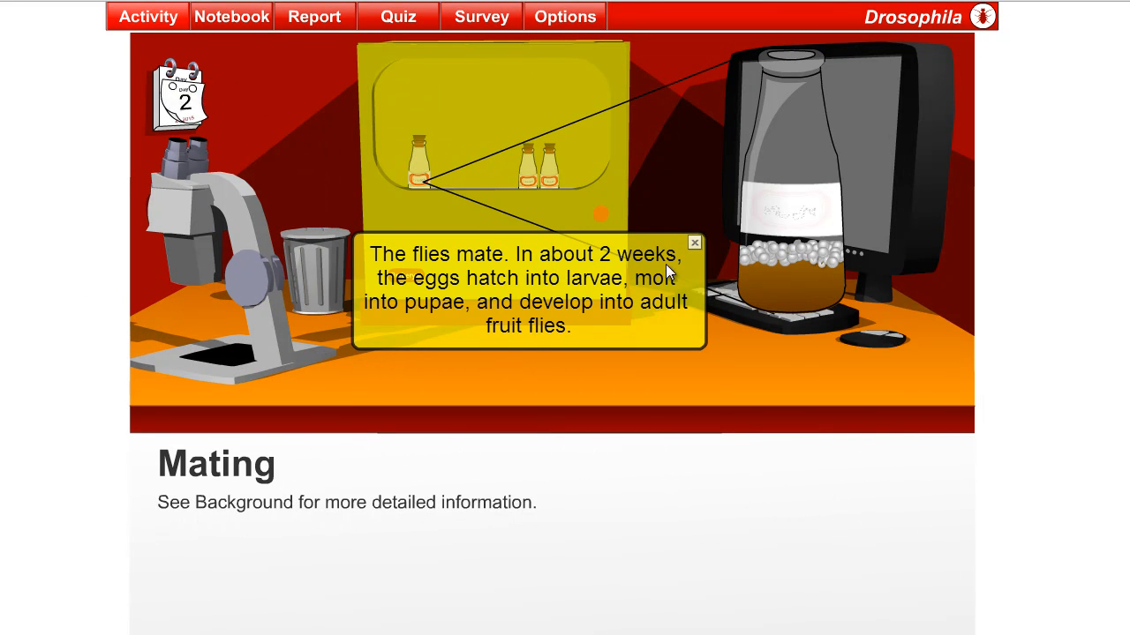
{"action": "right_click", "coordinate": [671, 273]}
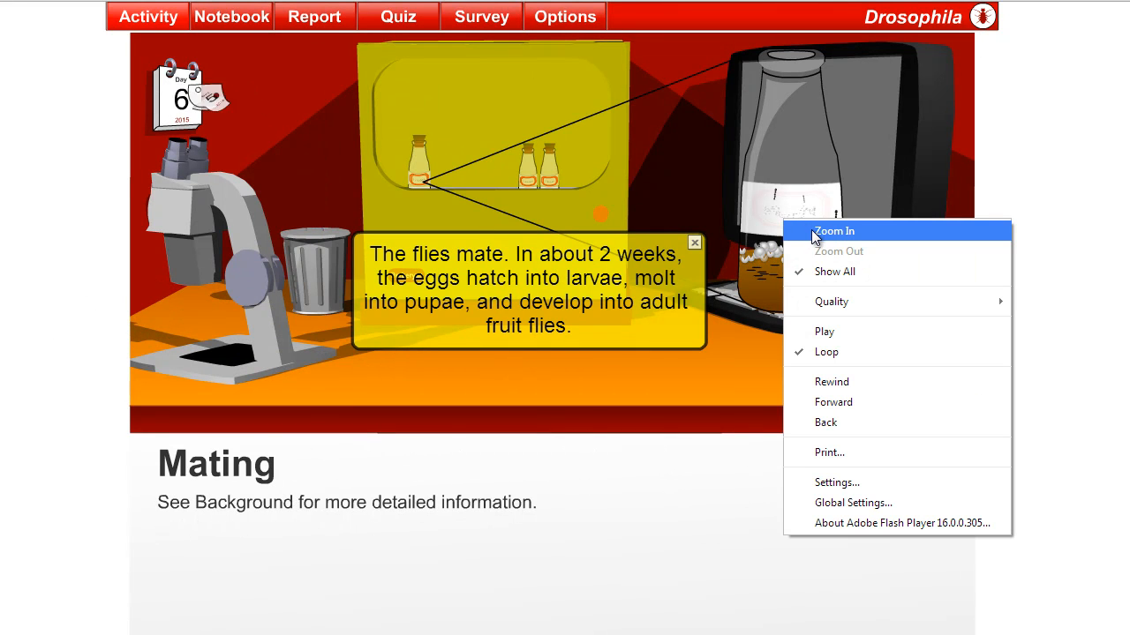
{"action": "left_click", "coordinate": [834, 231]}
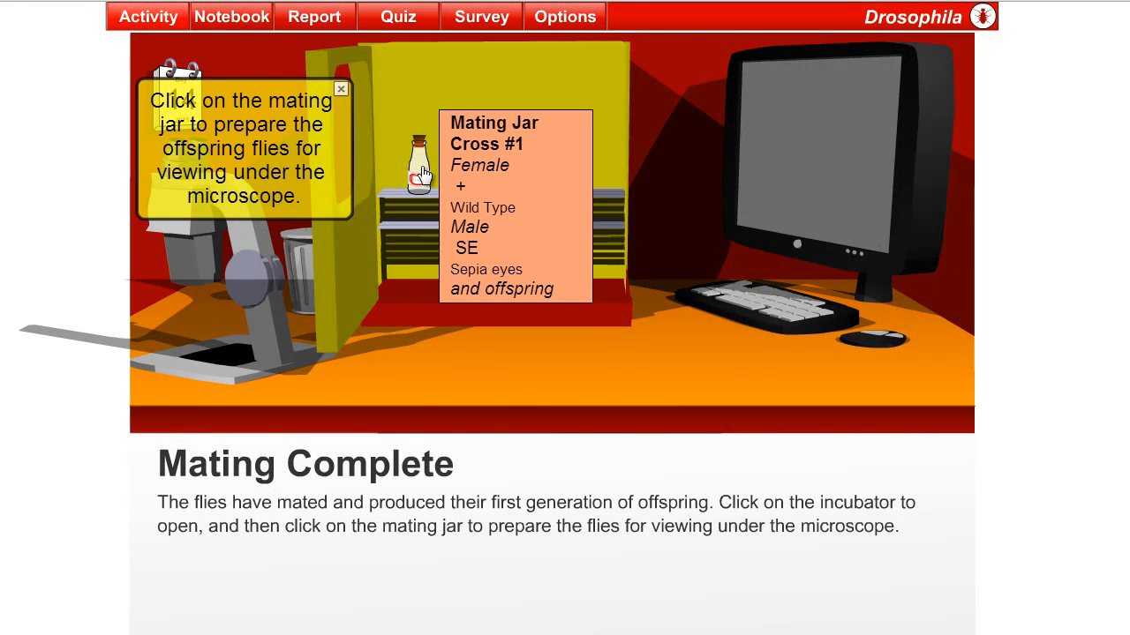
Sort Cross #1 offspring into 608 females and 604 males, examine a male, and send the data.
{"action": "left_click", "coordinate": [420, 173]}
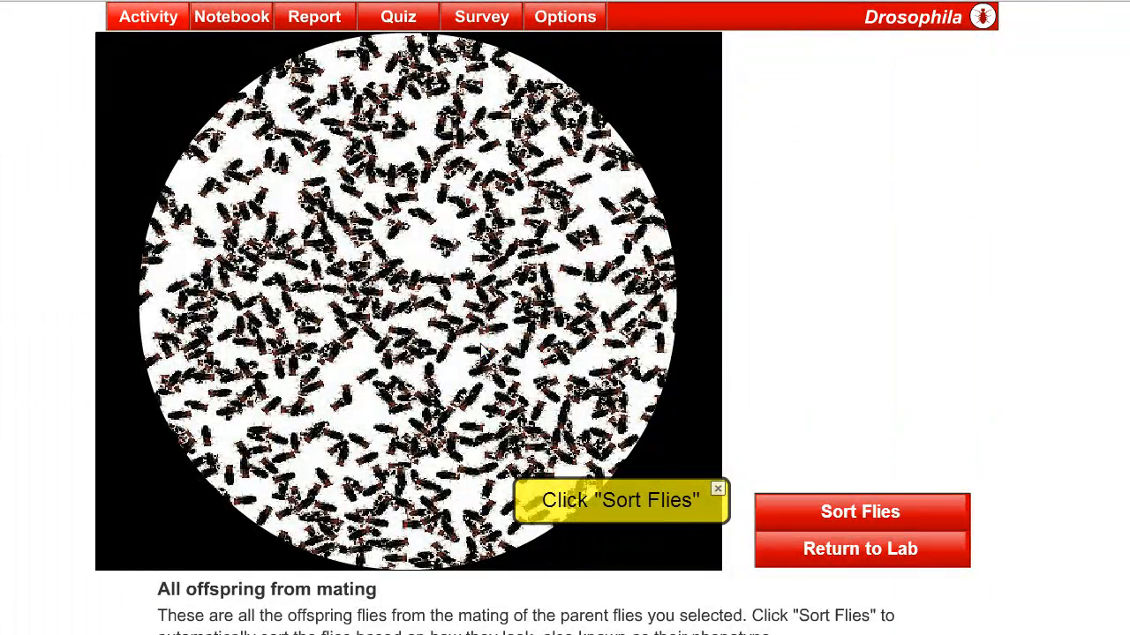
{"action": "mouse_move", "coordinate": [806, 504]}
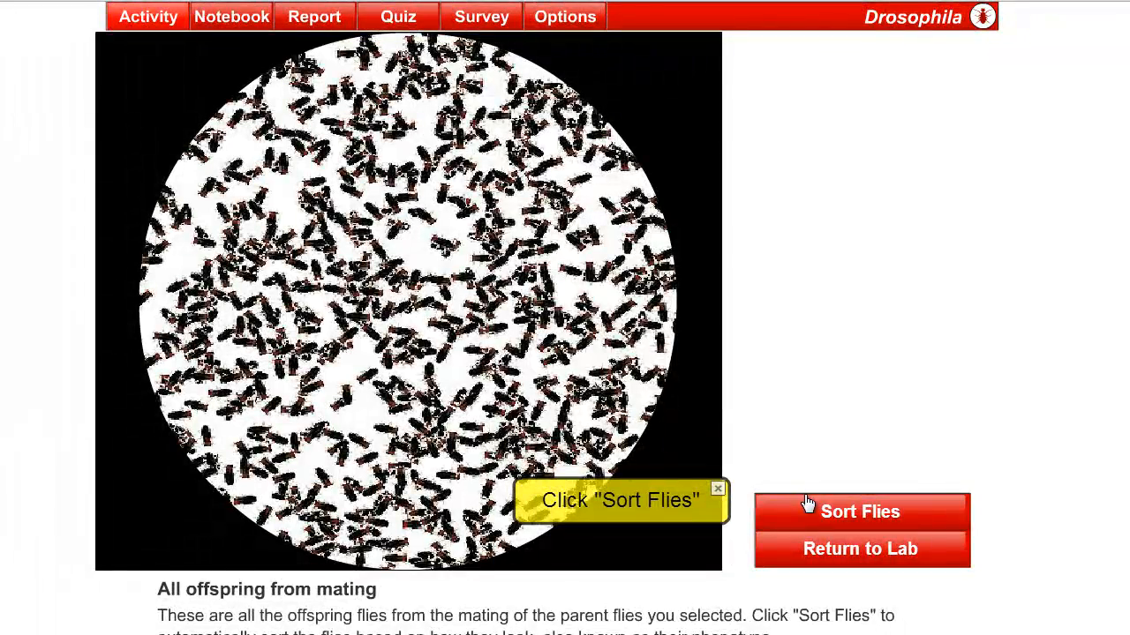
{"action": "left_click", "coordinate": [859, 512]}
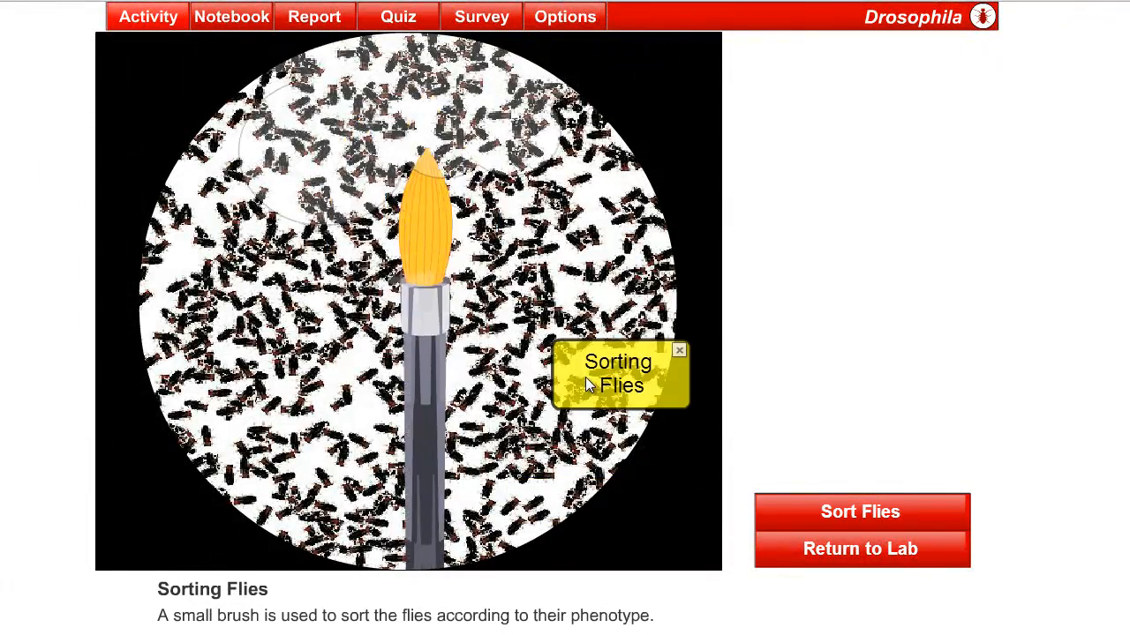
{"action": "left_click", "coordinate": [859, 512]}
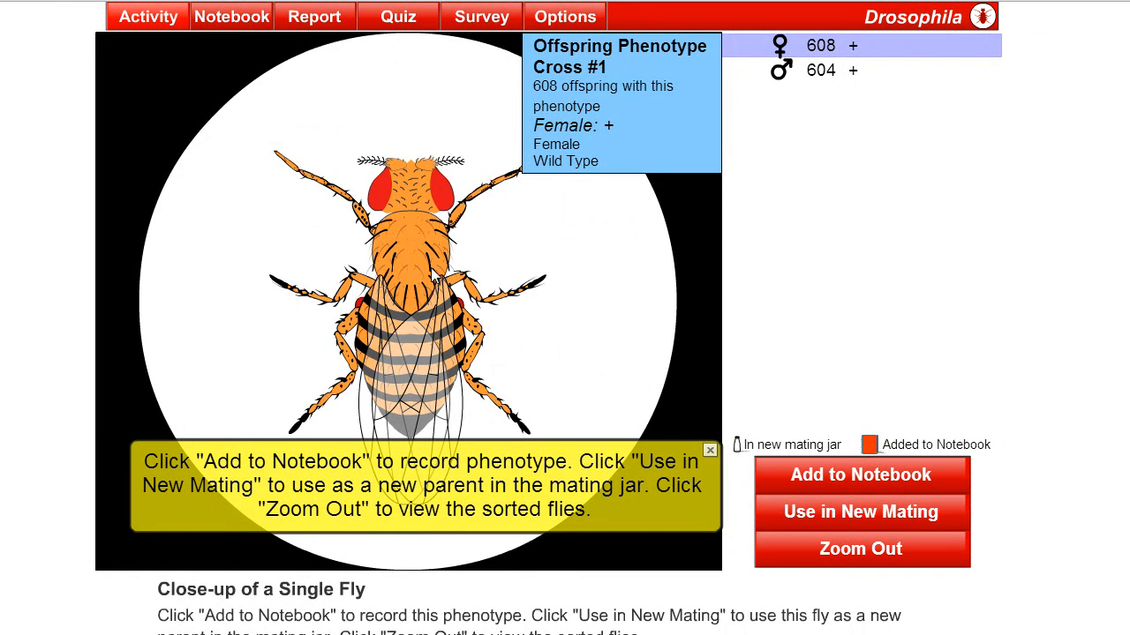
{"action": "mouse_move", "coordinate": [446, 207]}
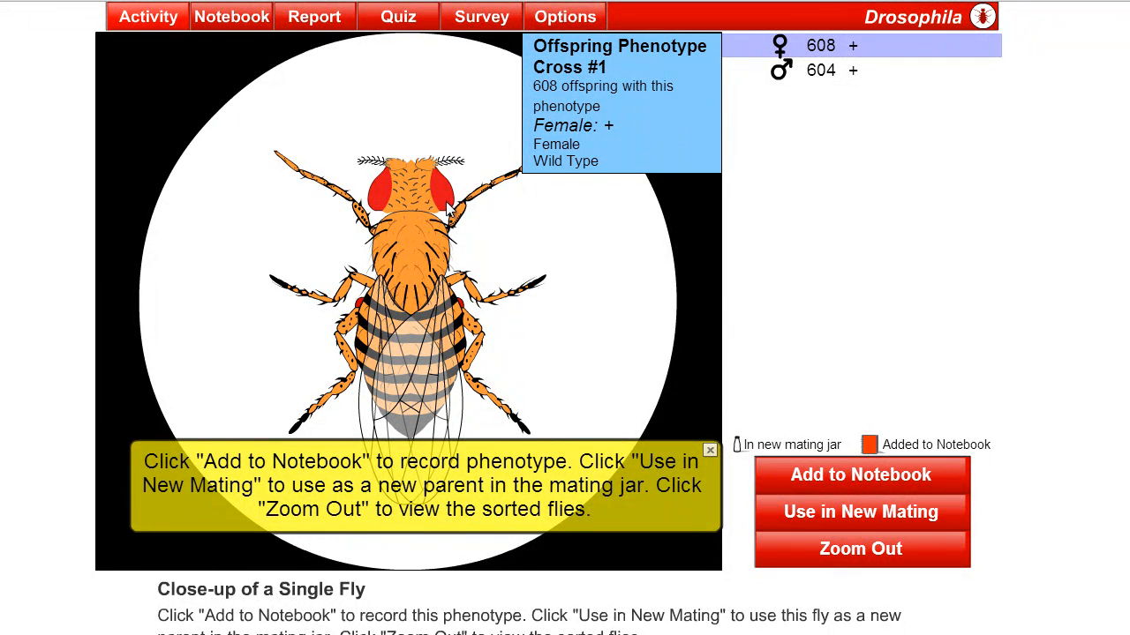
{"action": "left_click", "coordinate": [859, 475]}
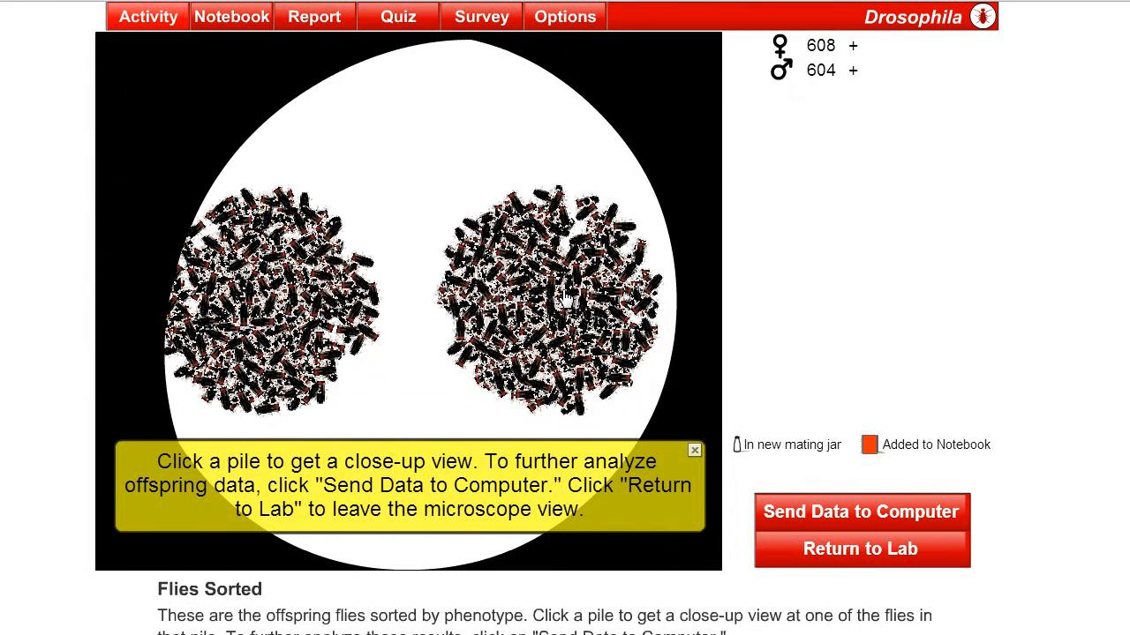
{"action": "left_click", "coordinate": [547, 300]}
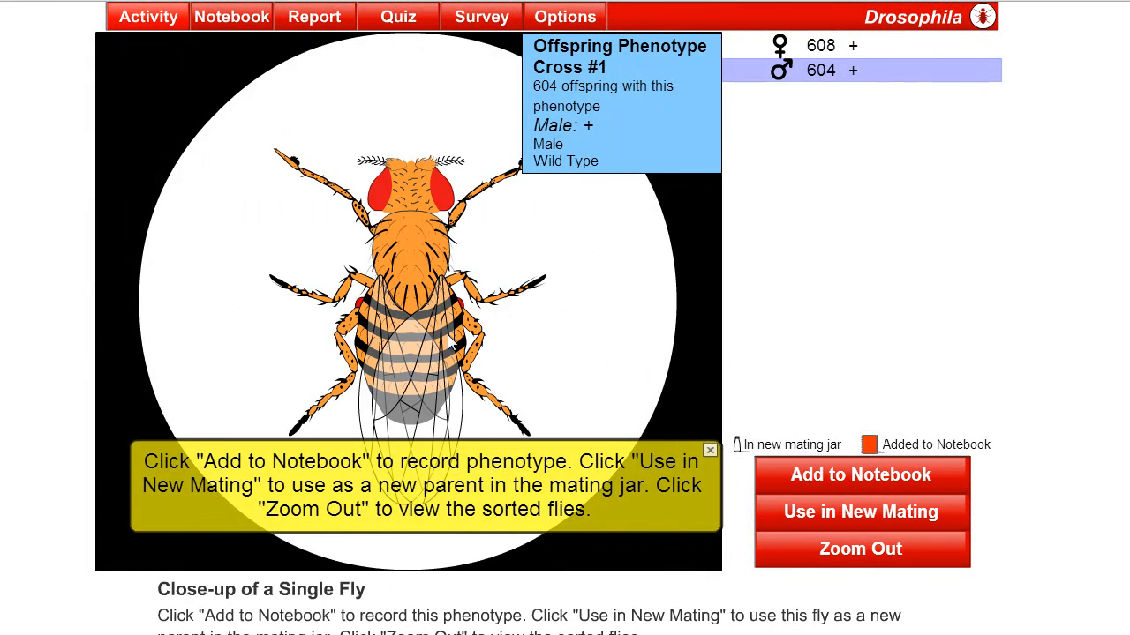
{"action": "left_click", "coordinate": [859, 475]}
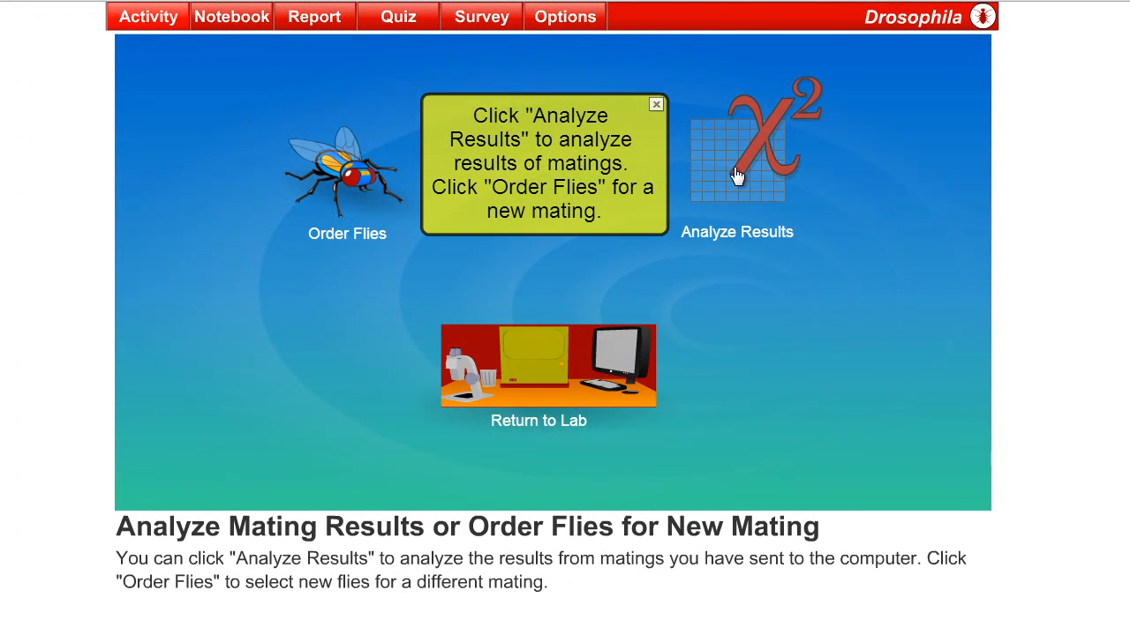
Open the Cross #1 analysis and tick Ignore Sex to total 1212 wild-type offspring.
{"action": "left_click", "coordinate": [738, 154]}
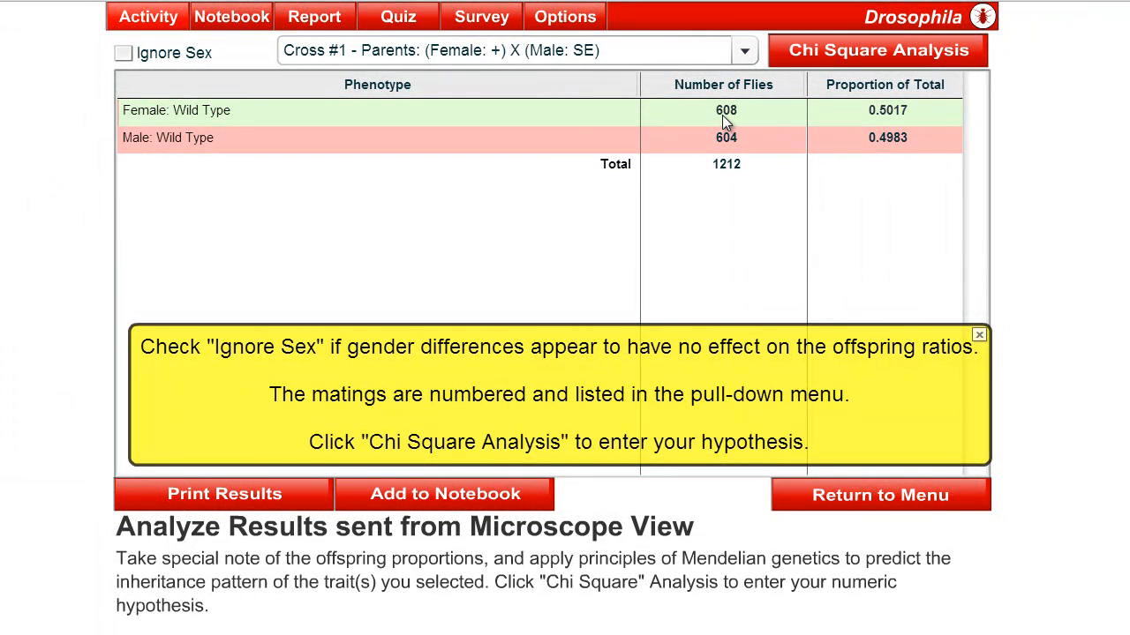
{"action": "mouse_move", "coordinate": [649, 130]}
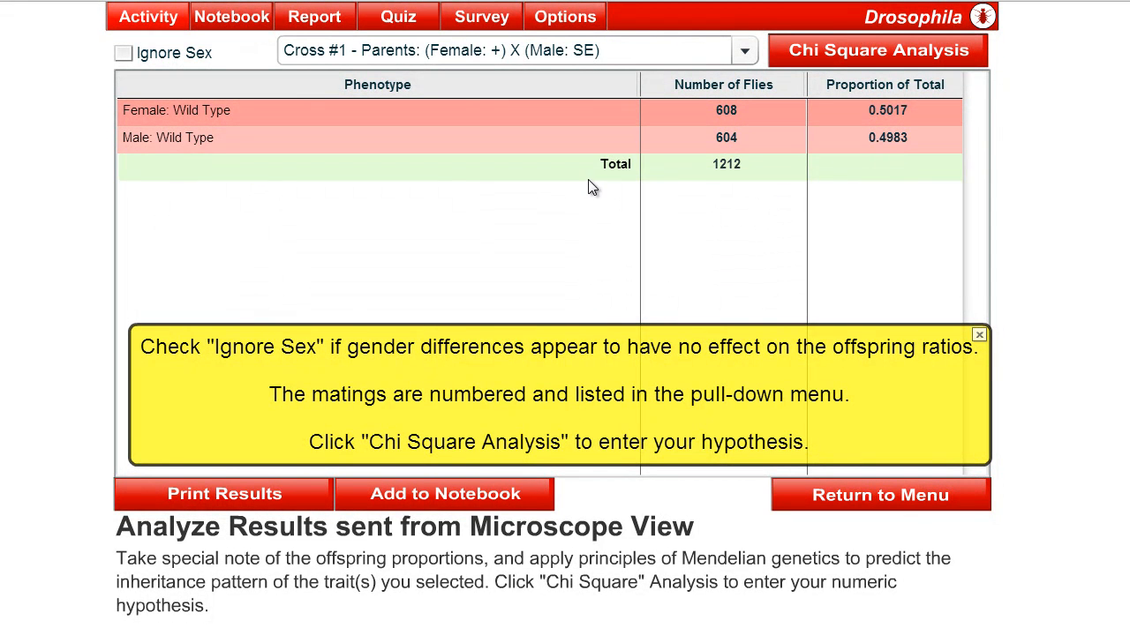
{"action": "left_click", "coordinate": [123, 53]}
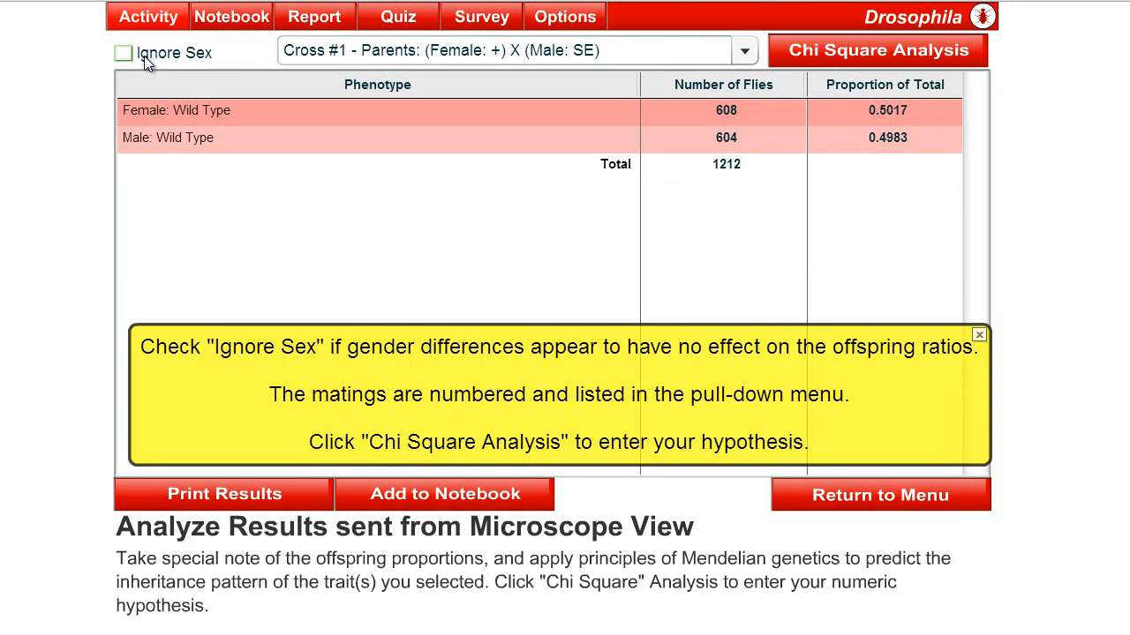
{"action": "left_click", "coordinate": [123, 53]}
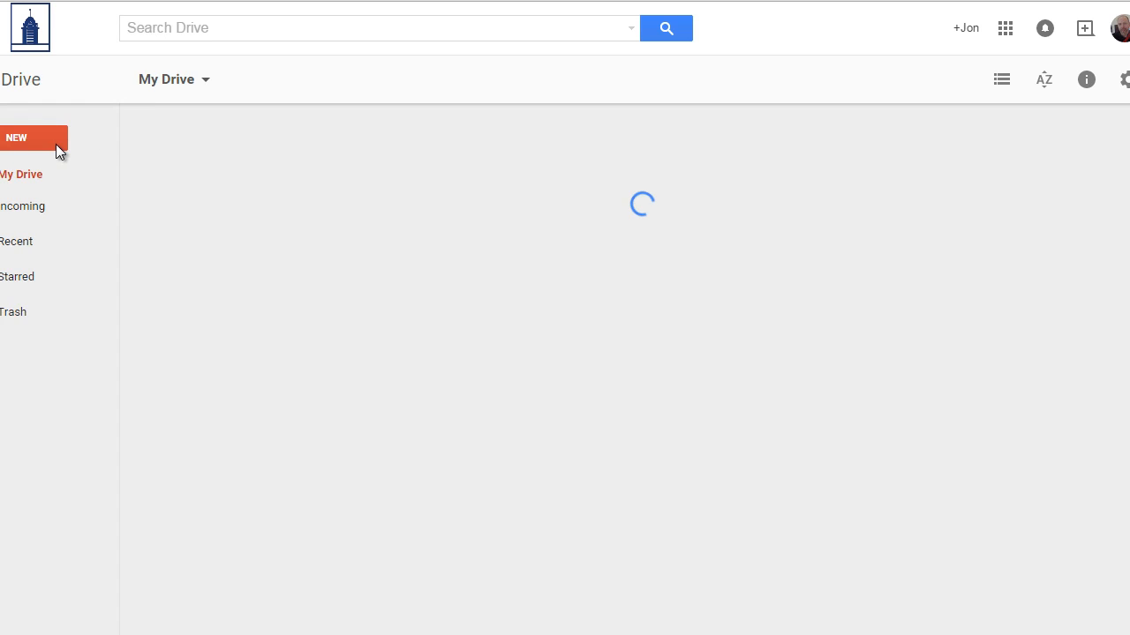
Create a new Google Docs document from Google Drive's NEW menu.
{"action": "left_click", "coordinate": [34, 138]}
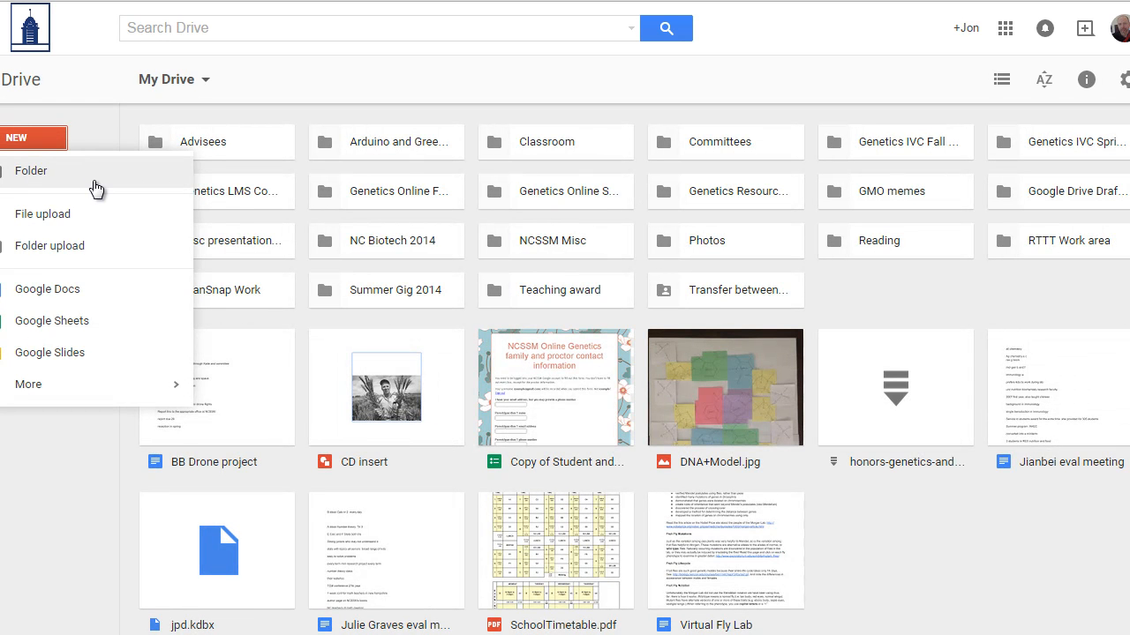
{"action": "left_click", "coordinate": [47, 289]}
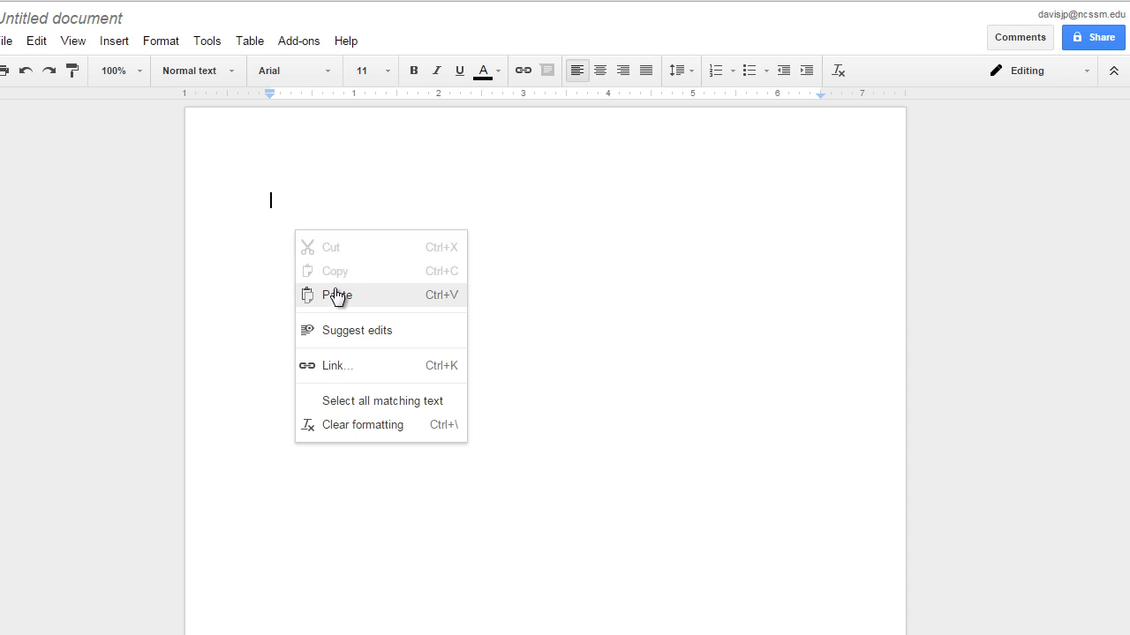
Paste the Cross #1 results screenshot showing 1212 wild-type offspring into the document.
{"action": "left_click", "coordinate": [337, 295]}
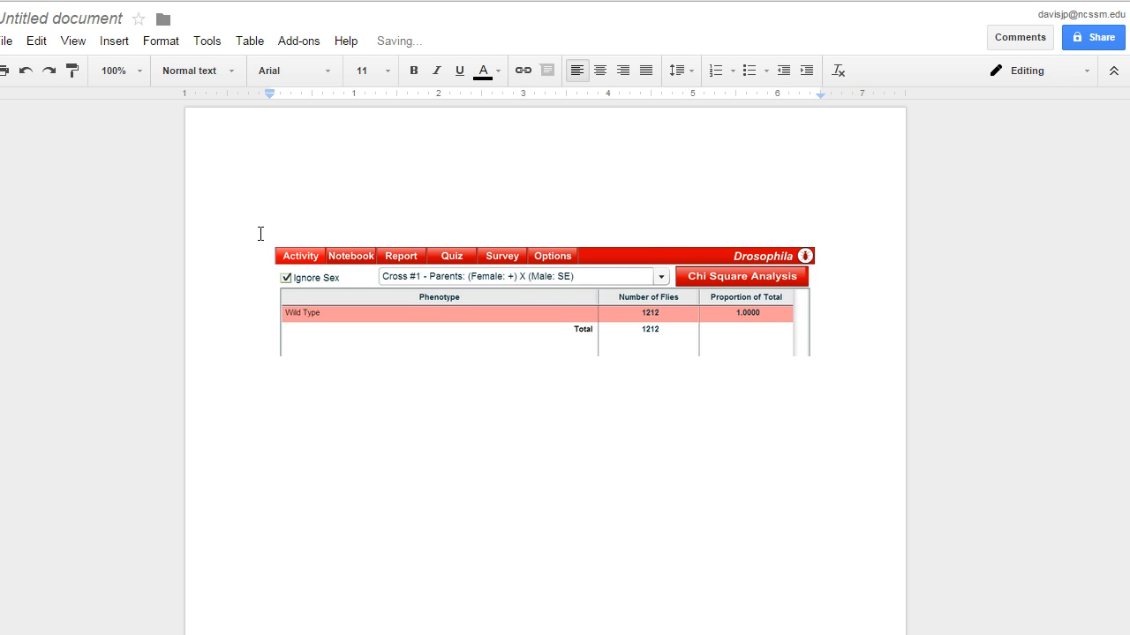
Rename the document to 'Virtual Fly Lab Notebook -- Davis'.
{"action": "left_click", "coordinate": [62, 18]}
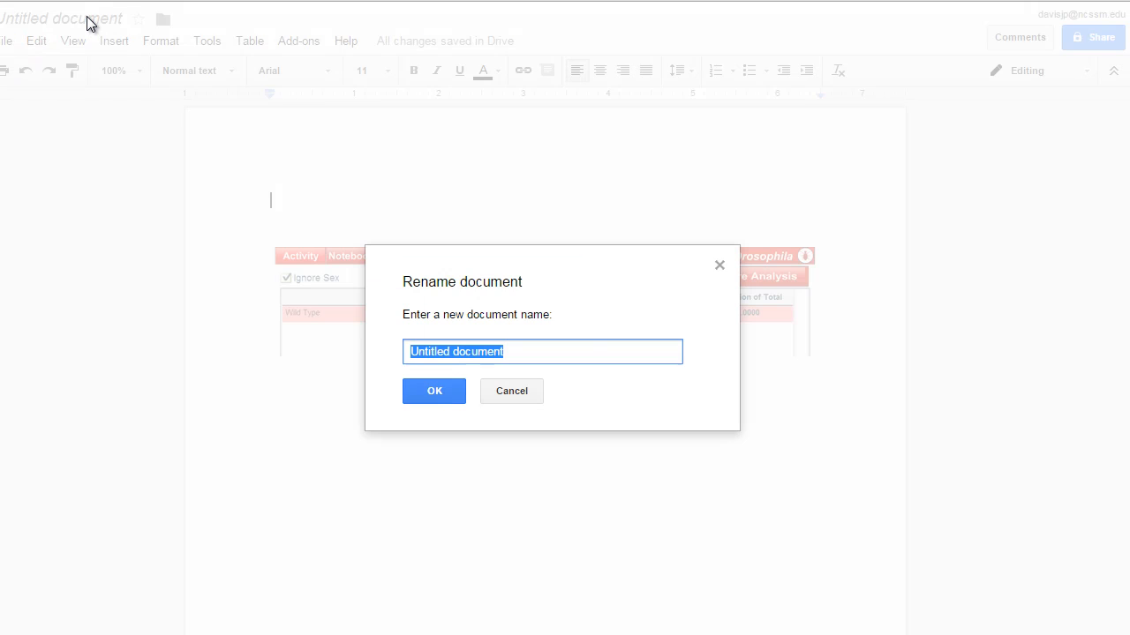
{"action": "type", "text": "Virtual Fly Lab Notebook -- Davis"}
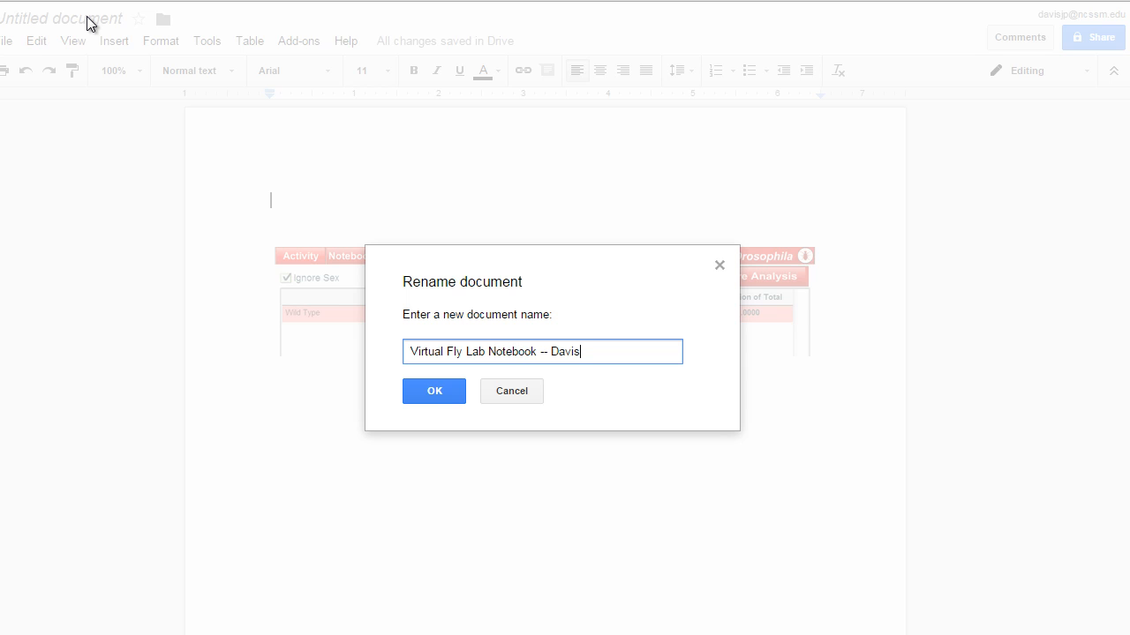
{"action": "left_click", "coordinate": [433, 391]}
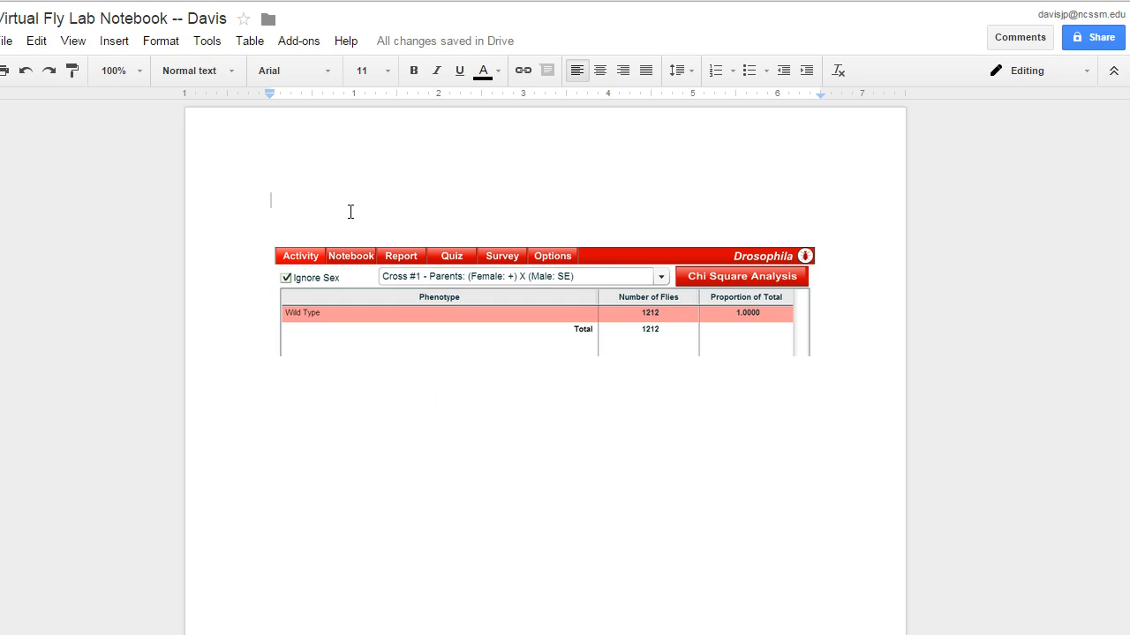
Type the title 'Virtual Fly Lab Notebook -- Davis' and 'Experiment 1 -- Monohybrid cross' above the screenshot.
{"action": "left_click", "coordinate": [112, 17]}
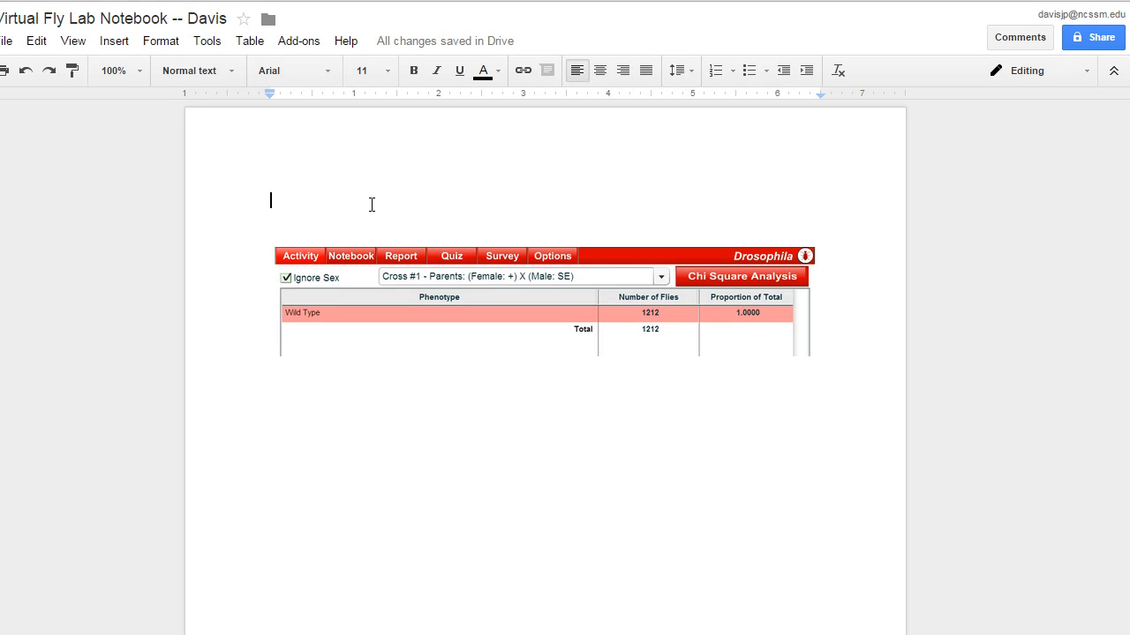
{"action": "type", "text": "Virtual Fly Lab Notebook -- Davis"}
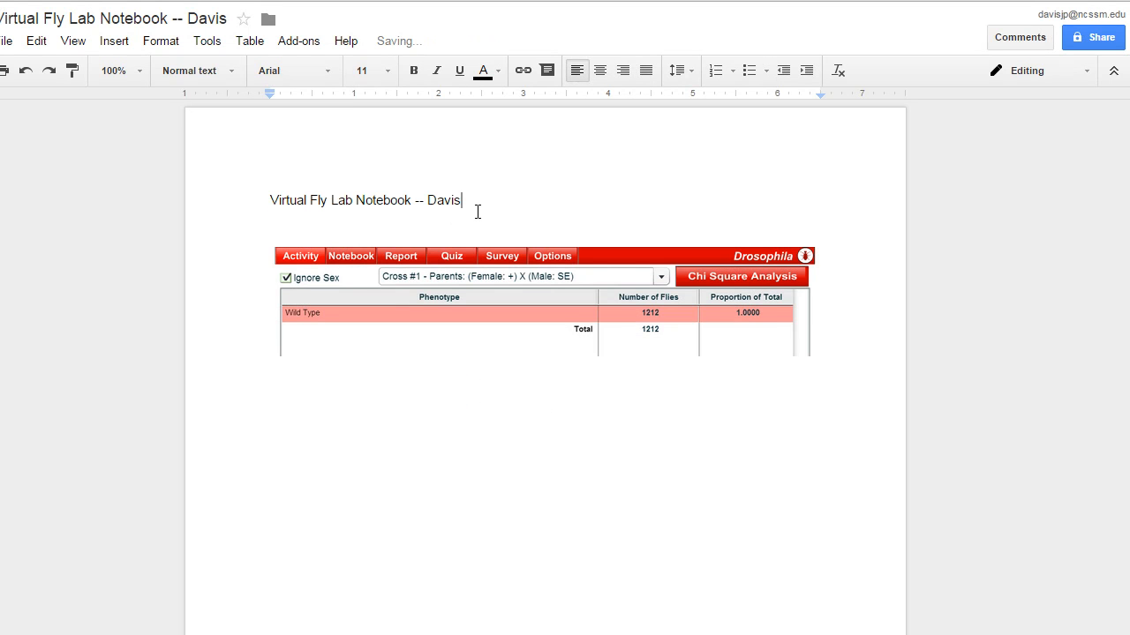
{"action": "type", "text": "Experiment 1 -- M"}
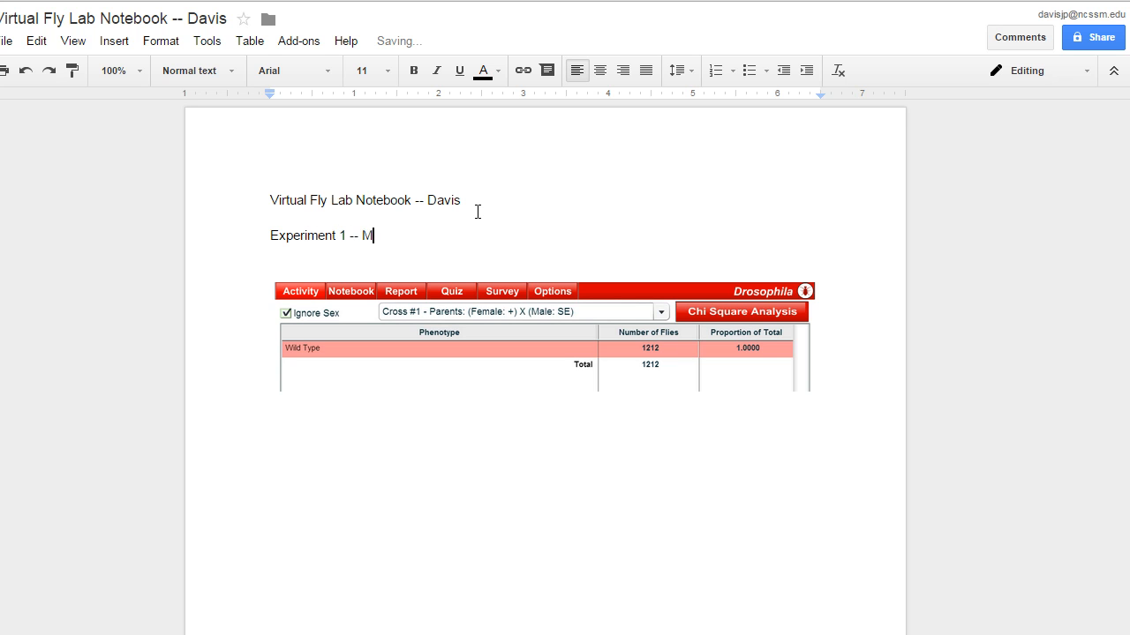
{"action": "type", "text": "onohy"}
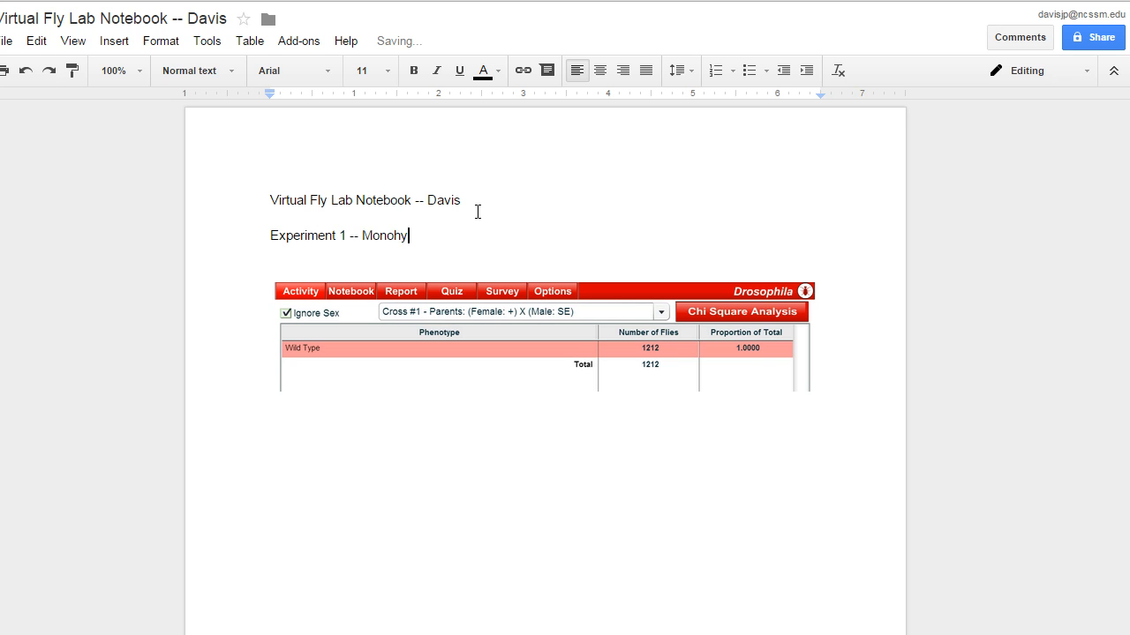
{"action": "type", "text": "brid cross"}
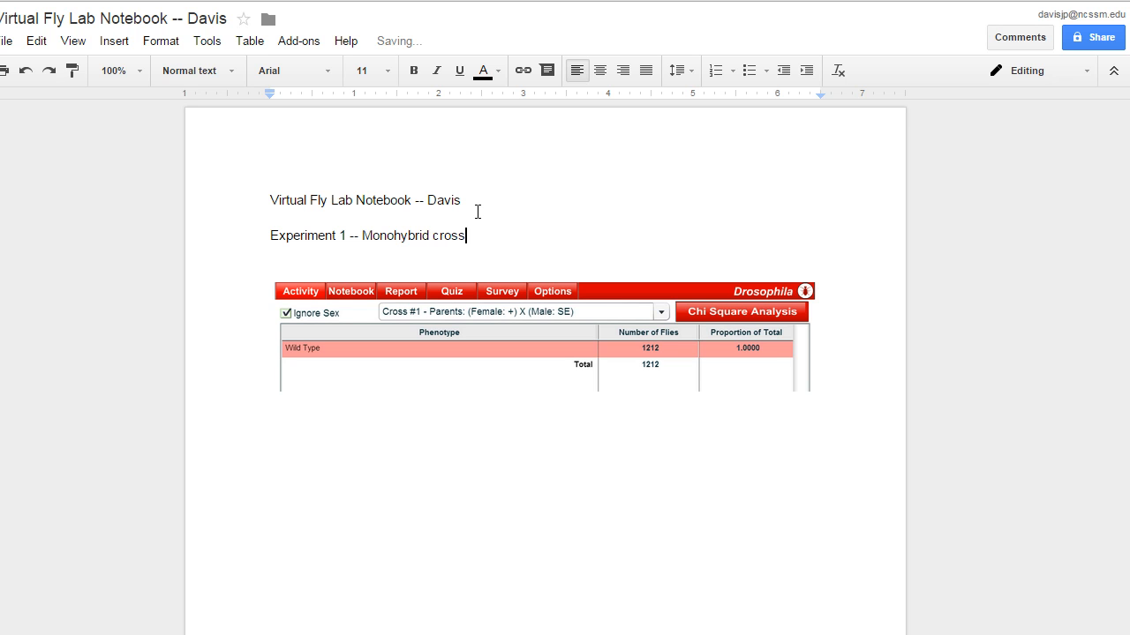
Zoom to 125%, set the title and heading to 14 pt, and add a blank line below.
{"action": "left_click", "coordinate": [139, 71]}
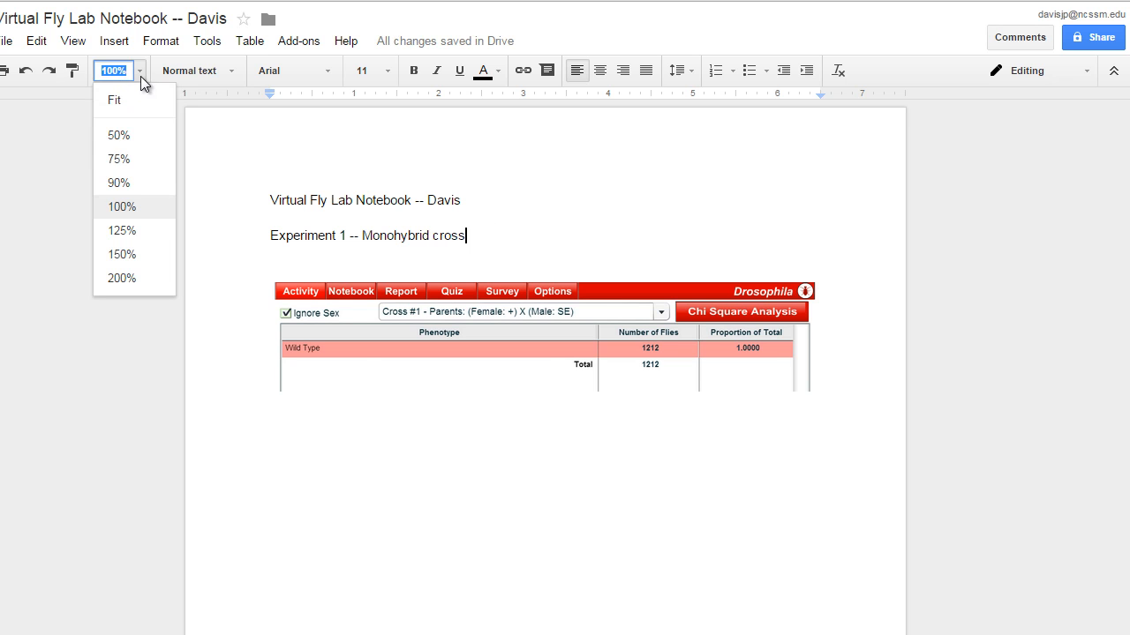
{"action": "left_click", "coordinate": [122, 230]}
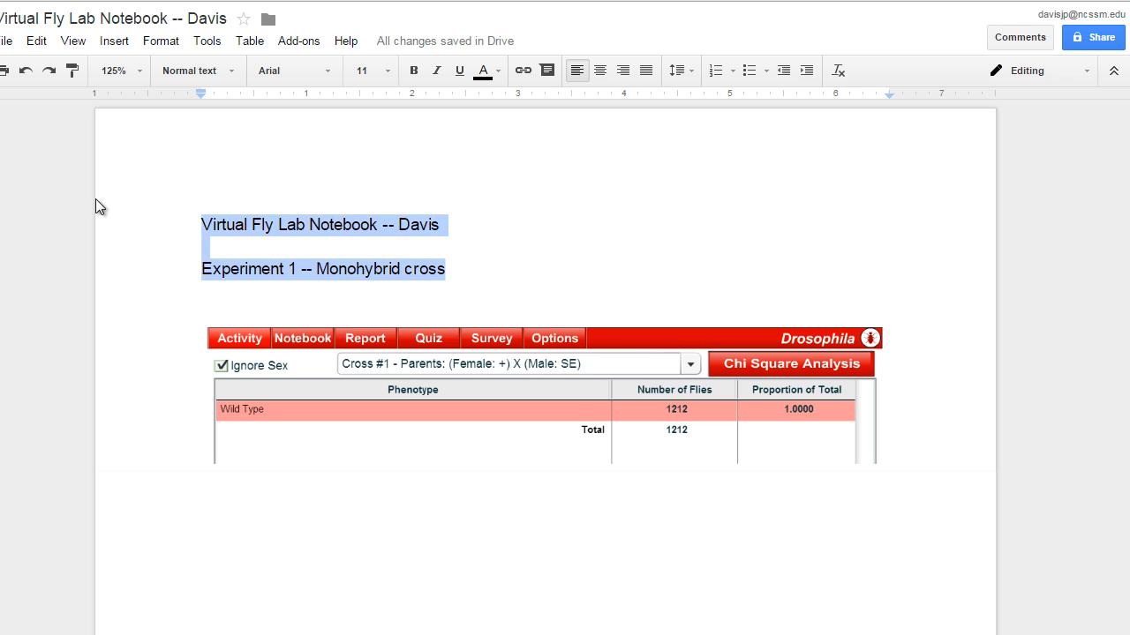
{"action": "left_click", "coordinate": [385, 70]}
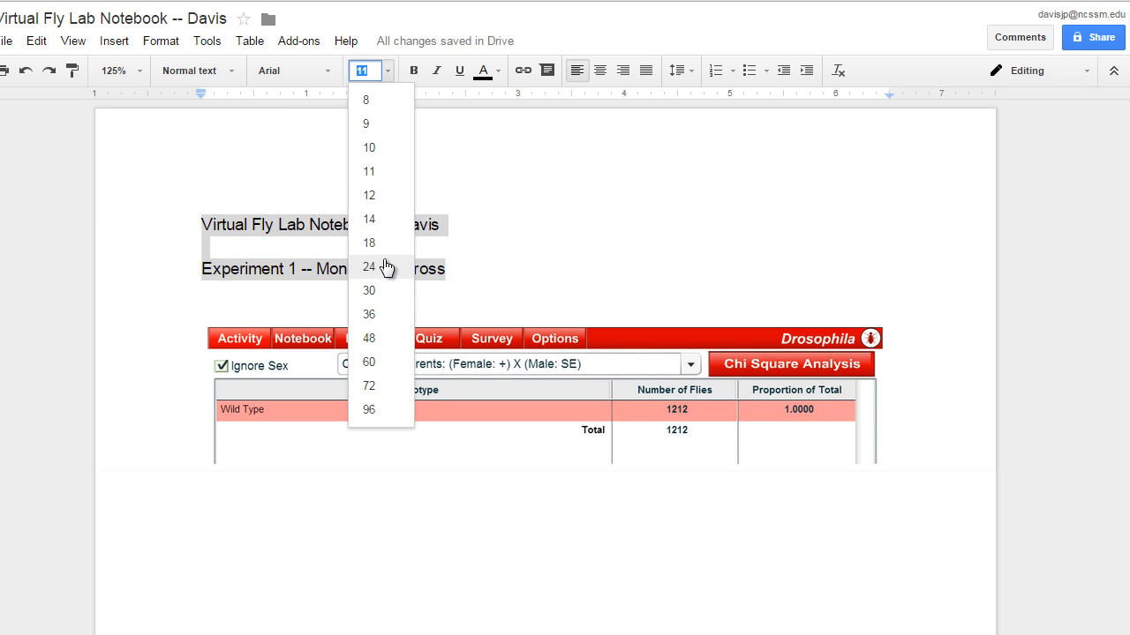
{"action": "left_click", "coordinate": [368, 243]}
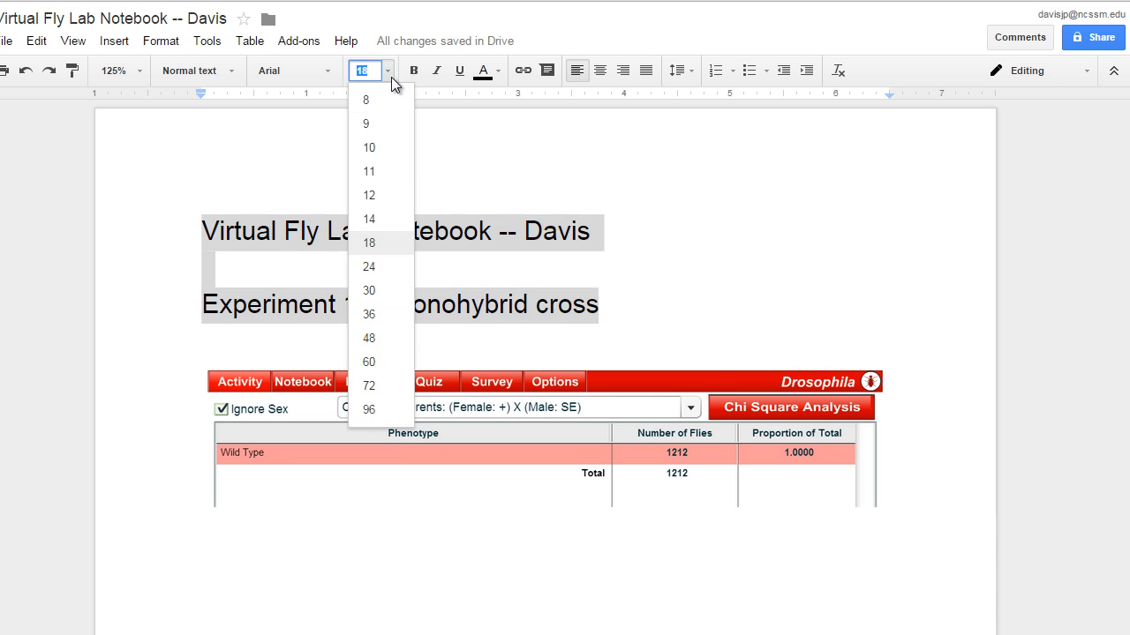
{"action": "left_click", "coordinate": [368, 219]}
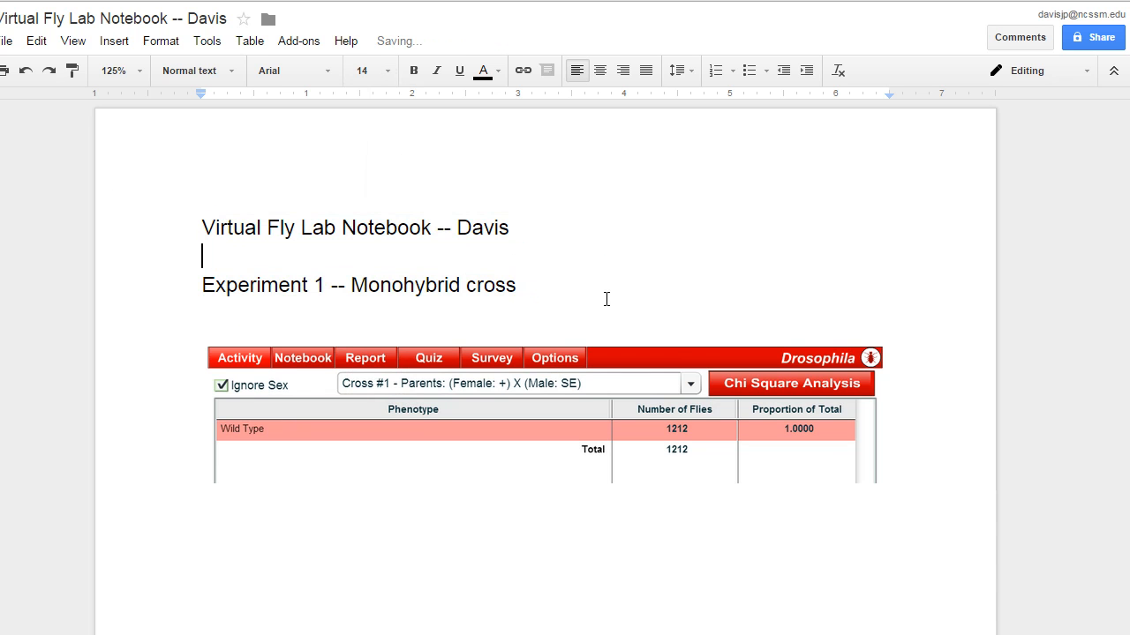
{"action": "key", "text": "enter"}
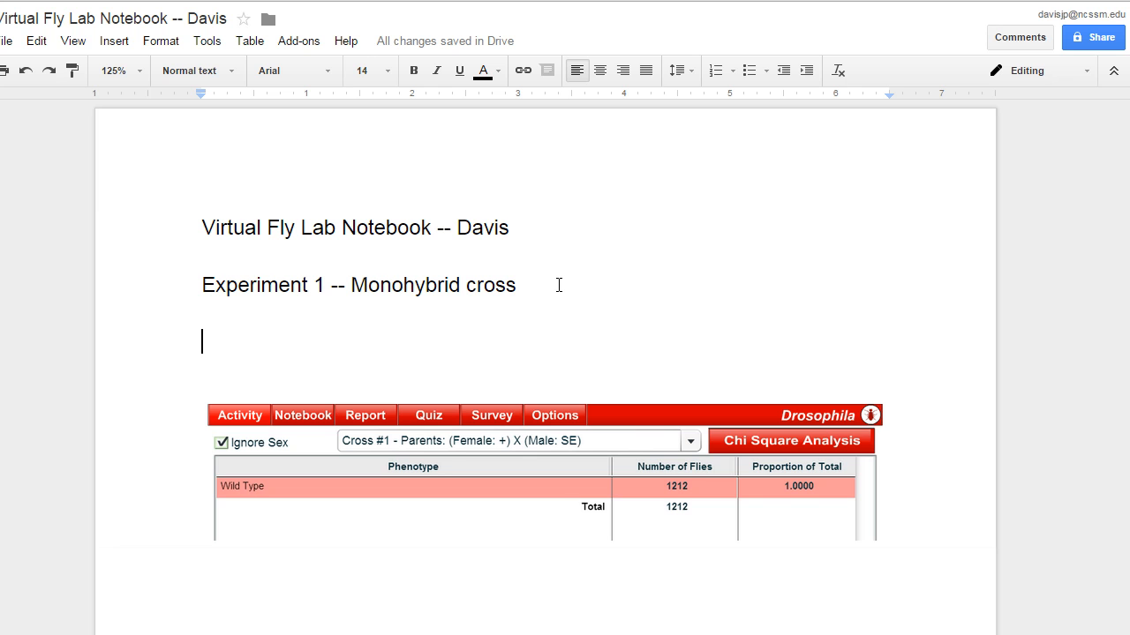
Type the sentence 'I crossed a wild type female fly with a sepia eyed male.'.
{"action": "type", "text": "I cros"}
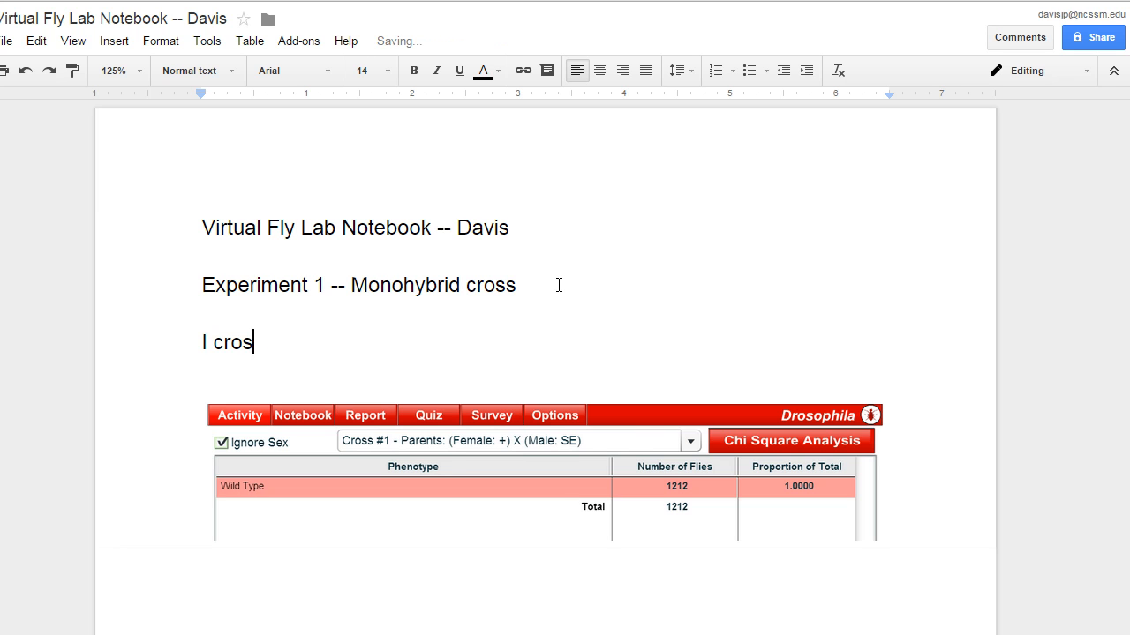
{"action": "type", "text": "sed a wild type fe"}
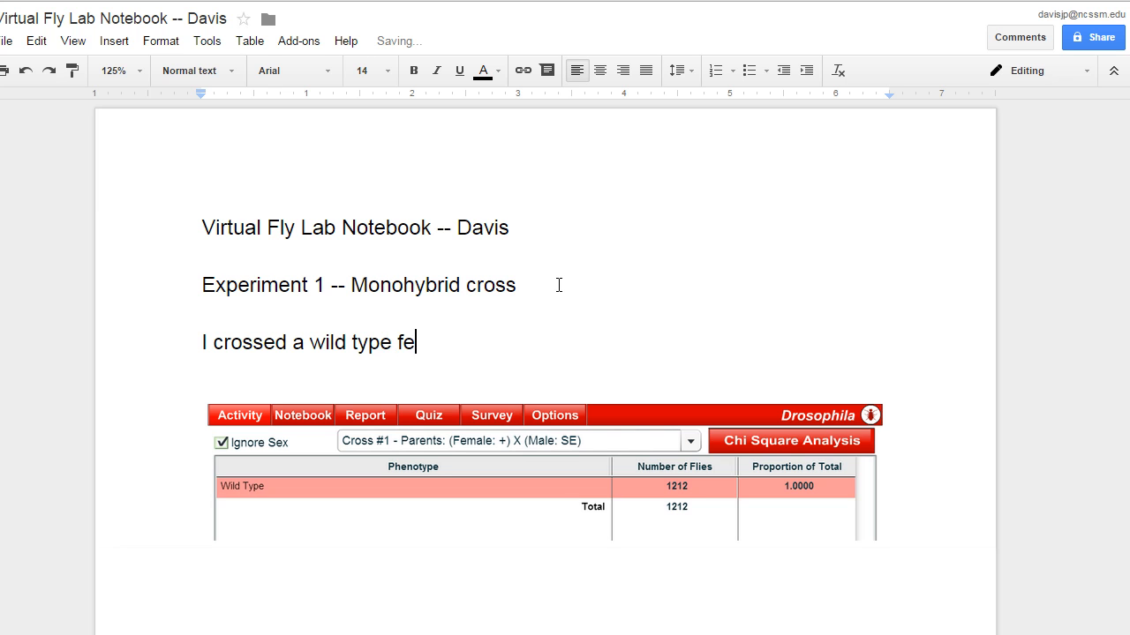
{"action": "type", "text": "male fly with a"}
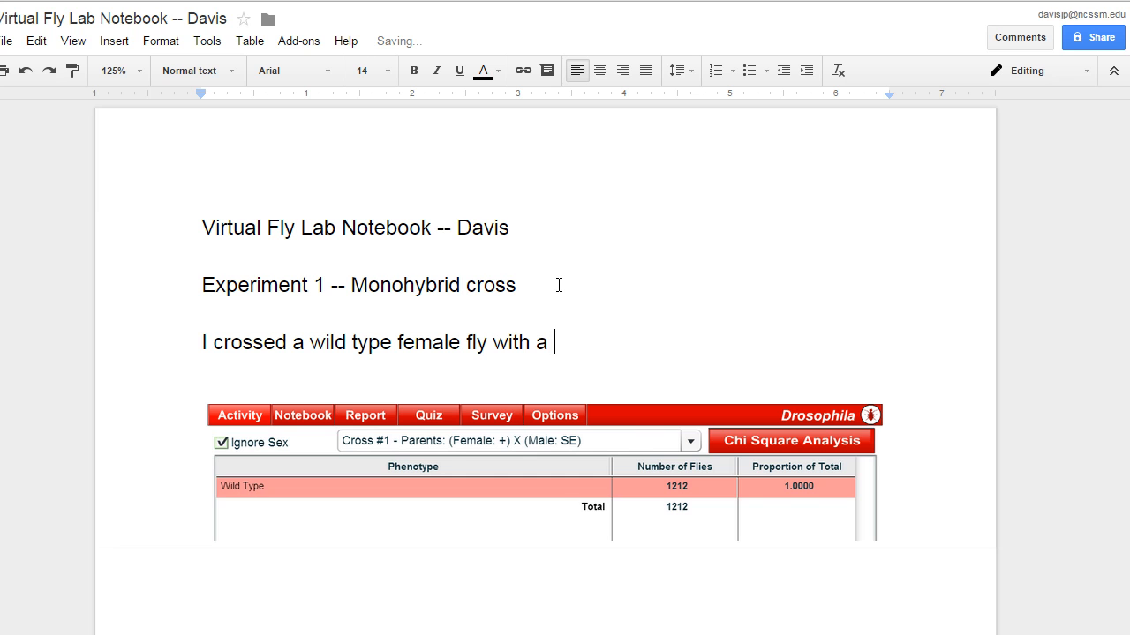
{"action": "type", "text": "sepia e"}
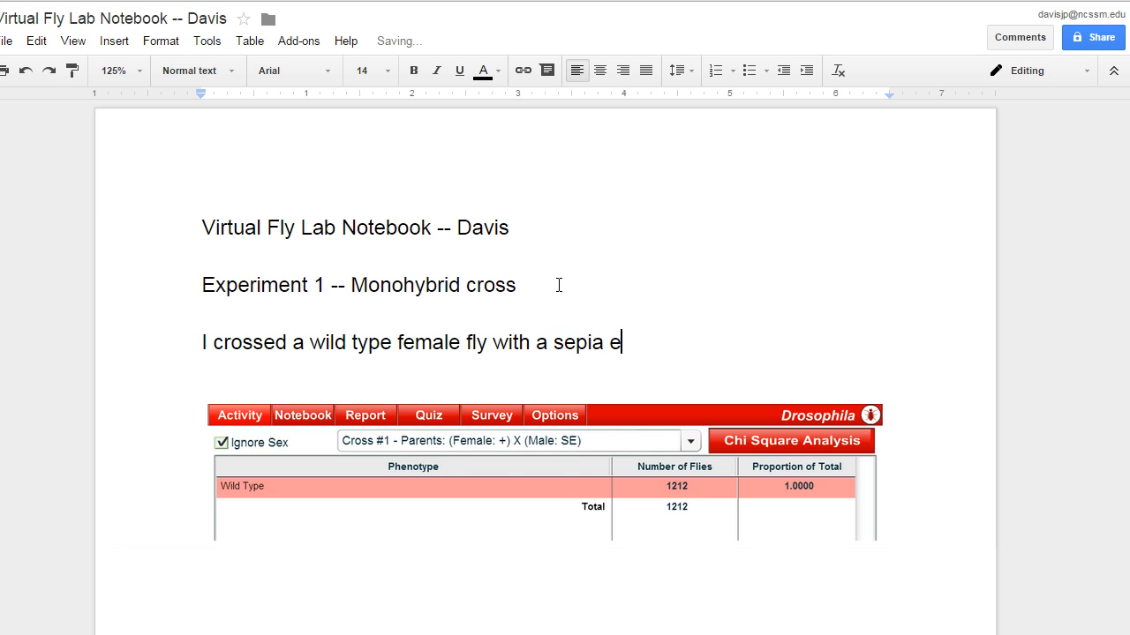
{"action": "type", "text": "yed male."}
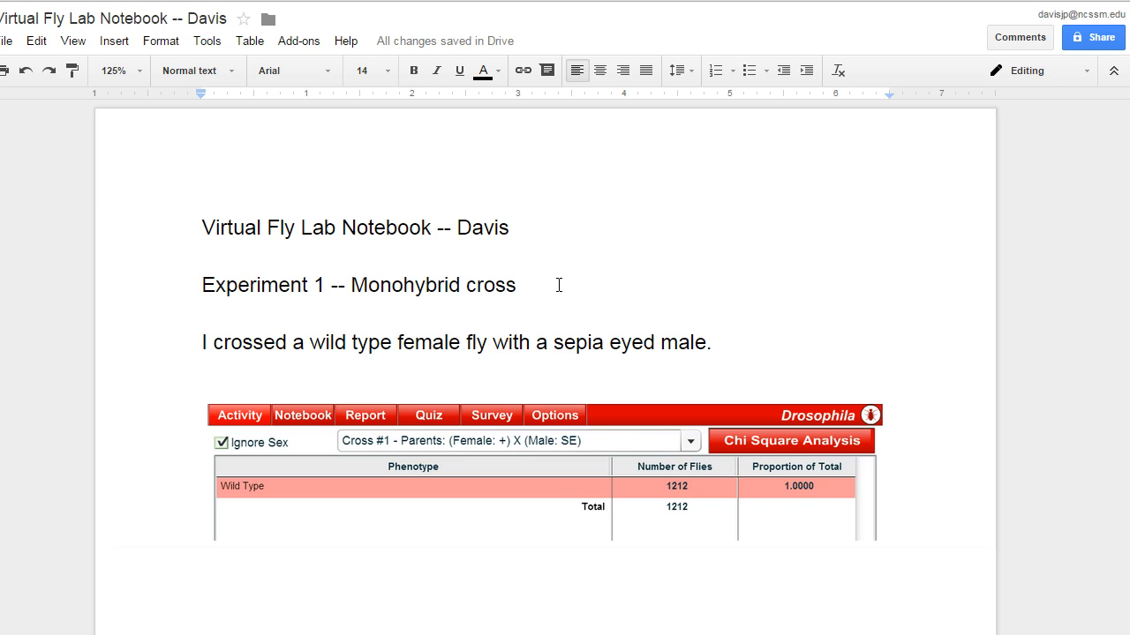
Add the female's genotype '(se+se+)' after 'female fly'.
{"action": "type", "text": "("}
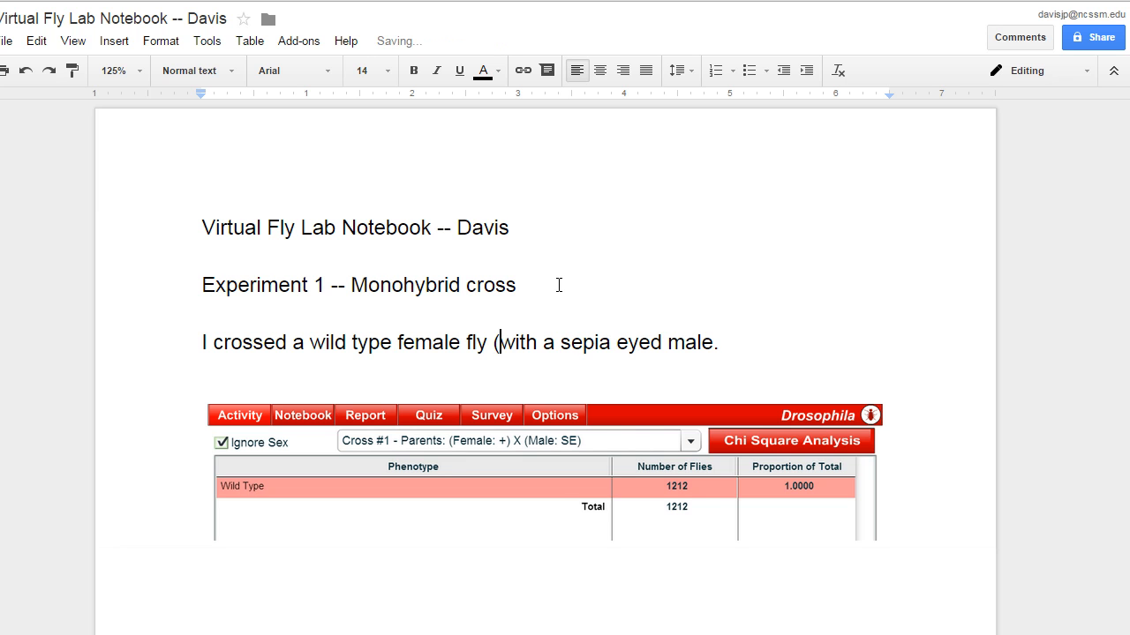
{"action": "type", "text": "se+"}
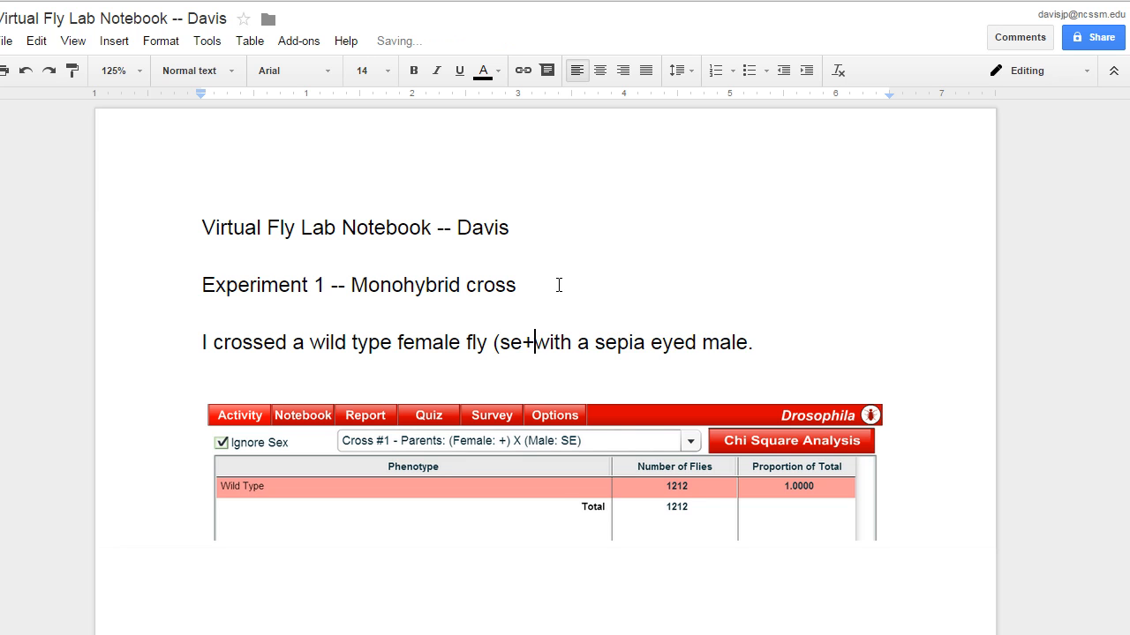
{"action": "type", "text": "se+"}
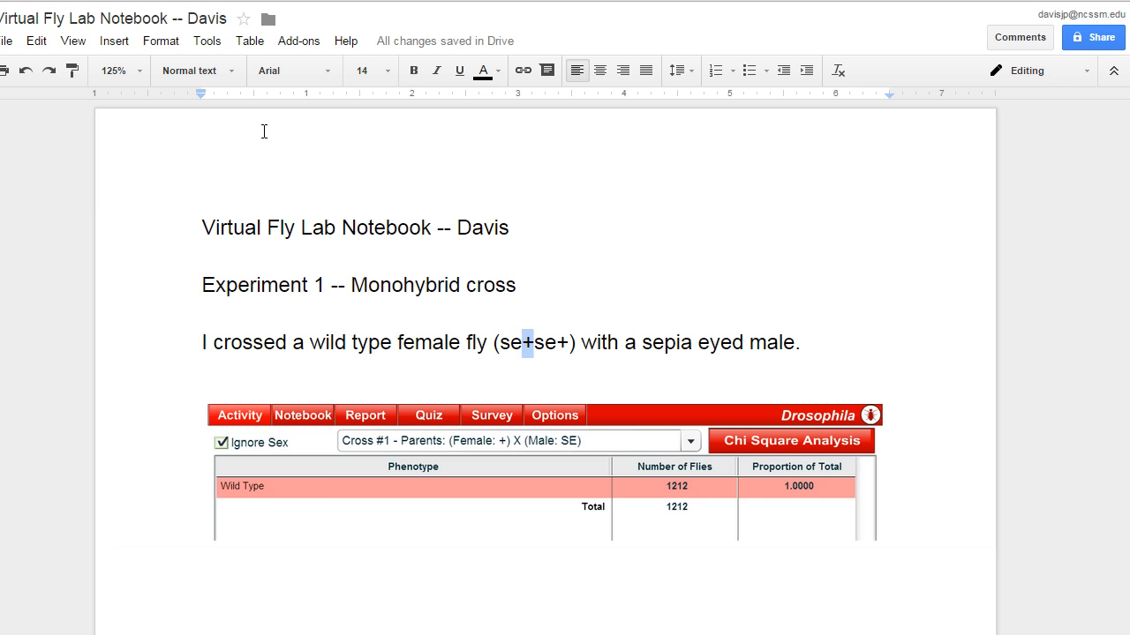
Superscript both plus signs and type the male's genotype (se se).
{"action": "left_click", "coordinate": [161, 40]}
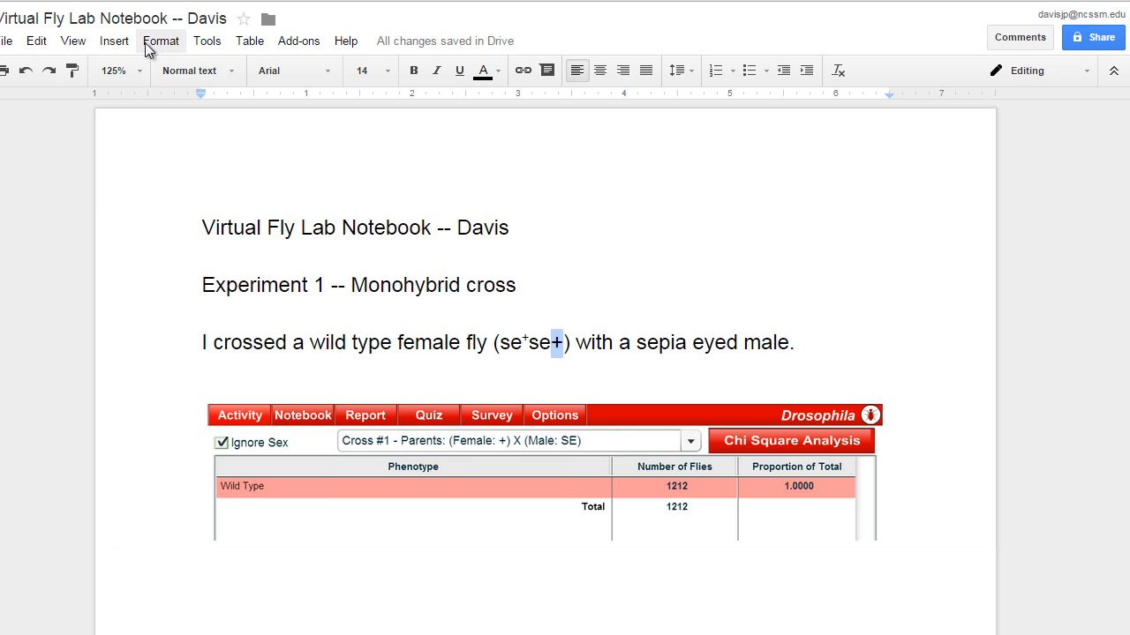
{"action": "left_click", "coordinate": [161, 41]}
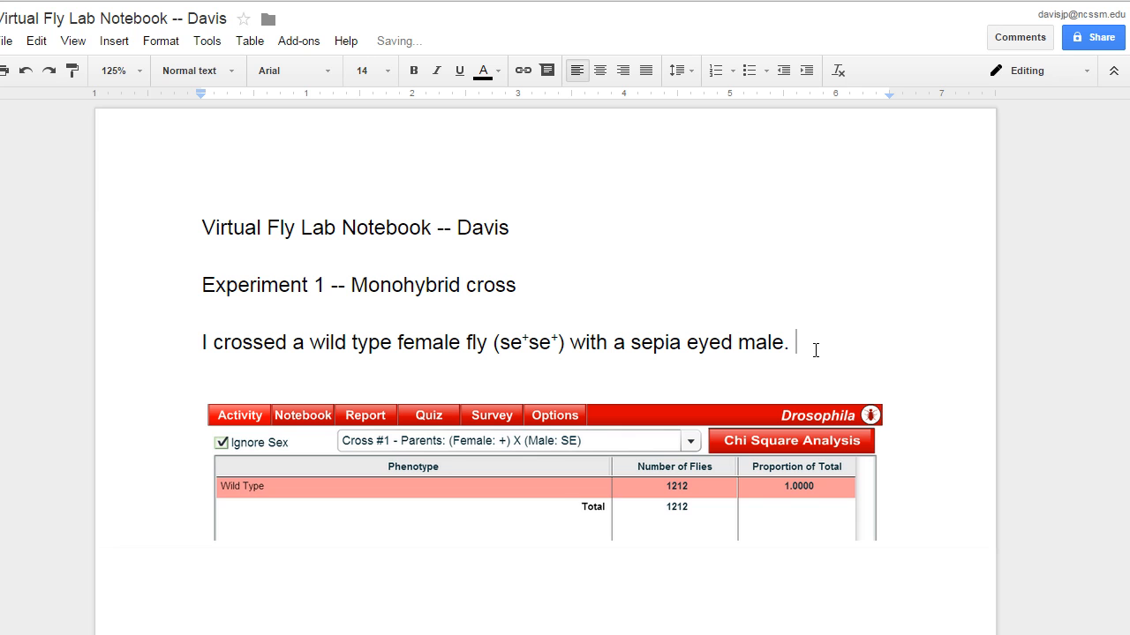
{"action": "type", "text": "(se"}
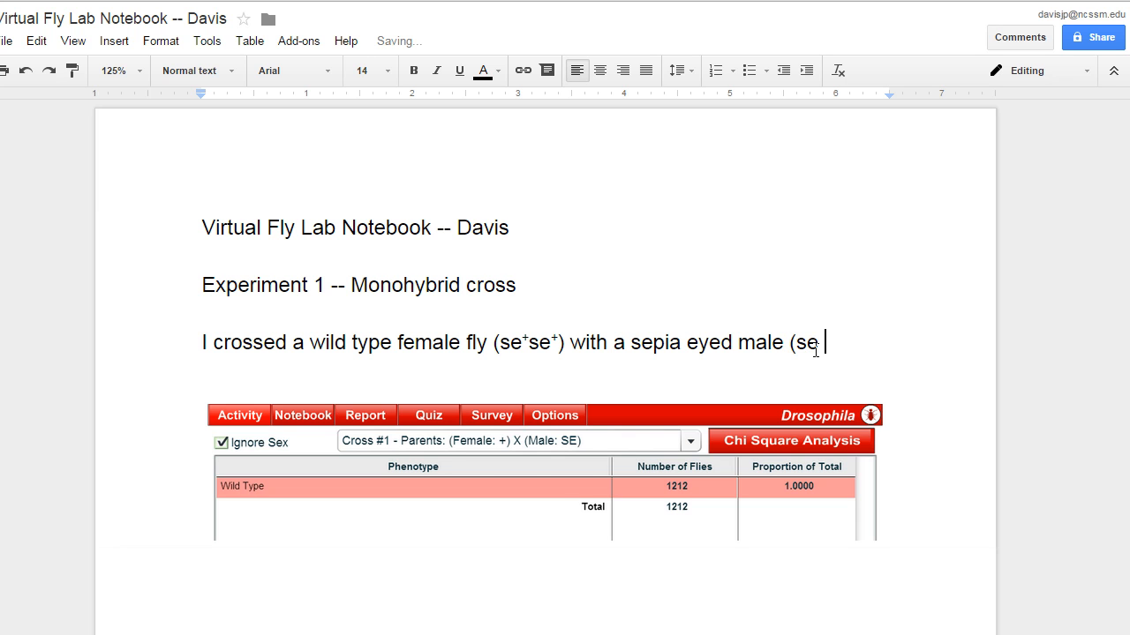
{"action": "type", "text": "se"}
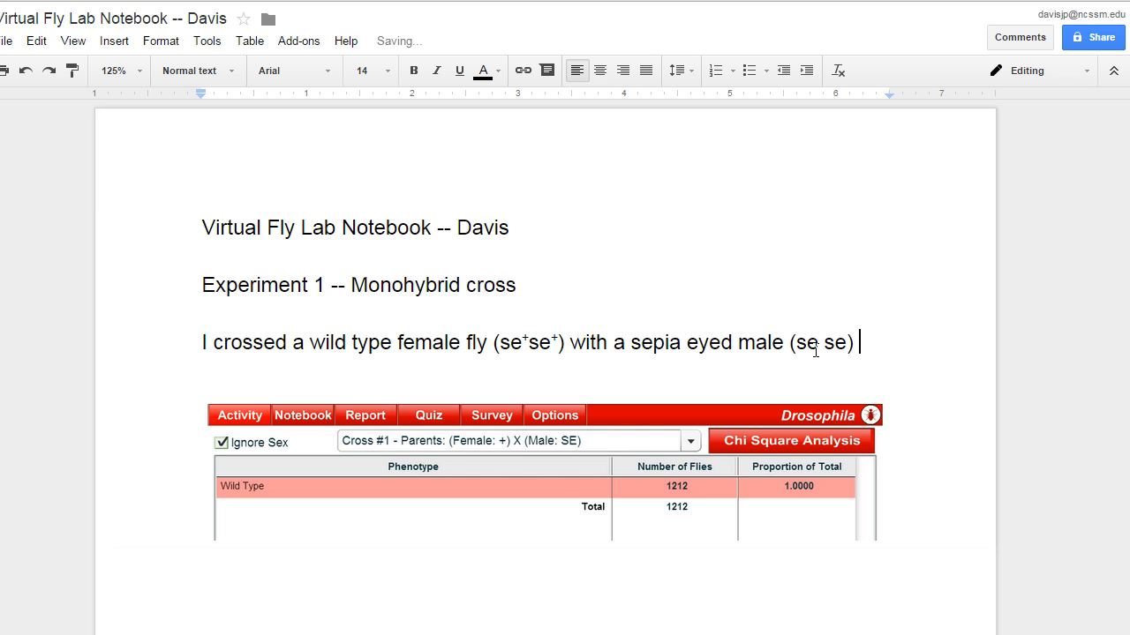
End the sentence with 'and obtained the following results.'.
{"action": "type", "text": "."}
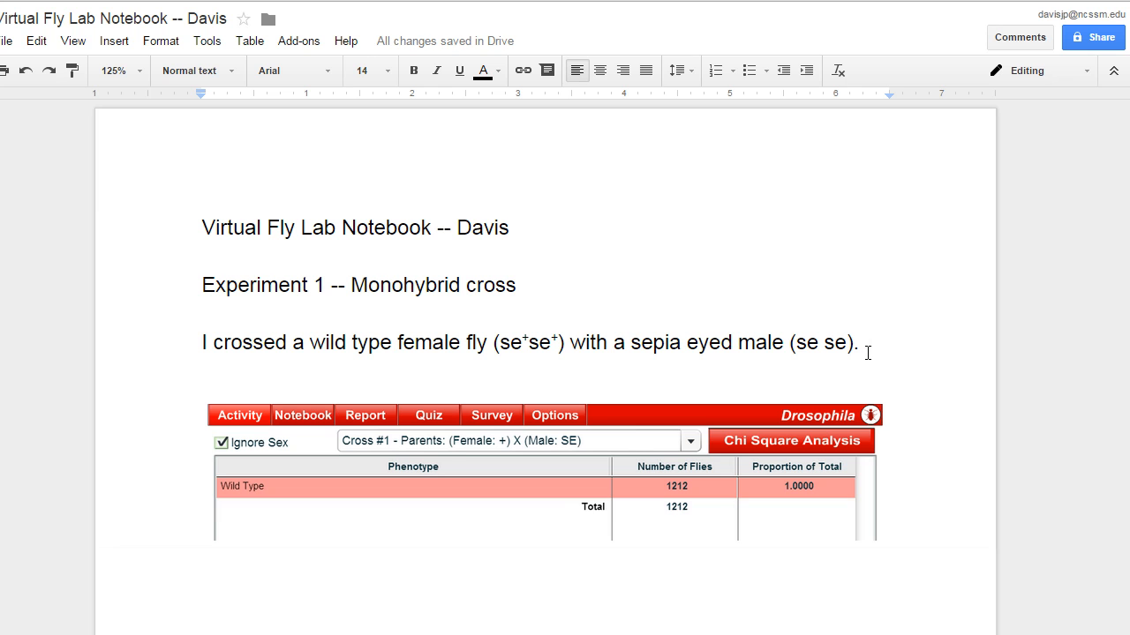
{"action": "type", "text": "As you can see below"}
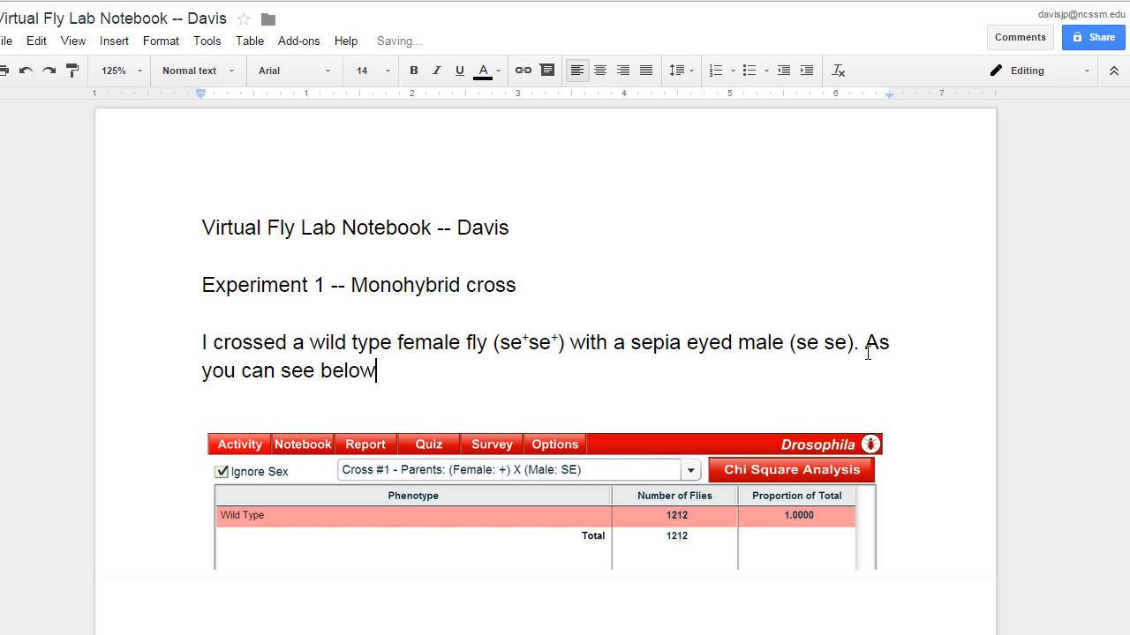
{"action": "key", "text": "Backspace"}
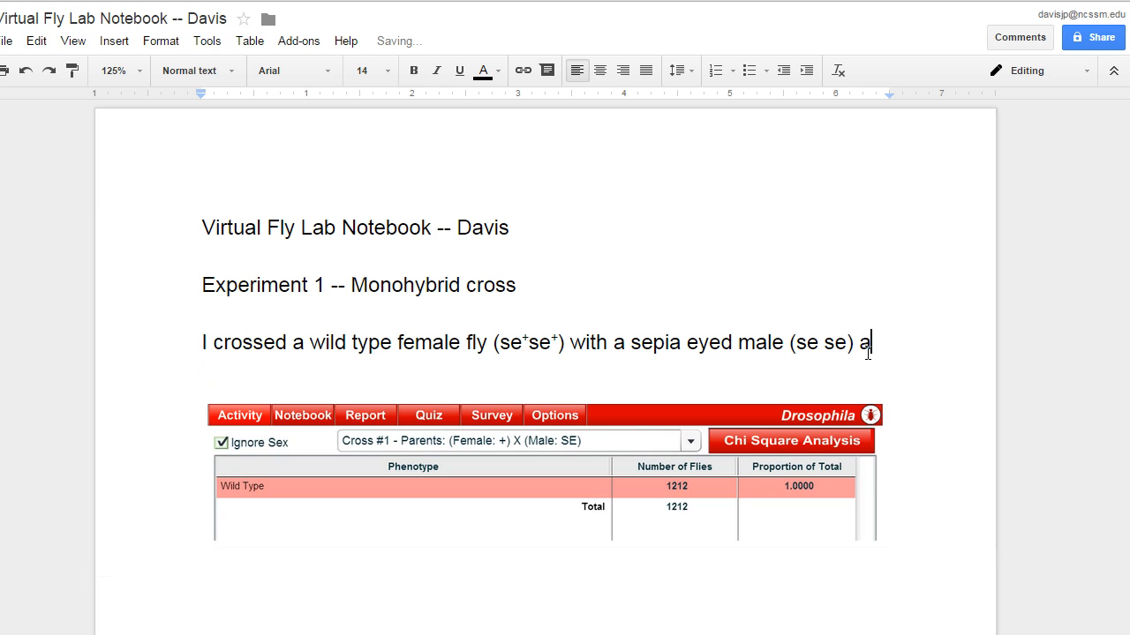
{"action": "type", "text": "nd obtained the"}
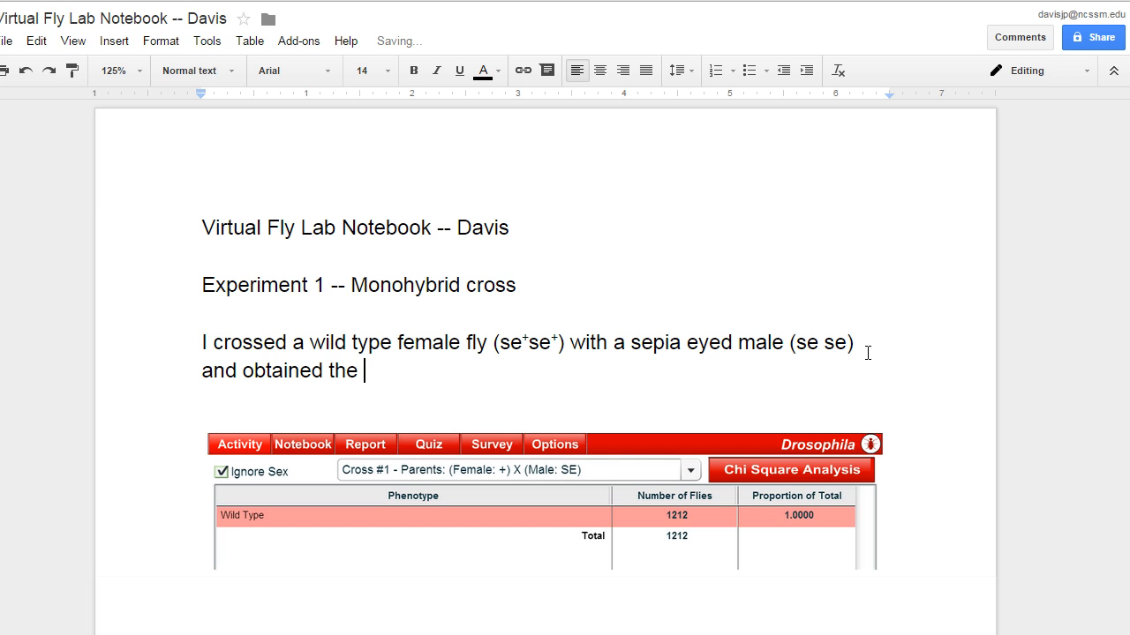
{"action": "type", "text": "following result"}
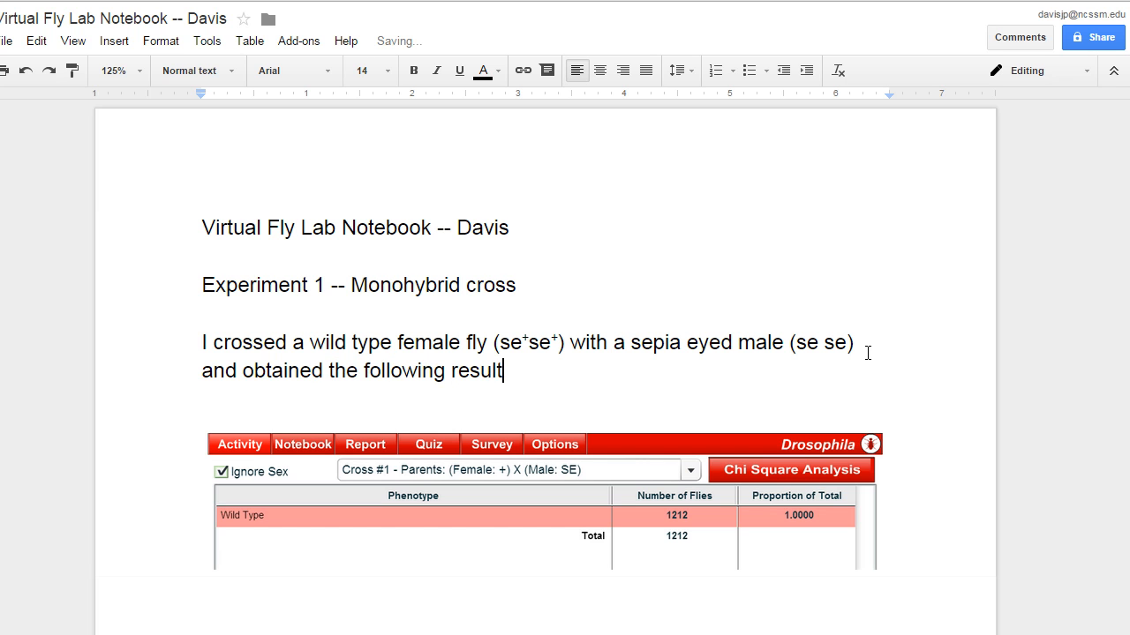
{"action": "type", "text": "s."}
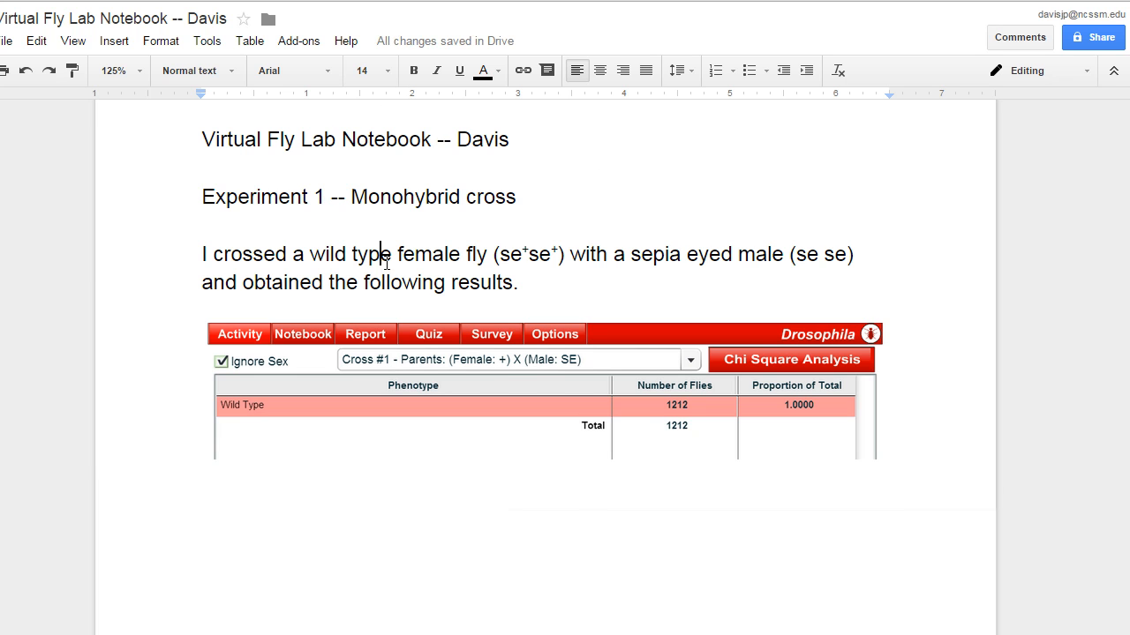
Below the results table, type '100% of the F1 offspring are wild type (se+se)' at 14 pt.
{"action": "left_click", "coordinate": [386, 70]}
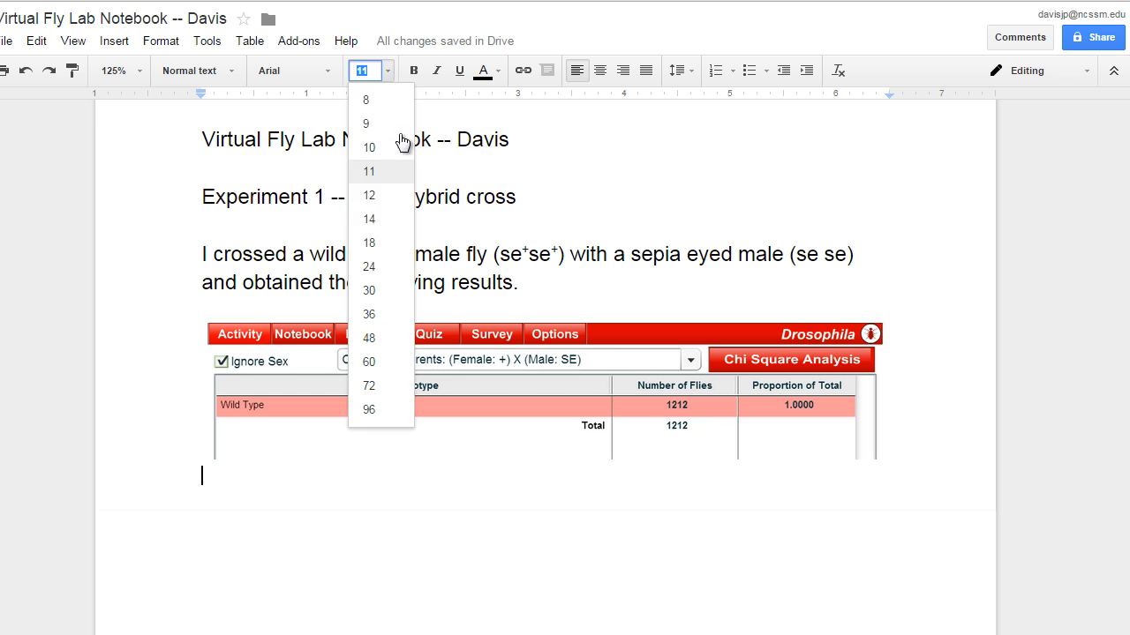
{"action": "left_click", "coordinate": [368, 219]}
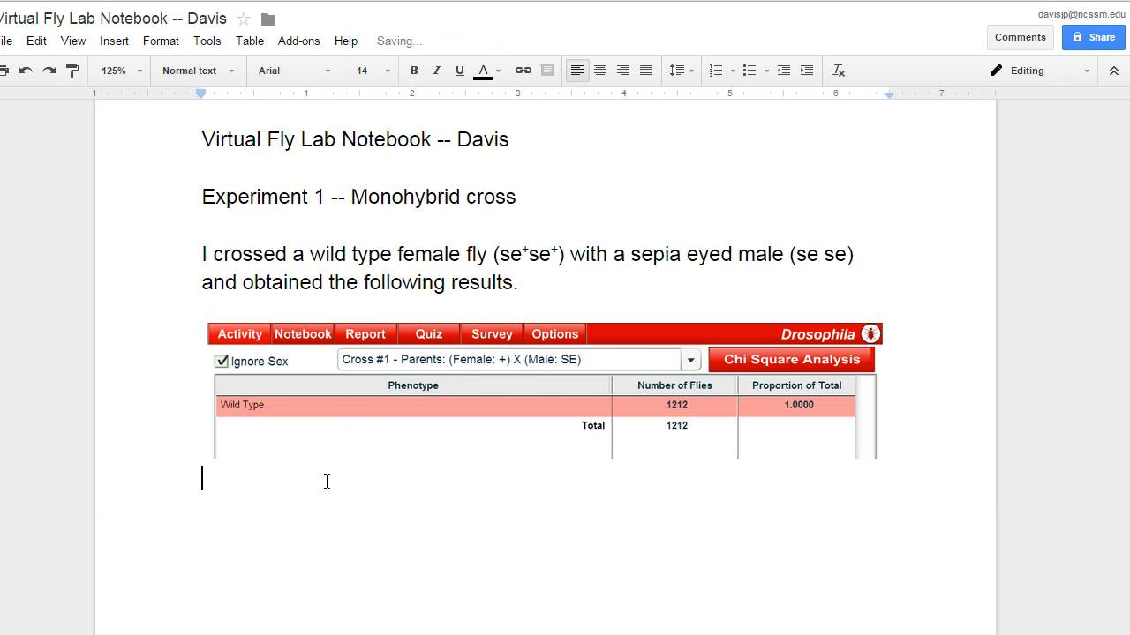
{"action": "type", "text": "100%"}
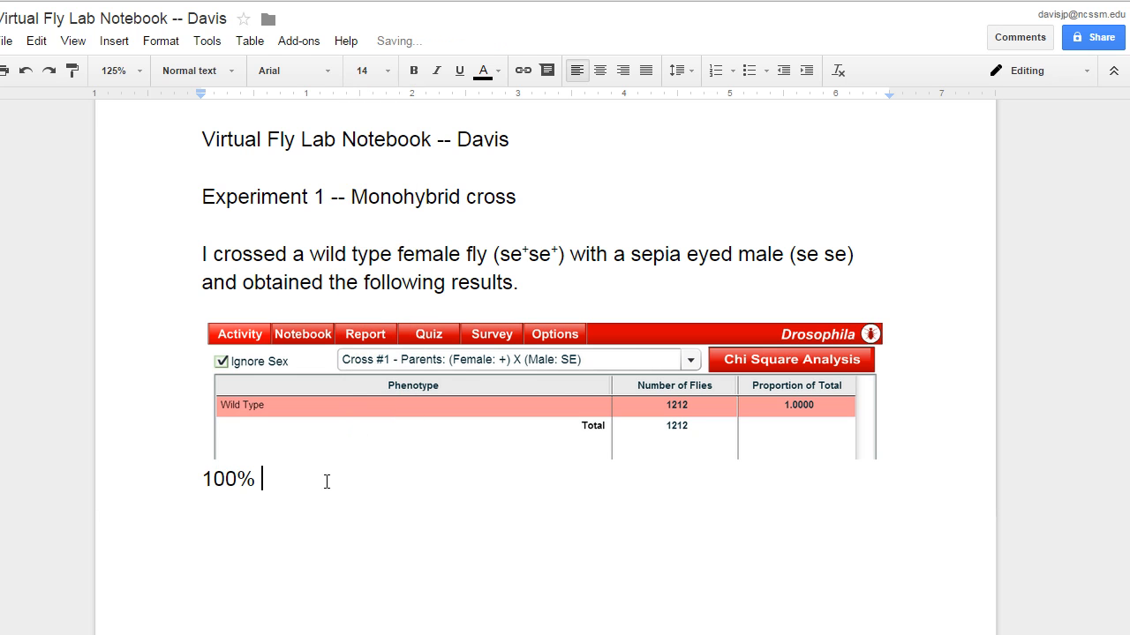
{"action": "type", "text": "of the F"}
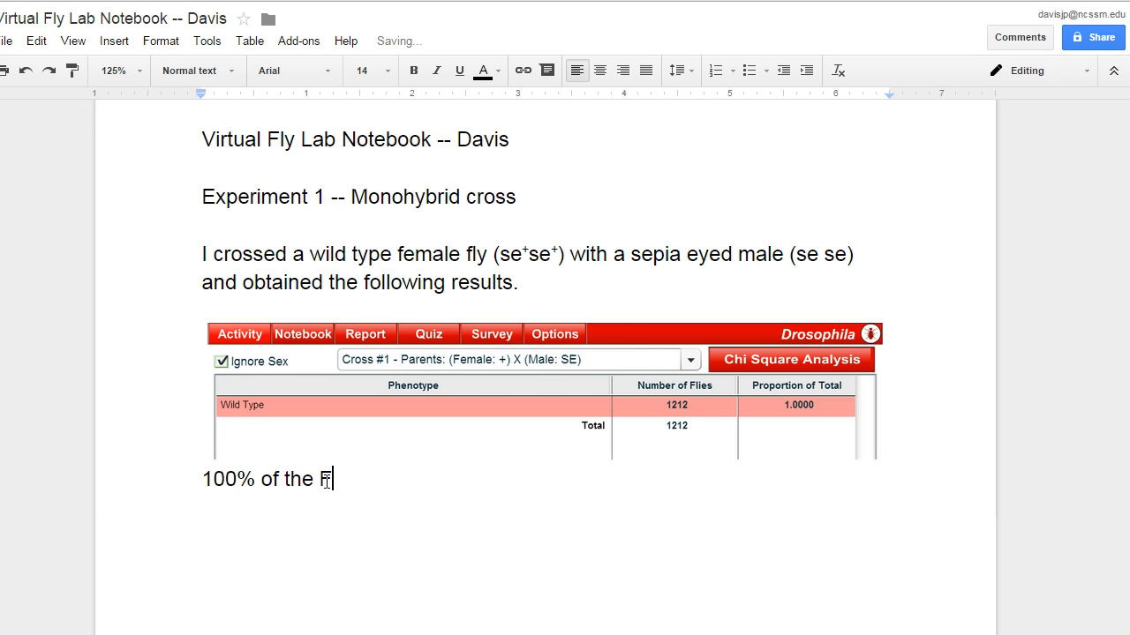
{"action": "type", "text": "1 offsp"}
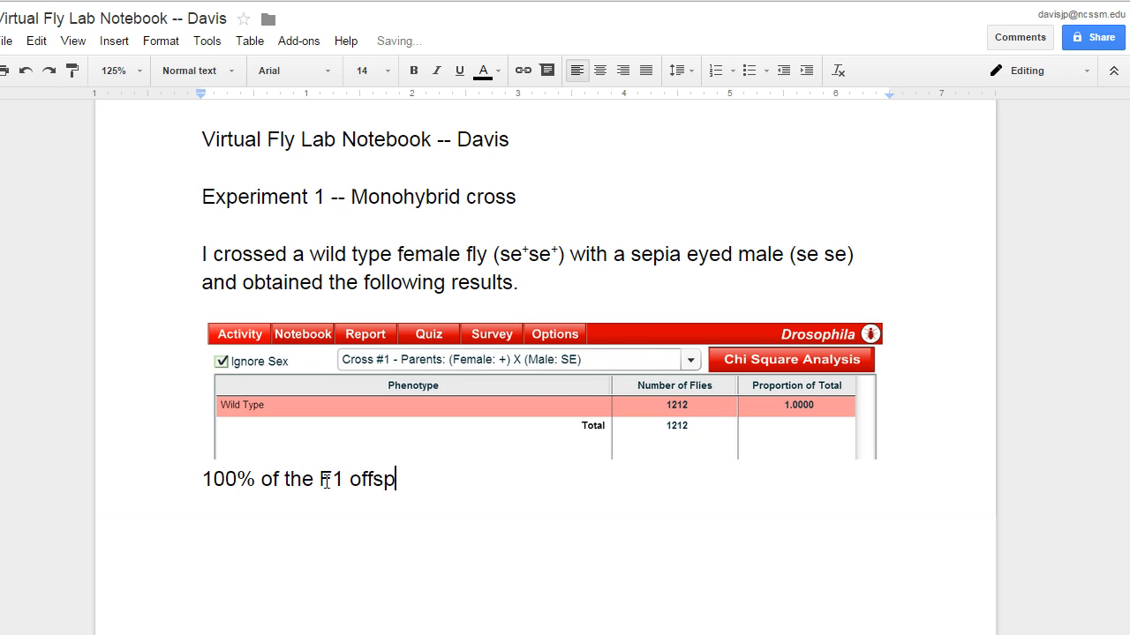
{"action": "type", "text": "ring are"}
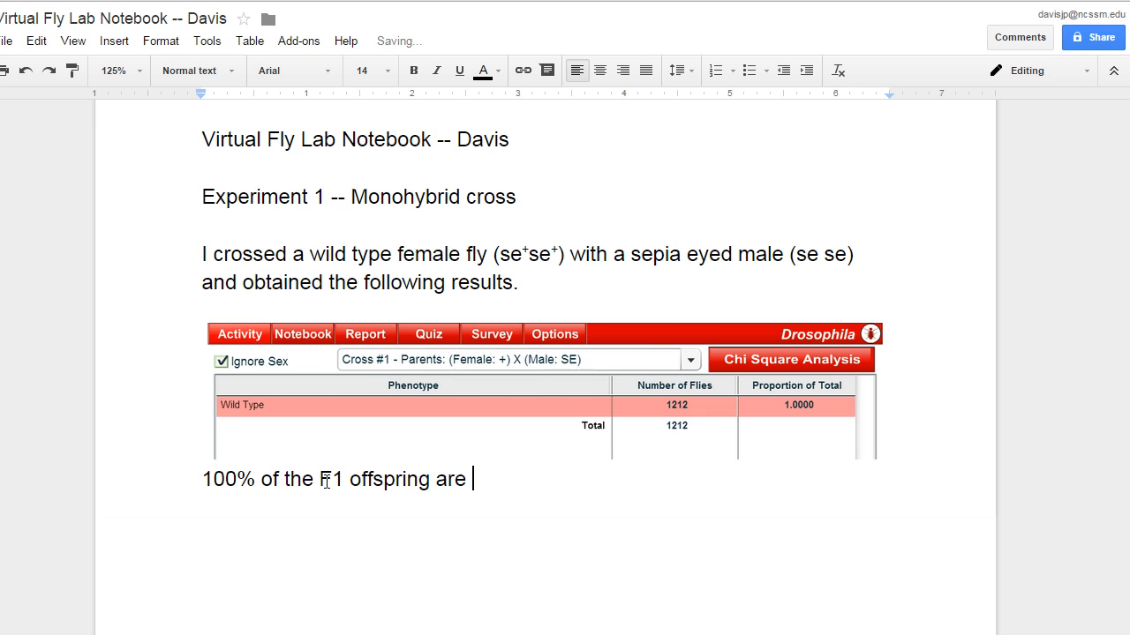
{"action": "type", "text": "wild type"}
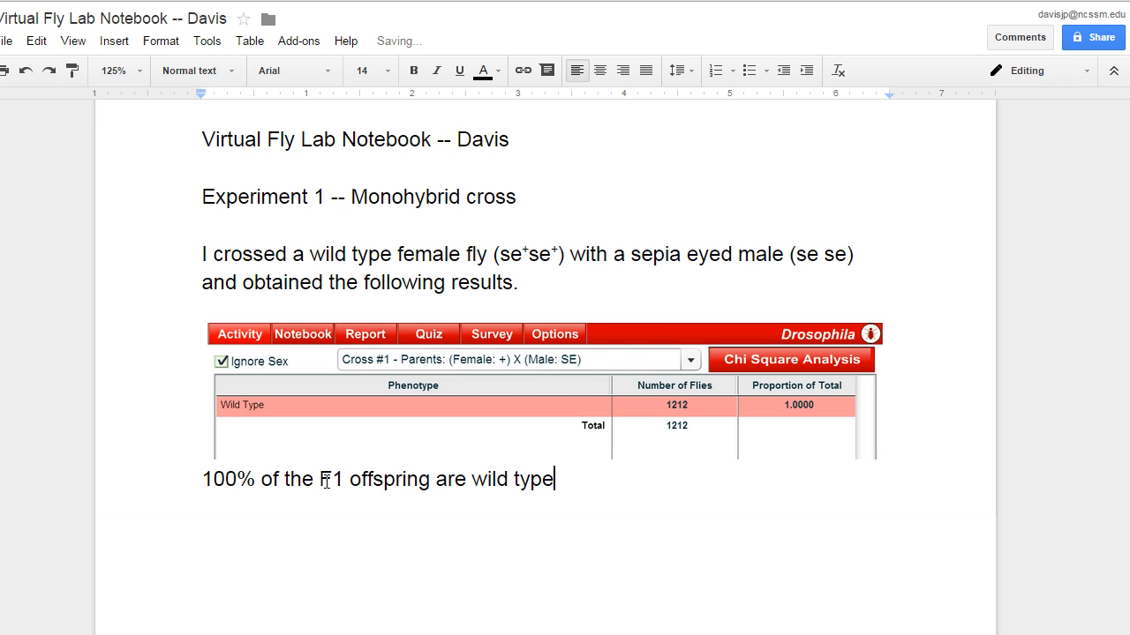
{"action": "type", "text": "w"}
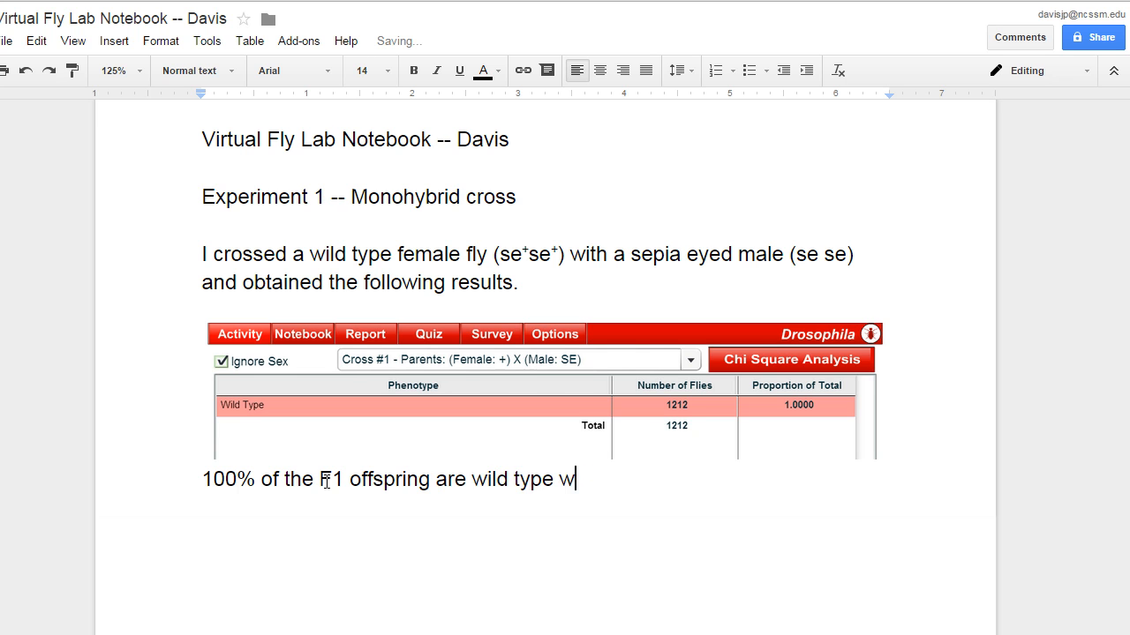
{"action": "type", "text": "(se"}
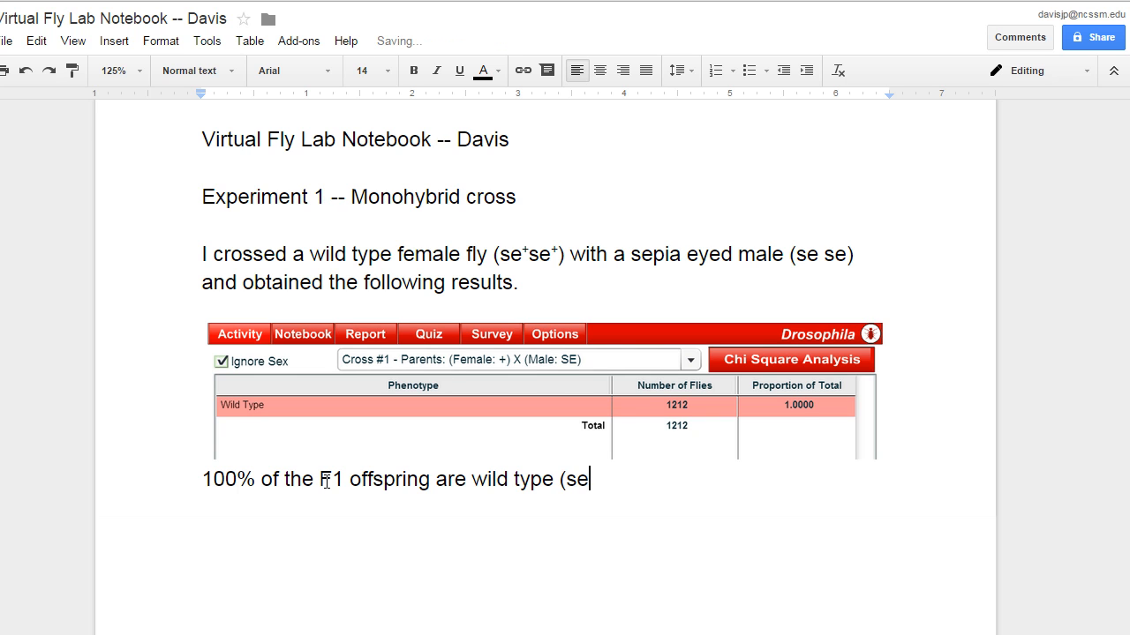
{"action": "type", "text": "=se"}
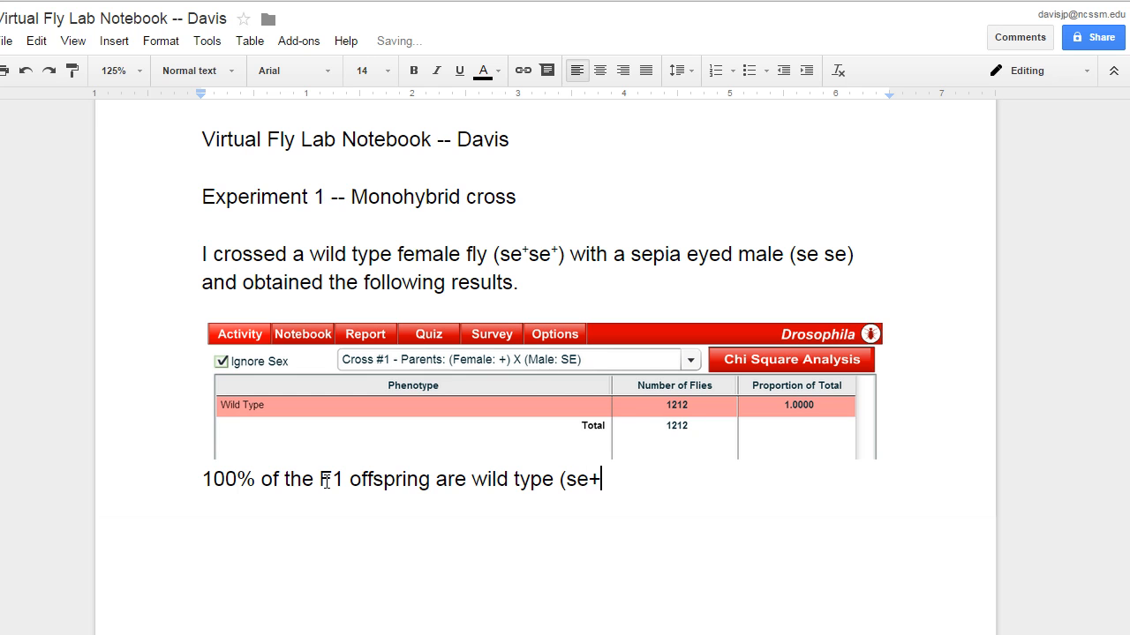
{"action": "type", "text": "se)"}
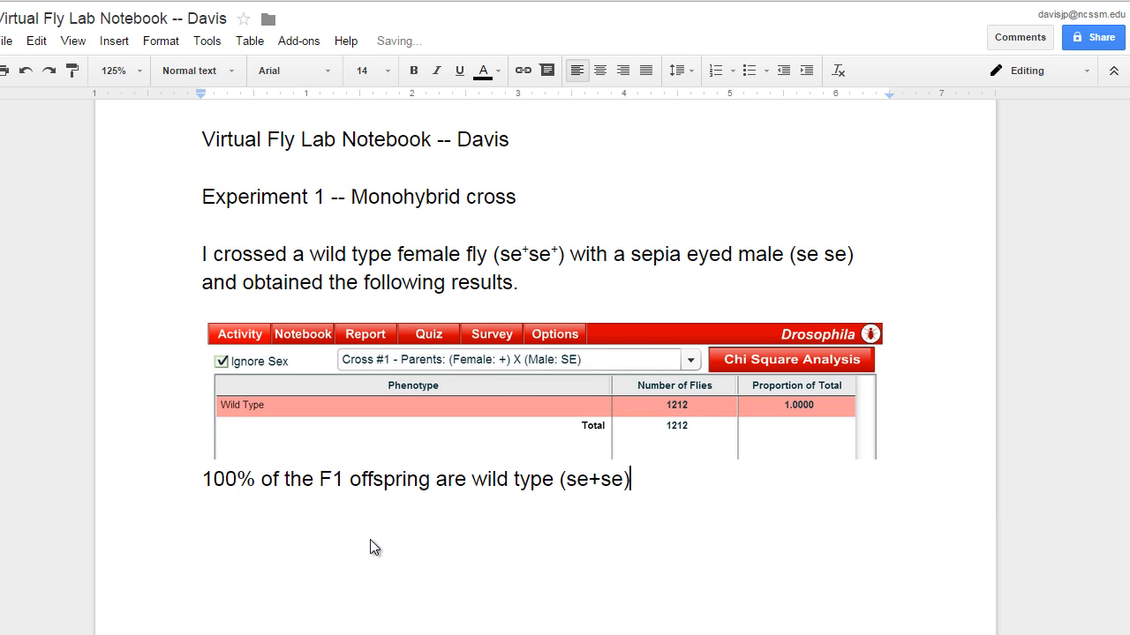
Superscript the plus in (se+se) and add ', just as Mendel would have predicted.'.
{"action": "right_click", "coordinate": [596, 479]}
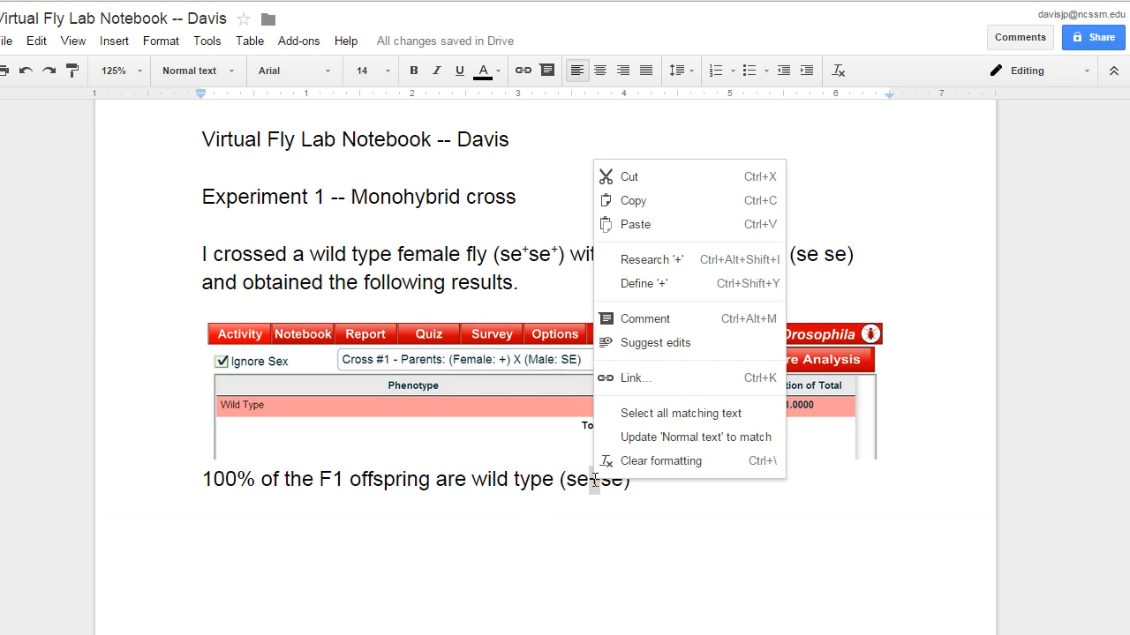
{"action": "left_click", "coordinate": [160, 41]}
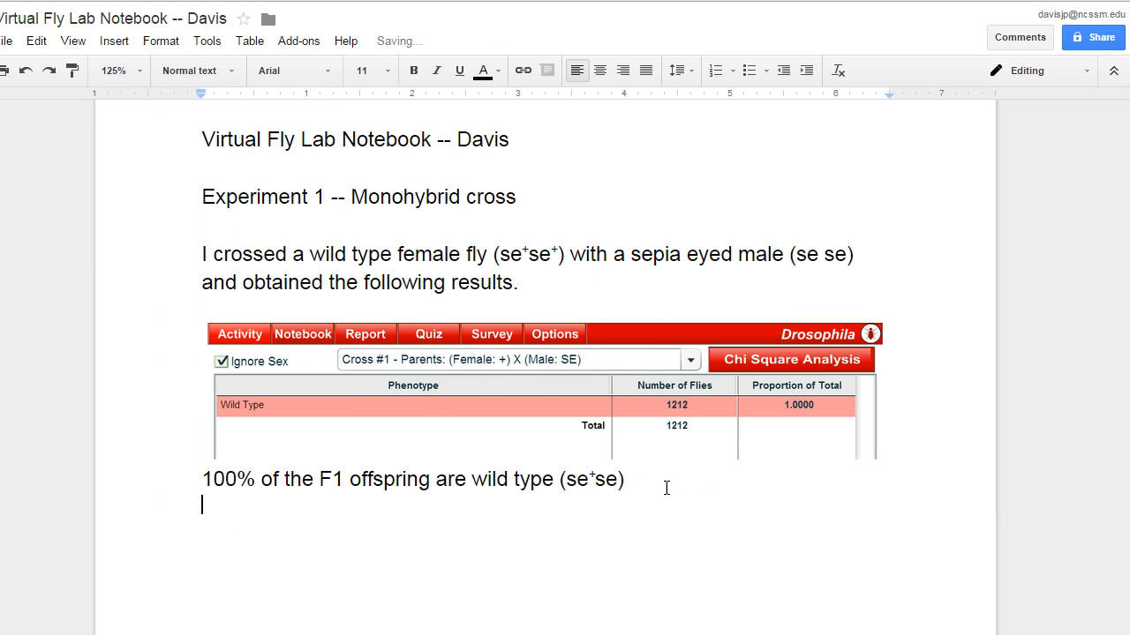
{"action": "type", "text": ", ju"}
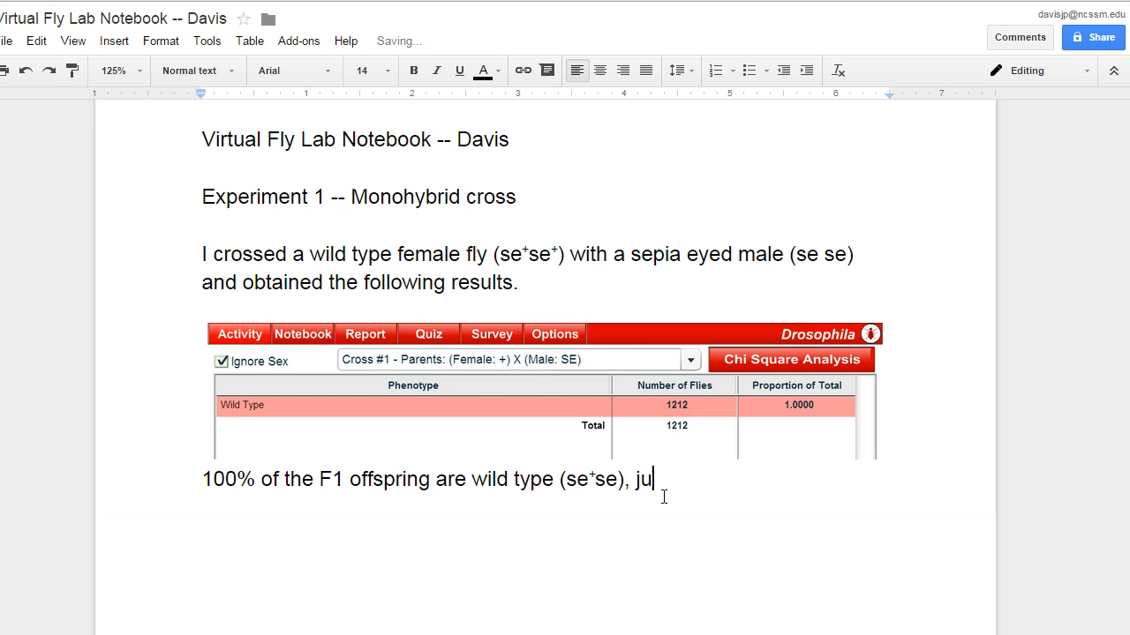
{"action": "type", "text": "st as Mendel would have pred"}
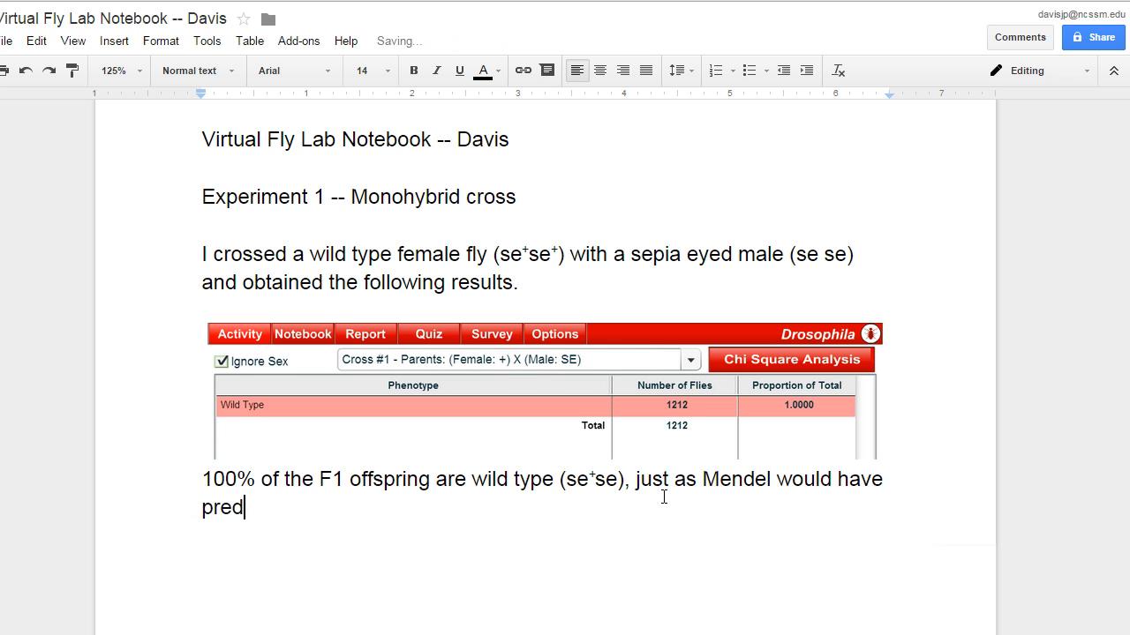
{"action": "type", "text": "icted."}
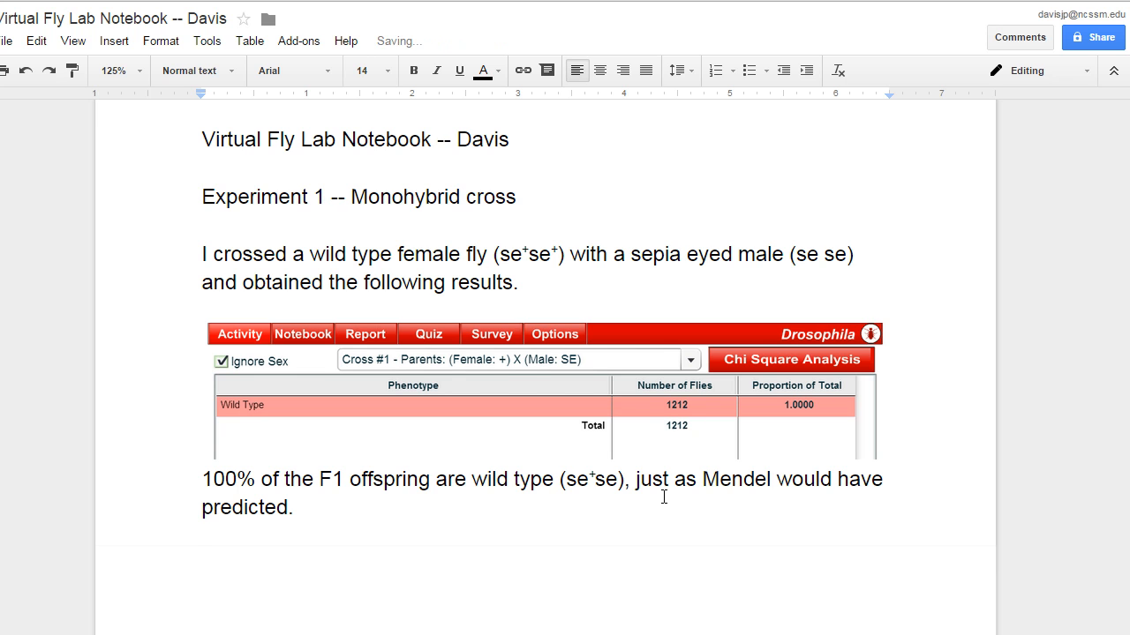
Type the sentence 'Next, I crossed the F1s.'.
{"action": "type", "text": "Nex"}
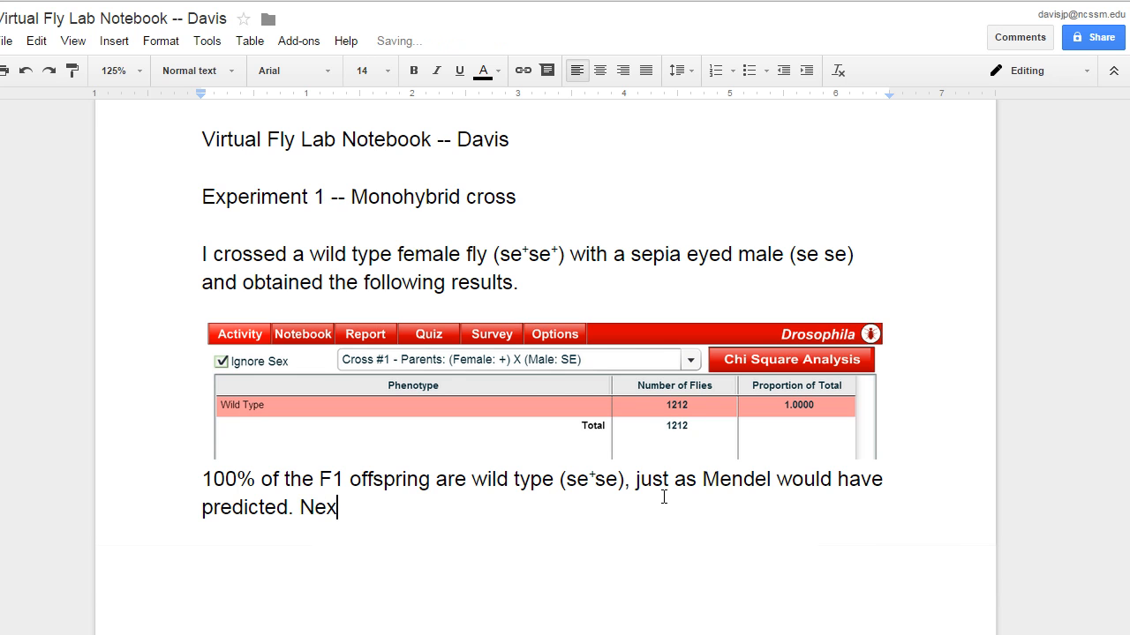
{"action": "type", "text": "t, I"}
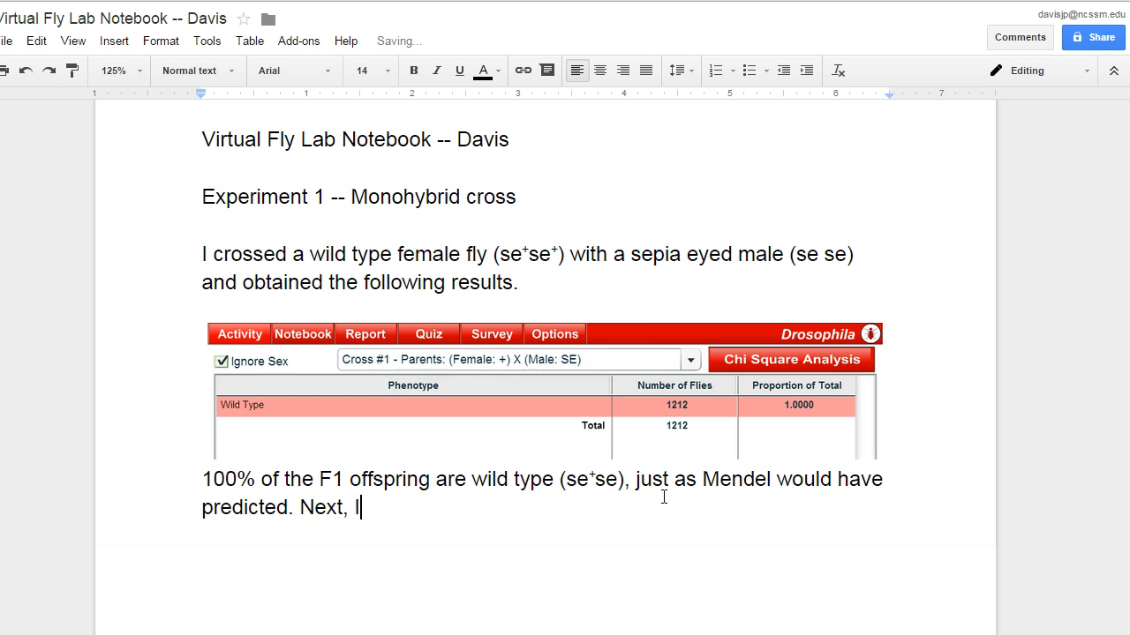
{"action": "type", "text": "crossed the F"}
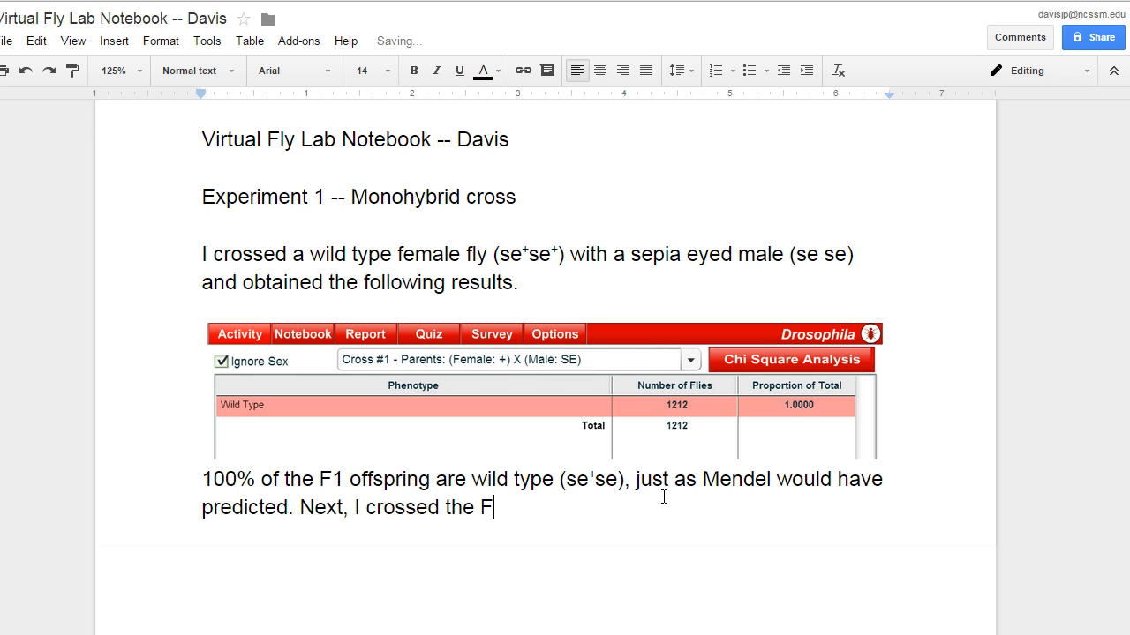
{"action": "type", "text": "1s."}
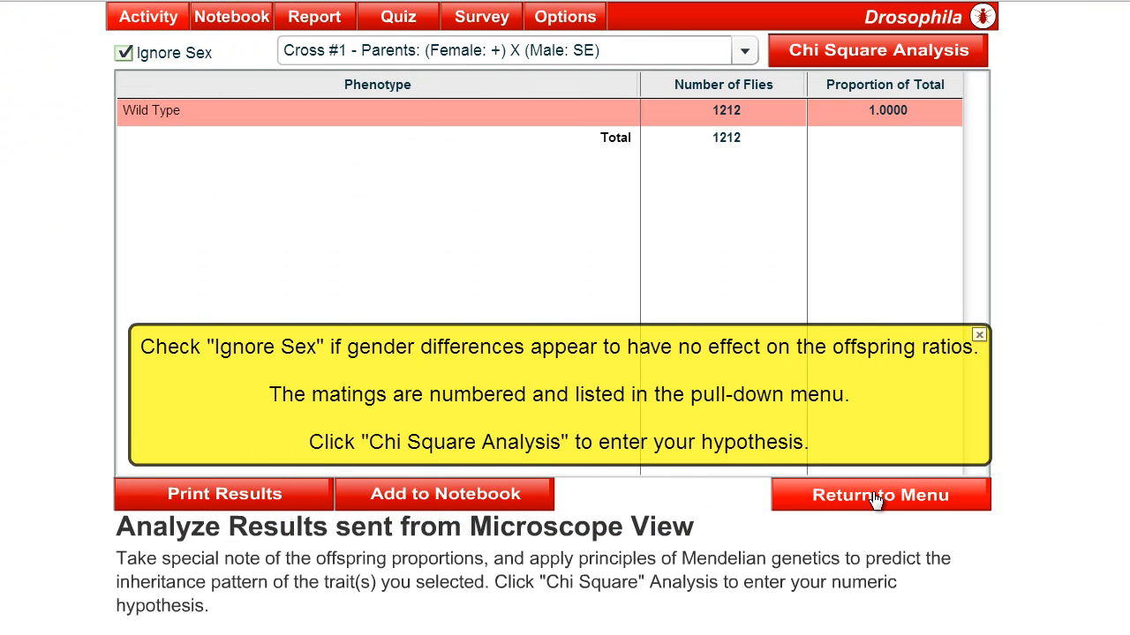
Add a wild-type female and a wild-type male from Cross #1's offspring to the mating jar.
{"action": "left_click", "coordinate": [880, 494]}
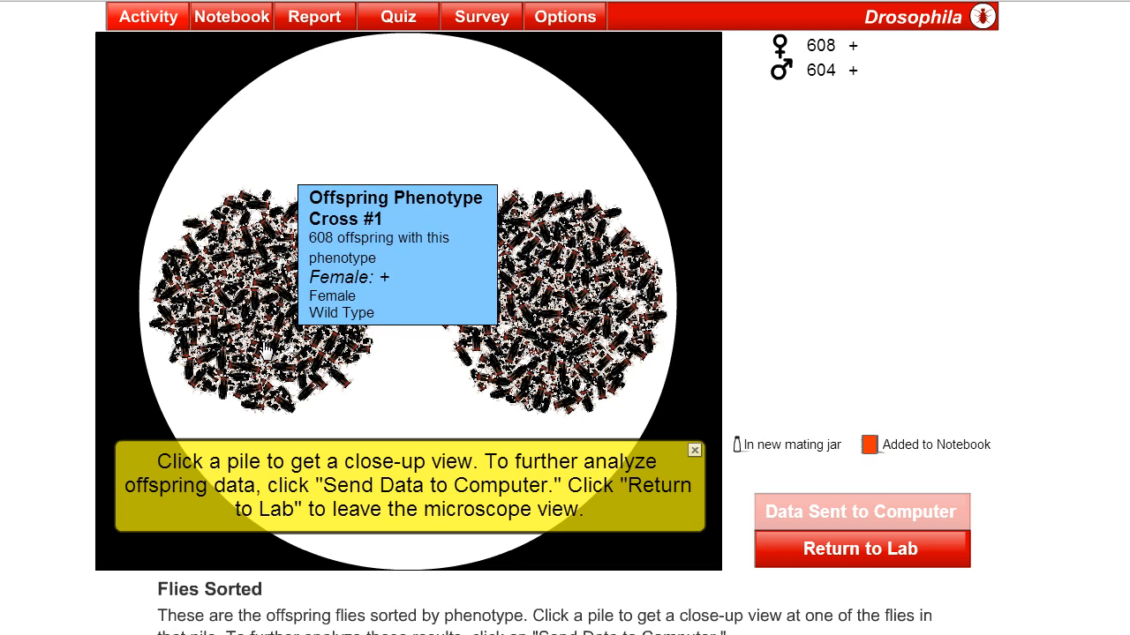
{"action": "left_click", "coordinate": [256, 344]}
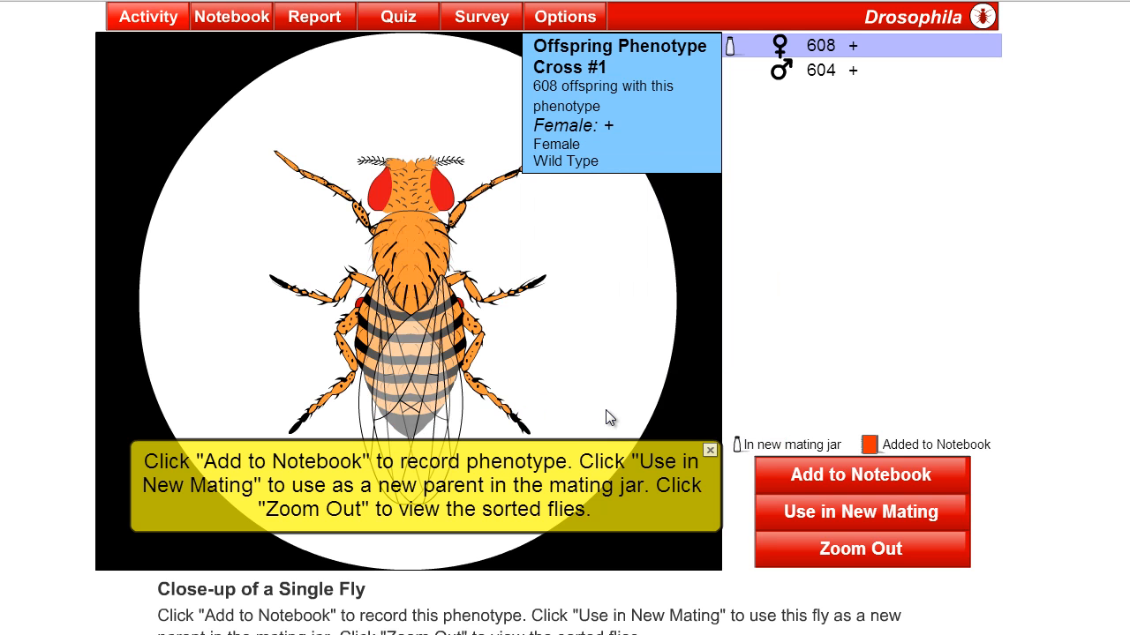
{"action": "left_click", "coordinate": [859, 549]}
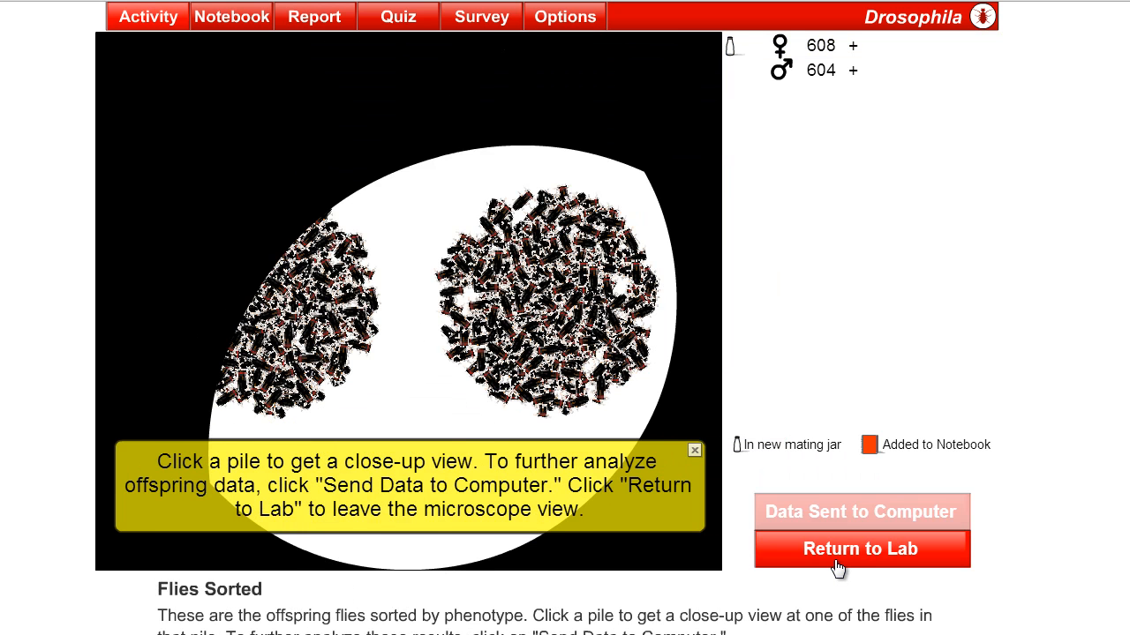
{"action": "left_click", "coordinate": [547, 313]}
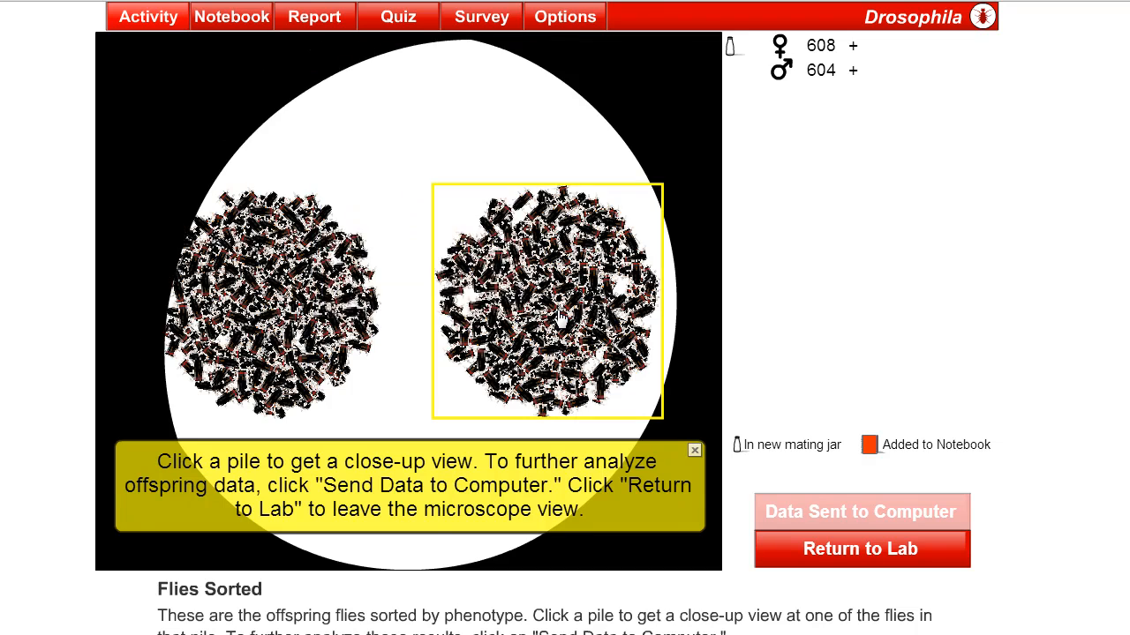
{"action": "left_click", "coordinate": [547, 300]}
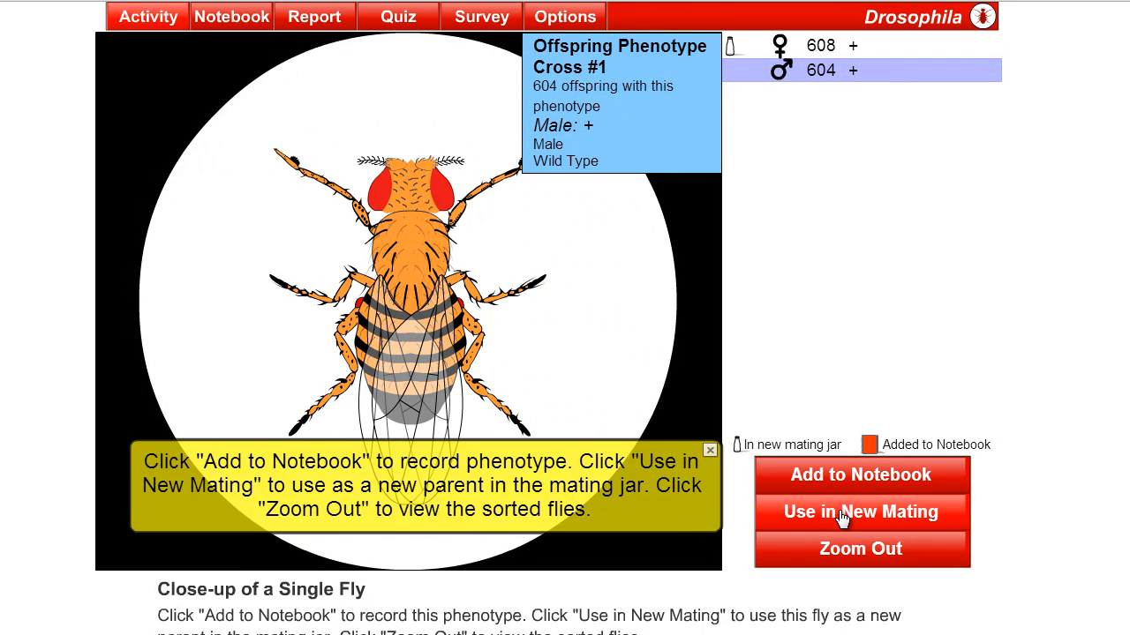
{"action": "left_click", "coordinate": [860, 511]}
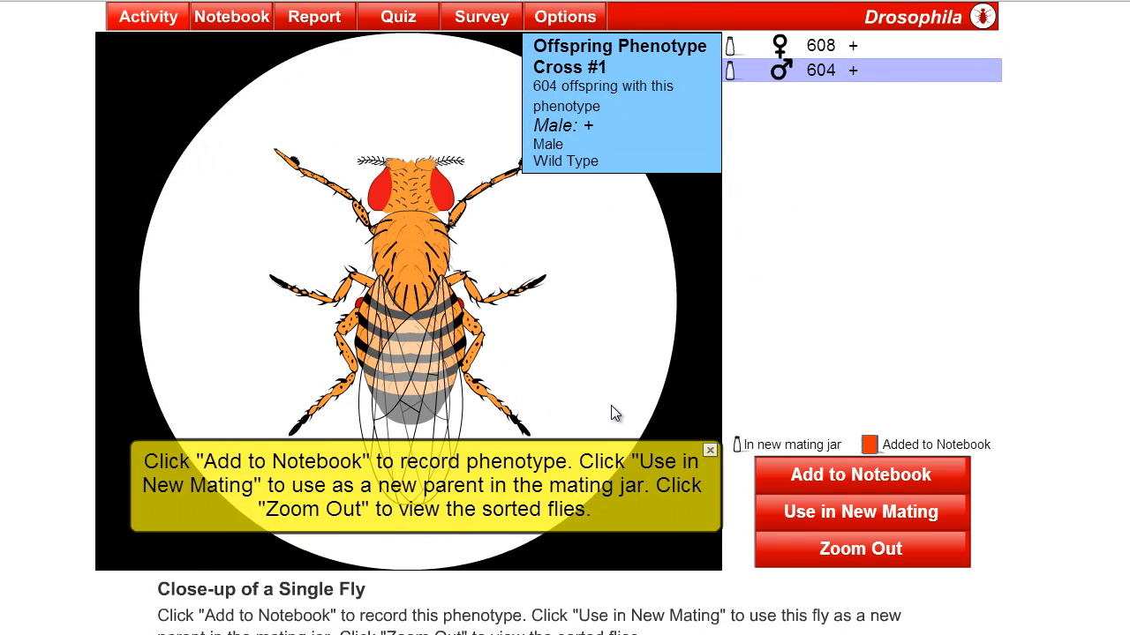
{"action": "left_click", "coordinate": [860, 548]}
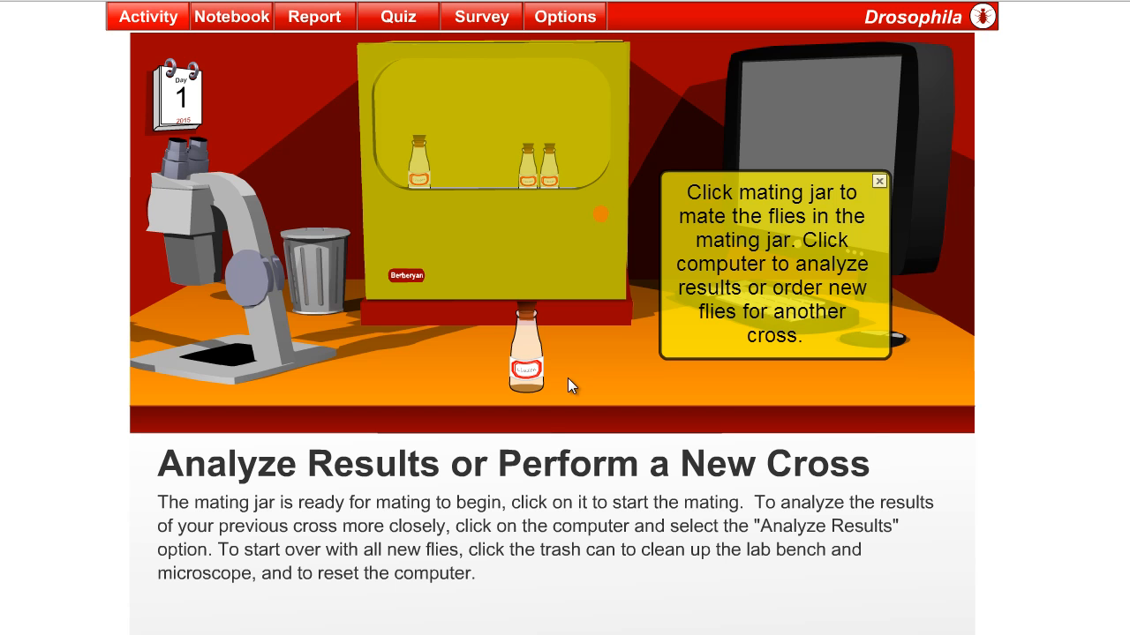
{"action": "mouse_move", "coordinate": [490, 331]}
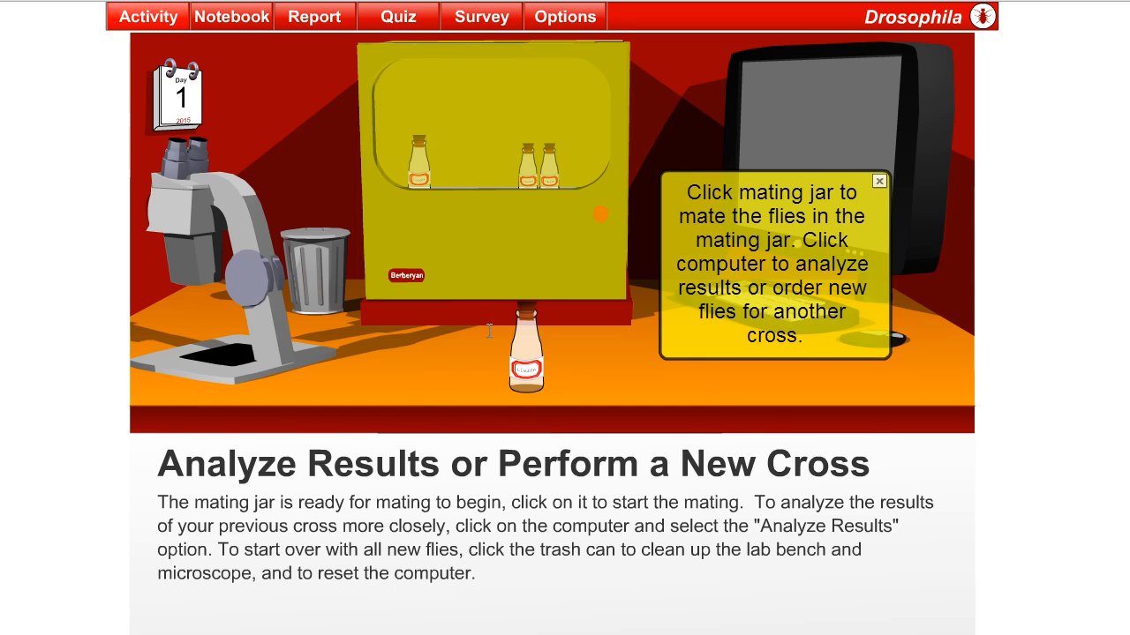
{"action": "mouse_move", "coordinate": [525, 362]}
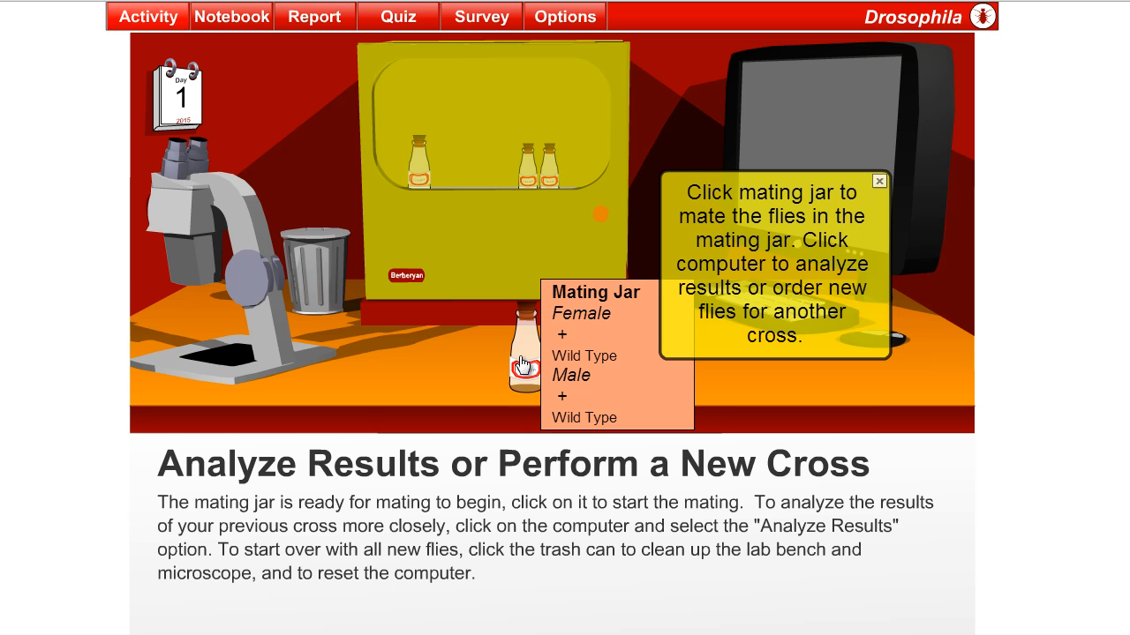
Mate the two wild-type F1 flies and zoom the animation out to full view.
{"action": "left_click", "coordinate": [517, 362]}
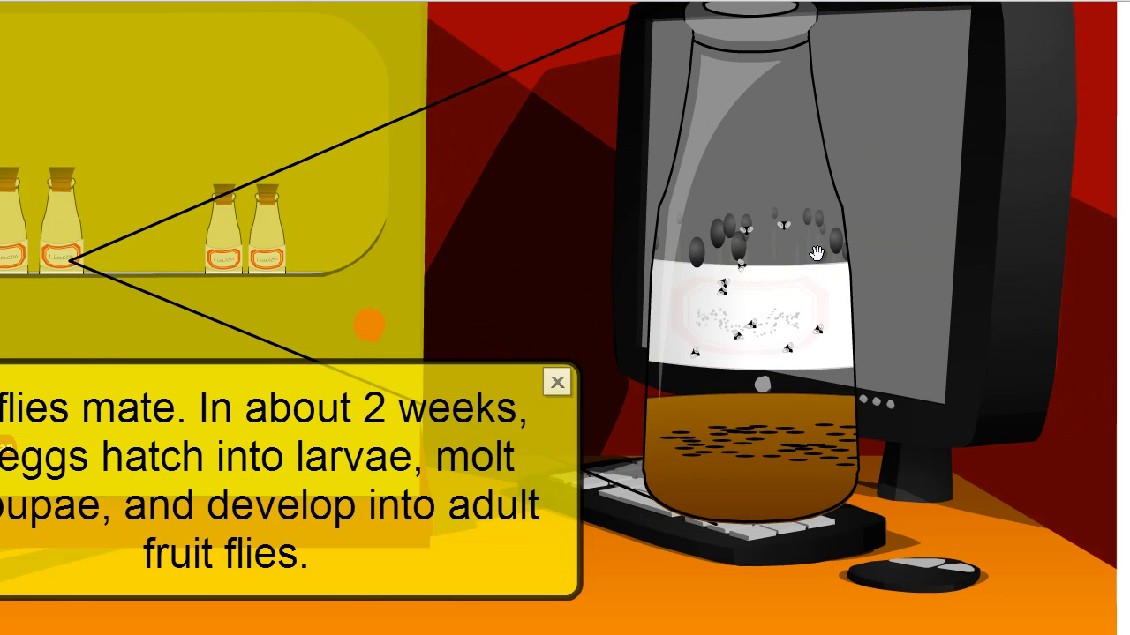
{"action": "right_click", "coordinate": [807, 252]}
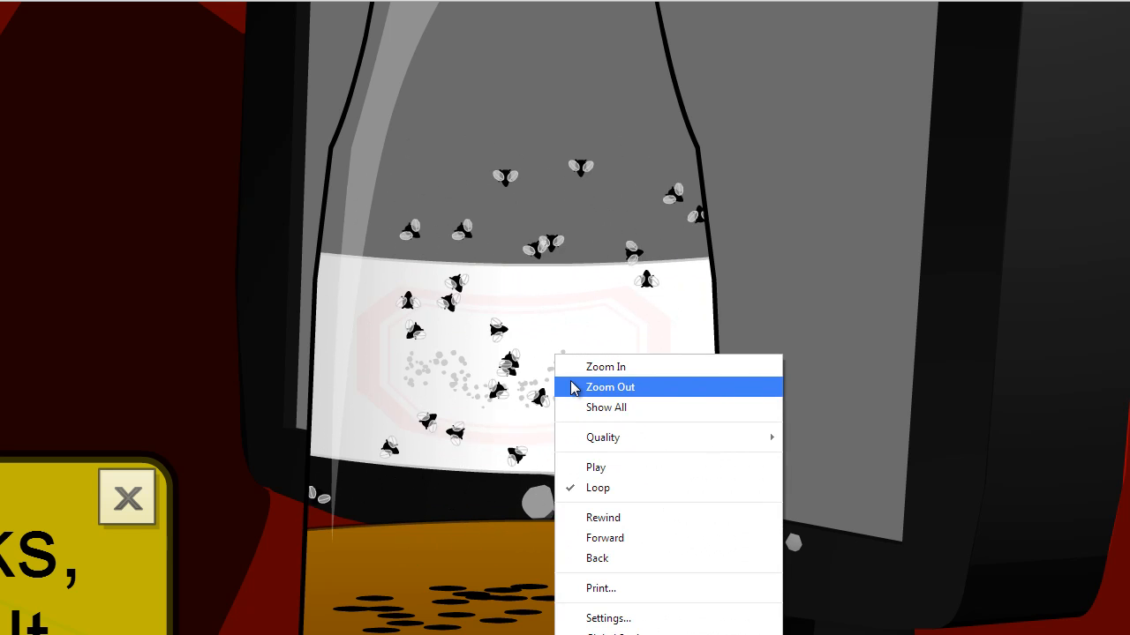
{"action": "left_click", "coordinate": [610, 387]}
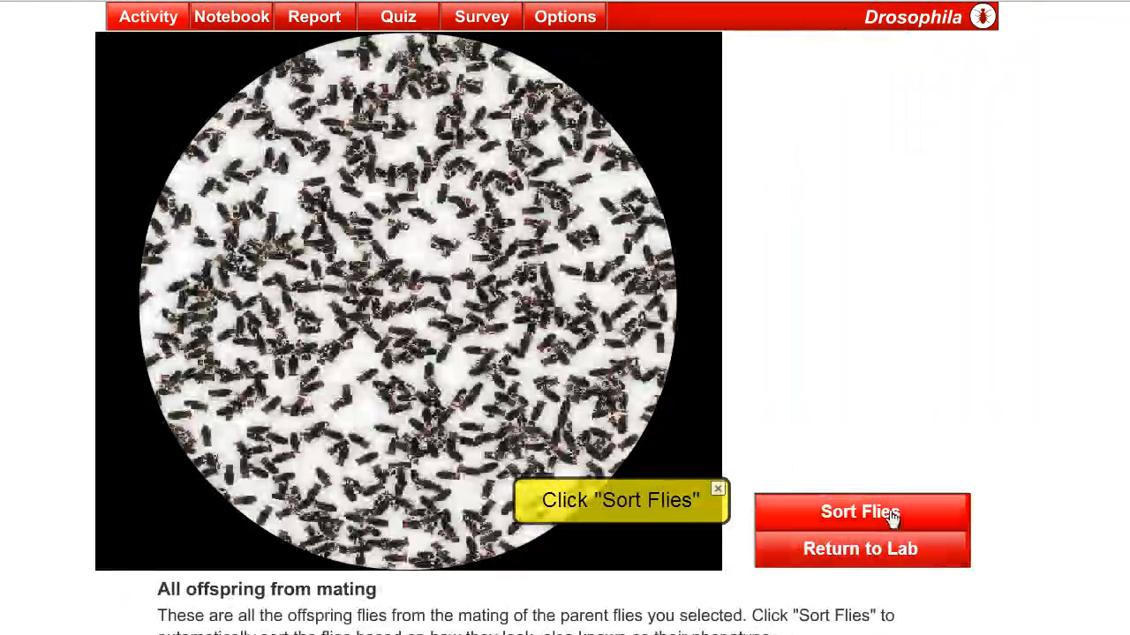
Sort the F2 offspring and send the 914 wild-type and 295 sepia counts for analysis.
{"action": "left_click", "coordinate": [859, 512]}
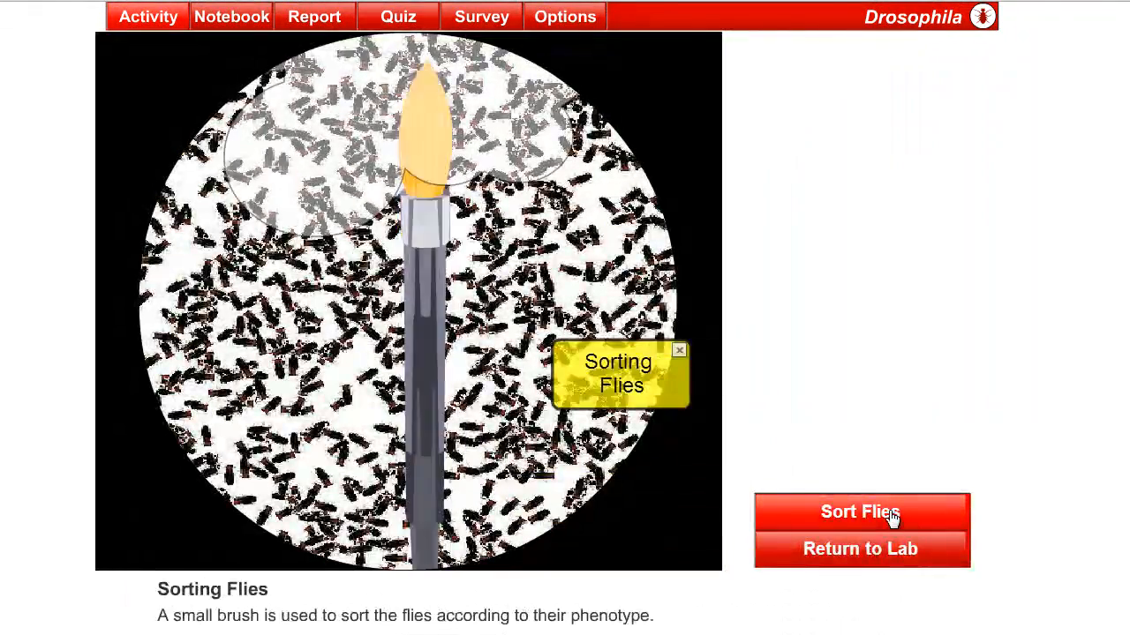
{"action": "left_click", "coordinate": [860, 512]}
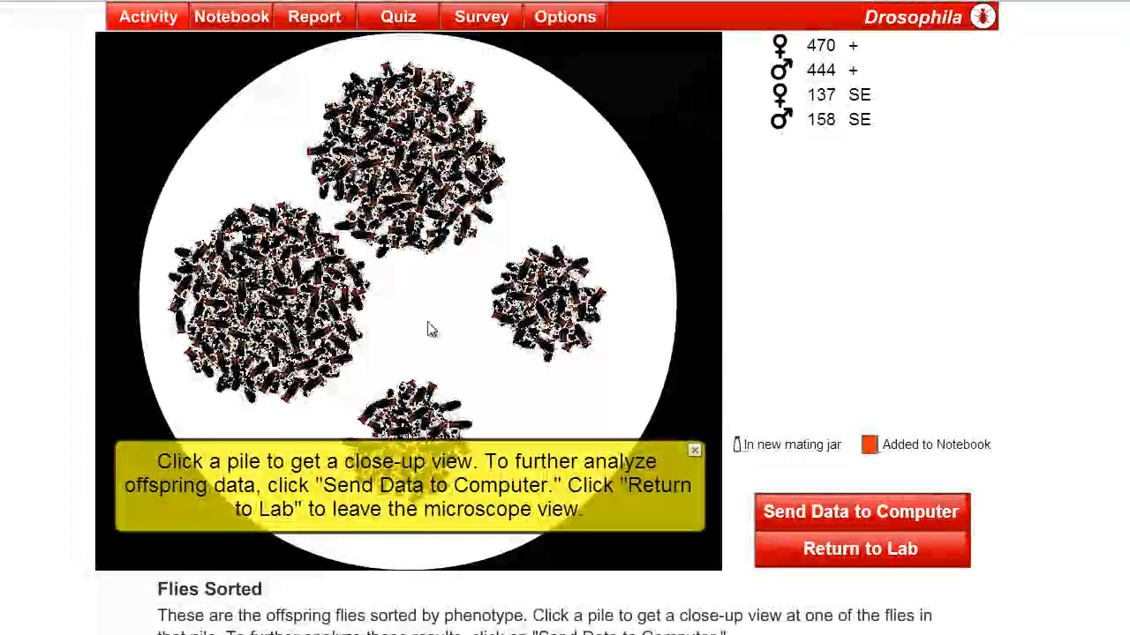
{"action": "left_click", "coordinate": [565, 318]}
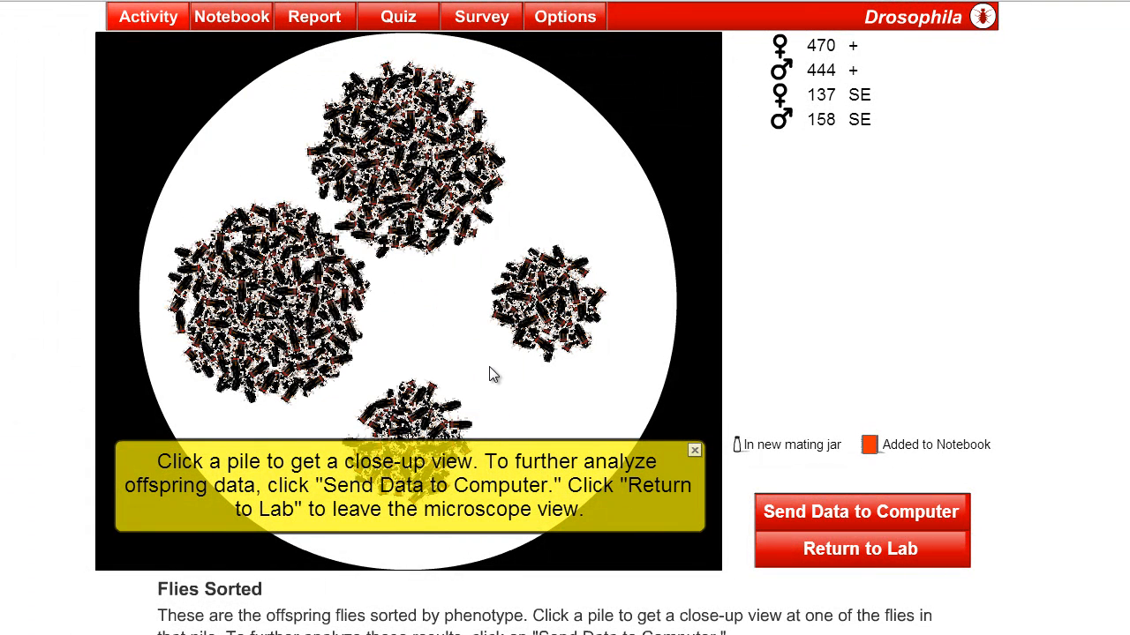
{"action": "mouse_move", "coordinate": [444, 293]}
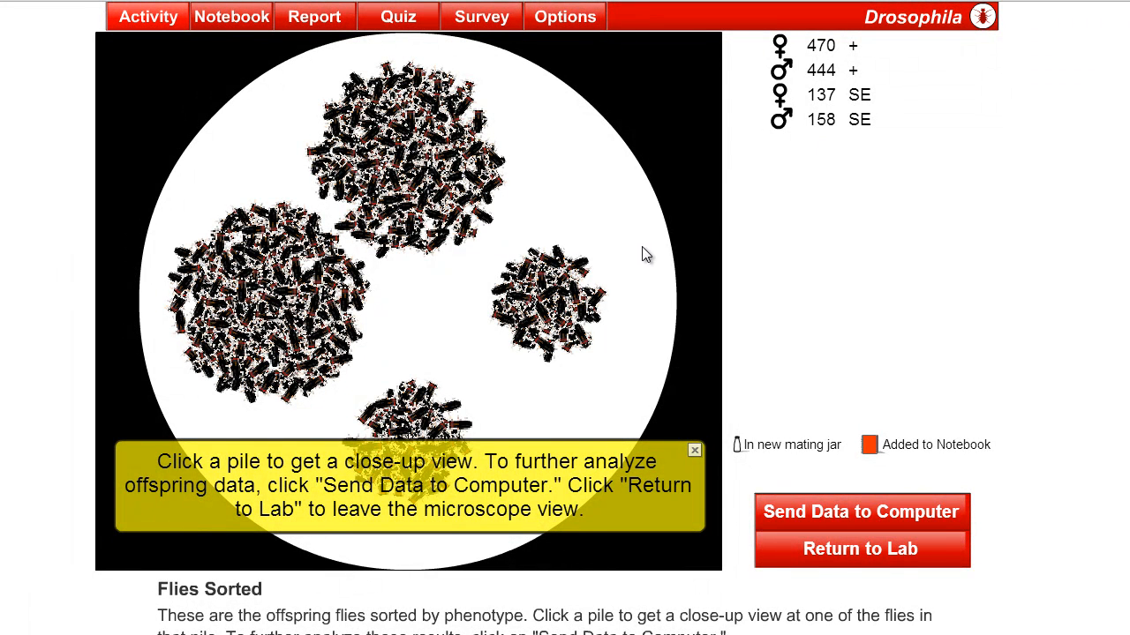
{"action": "left_click", "coordinate": [859, 512]}
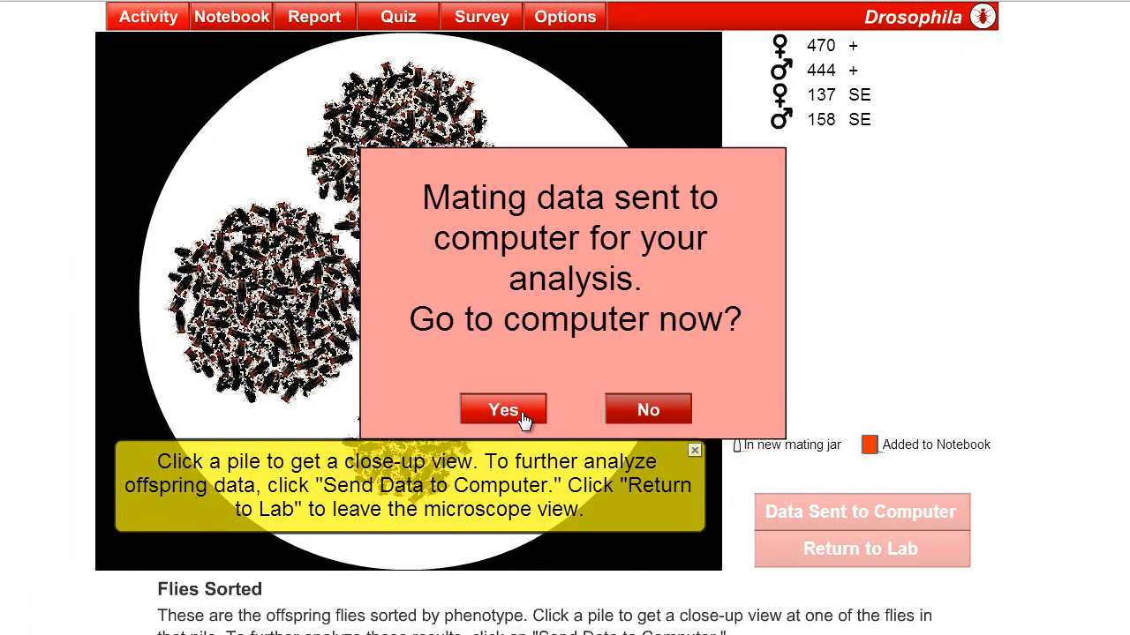
{"action": "left_click", "coordinate": [503, 409]}
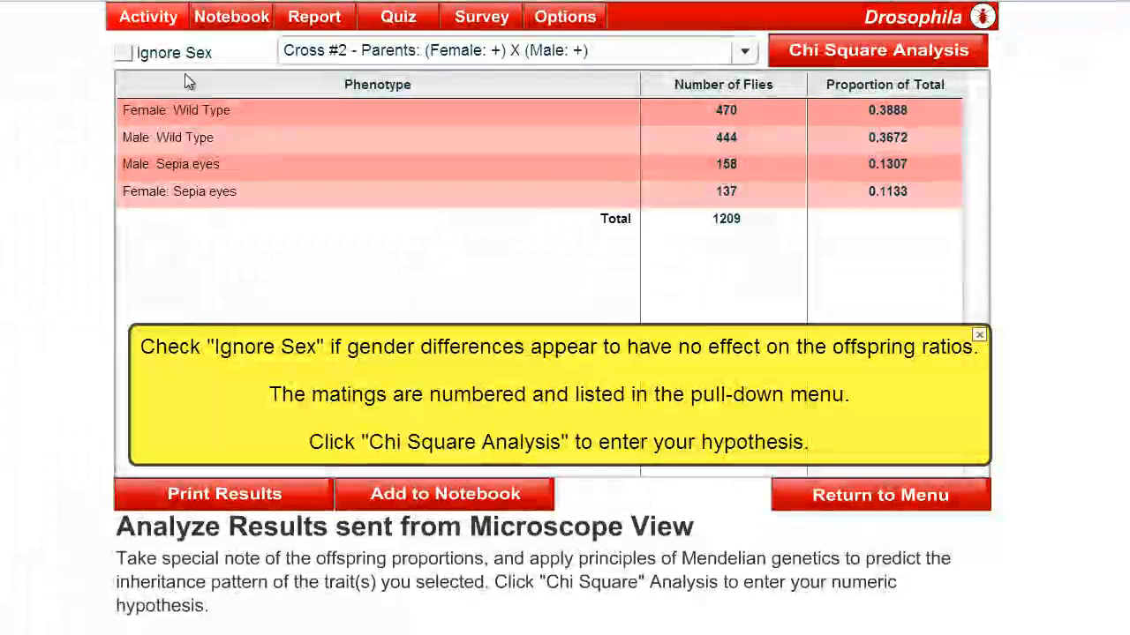
Check Ignore Sex so Cross #2 shows 914 wild type and 295 sepia eyes.
{"action": "left_click", "coordinate": [124, 52]}
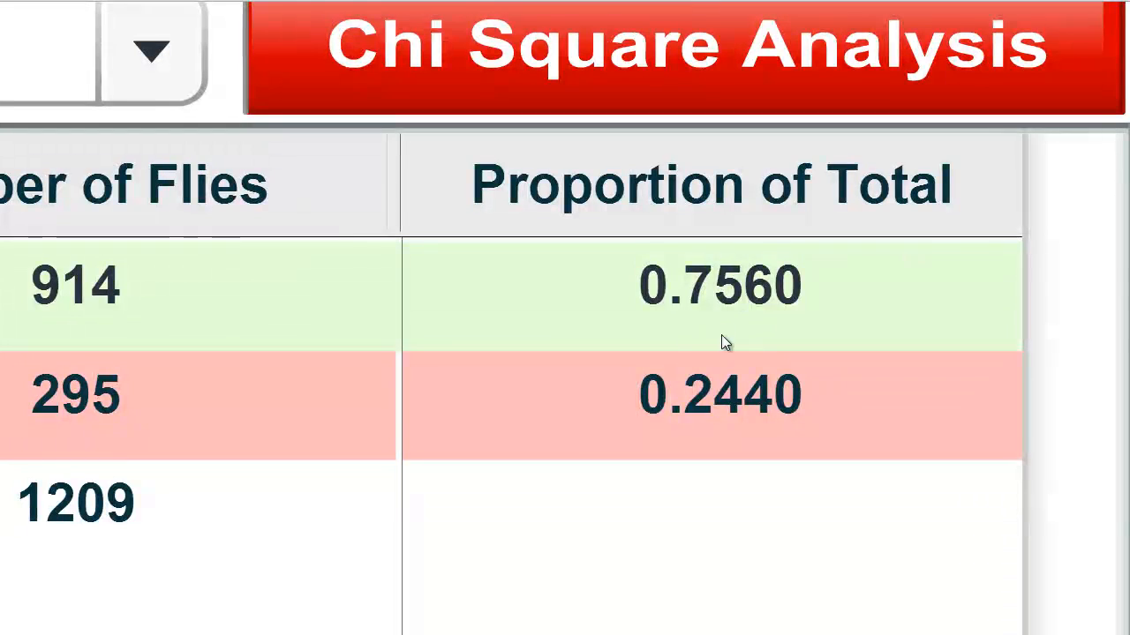
{"action": "right_click", "coordinate": [724, 342]}
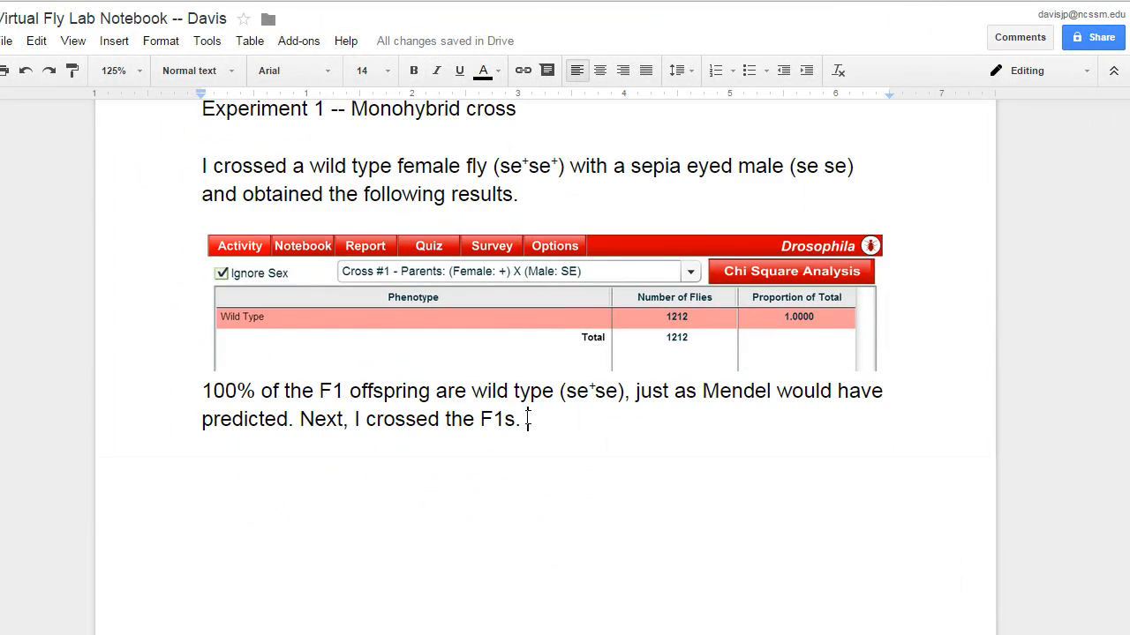
Paste the Cross #2 results screenshot and begin a line below it with 'Approx'.
{"action": "key", "text": "enter"}
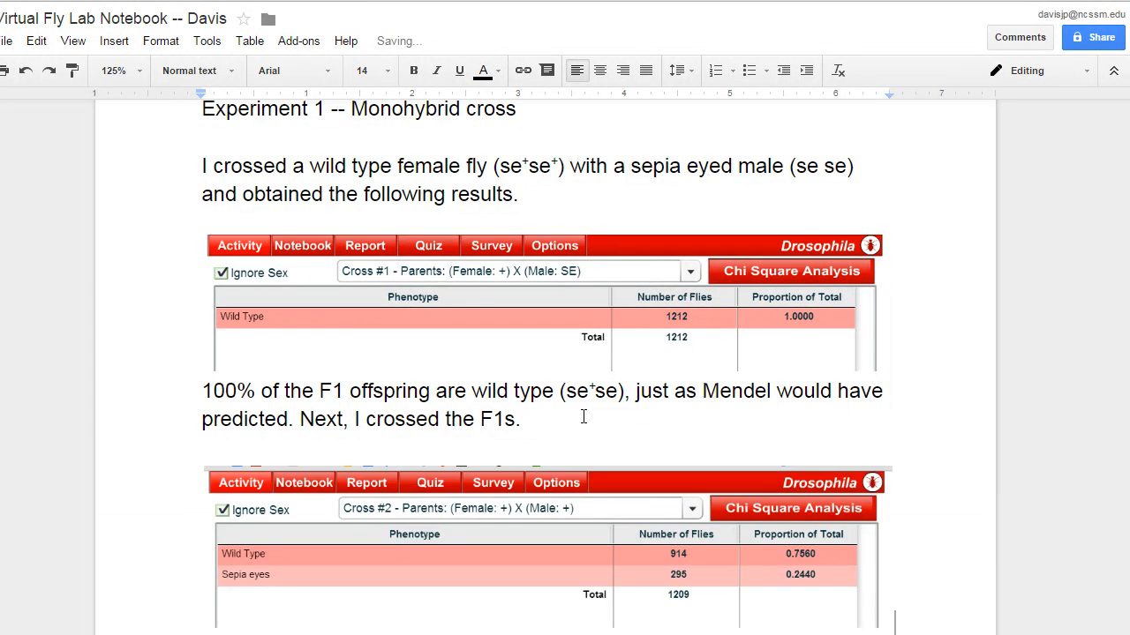
{"action": "scroll", "scroll_direction": "down", "scroll_amount": 3}
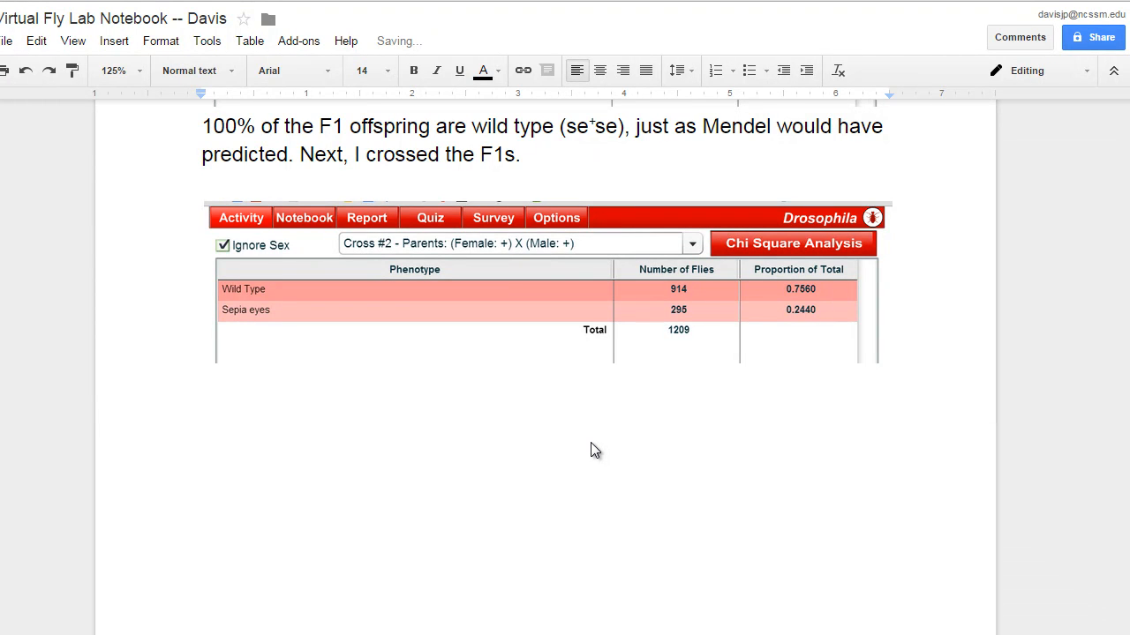
{"action": "left_click", "coordinate": [202, 384]}
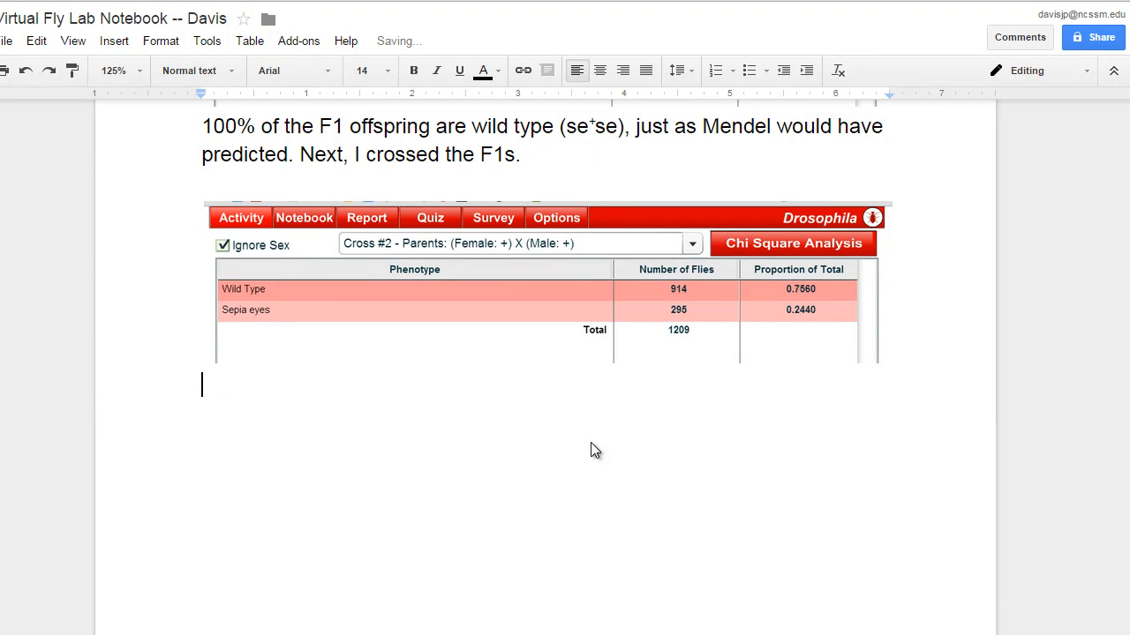
{"action": "type", "text": "75%"}
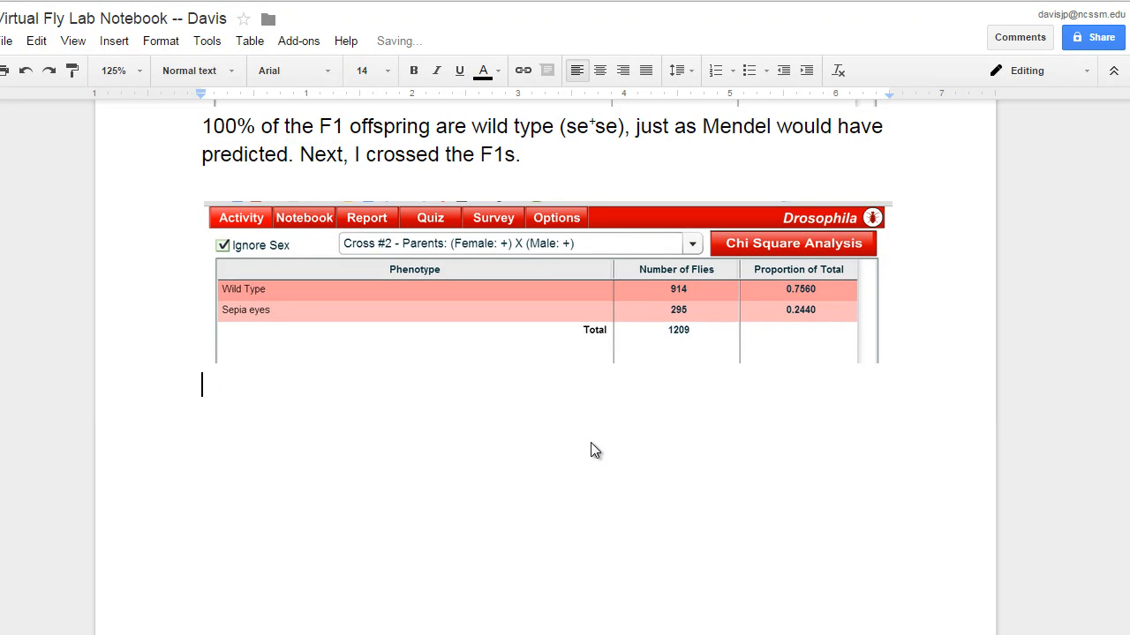
{"action": "type", "text": "Approx"}
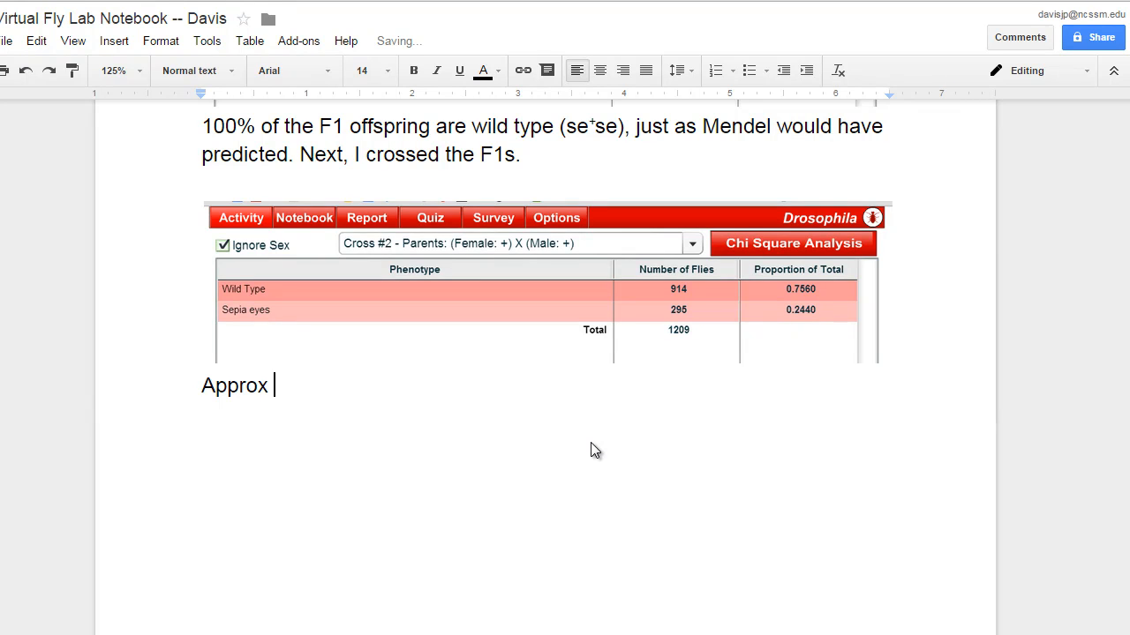
Type that about 75% of the flies were wild type.
{"action": "type", "text": "75% of the"}
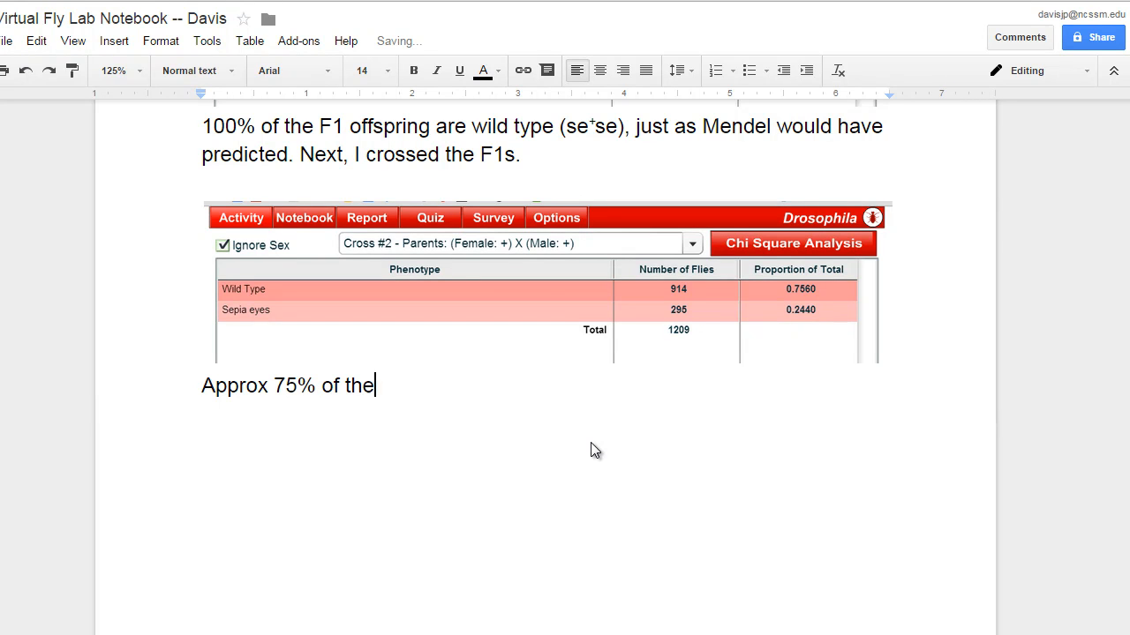
{"action": "type", "text": "flies w"}
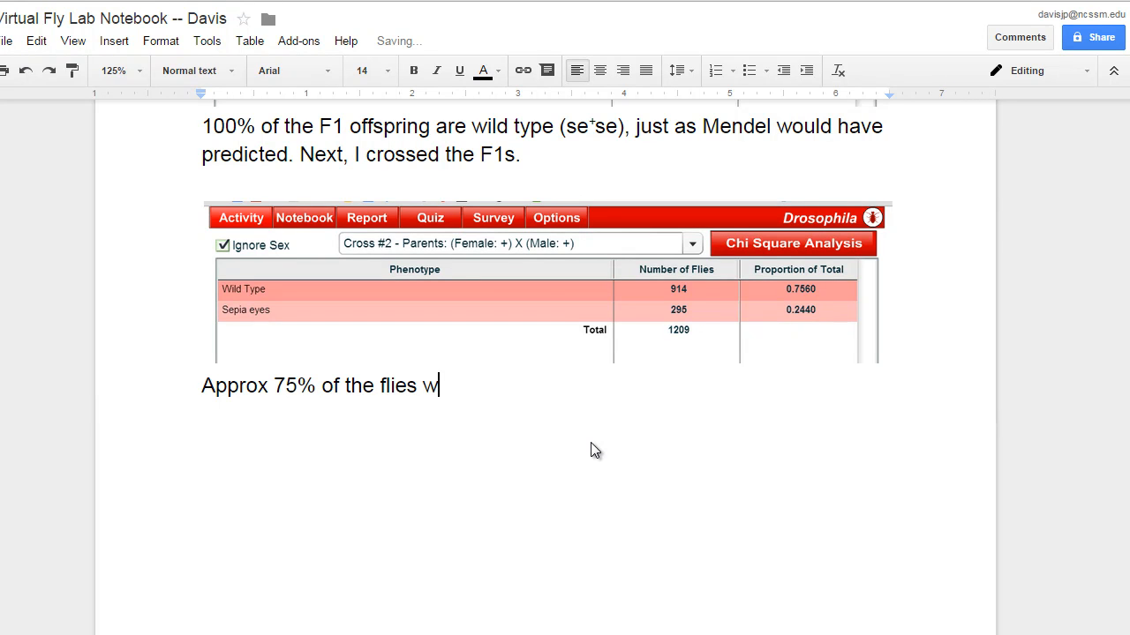
{"action": "type", "text": "ere"}
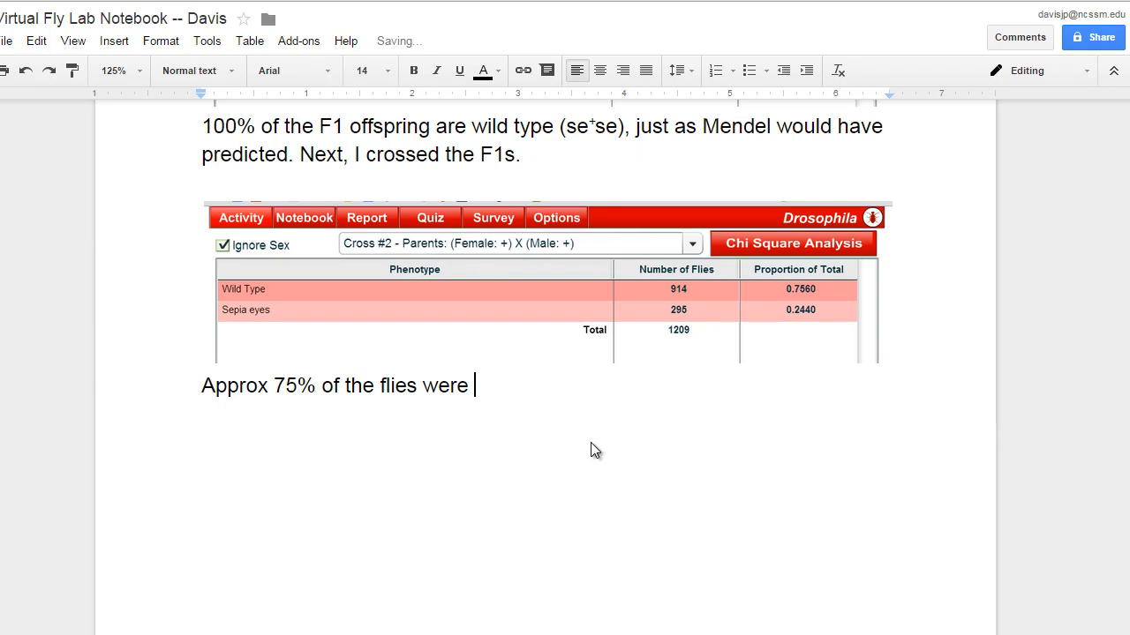
{"action": "type", "text": "wild t"}
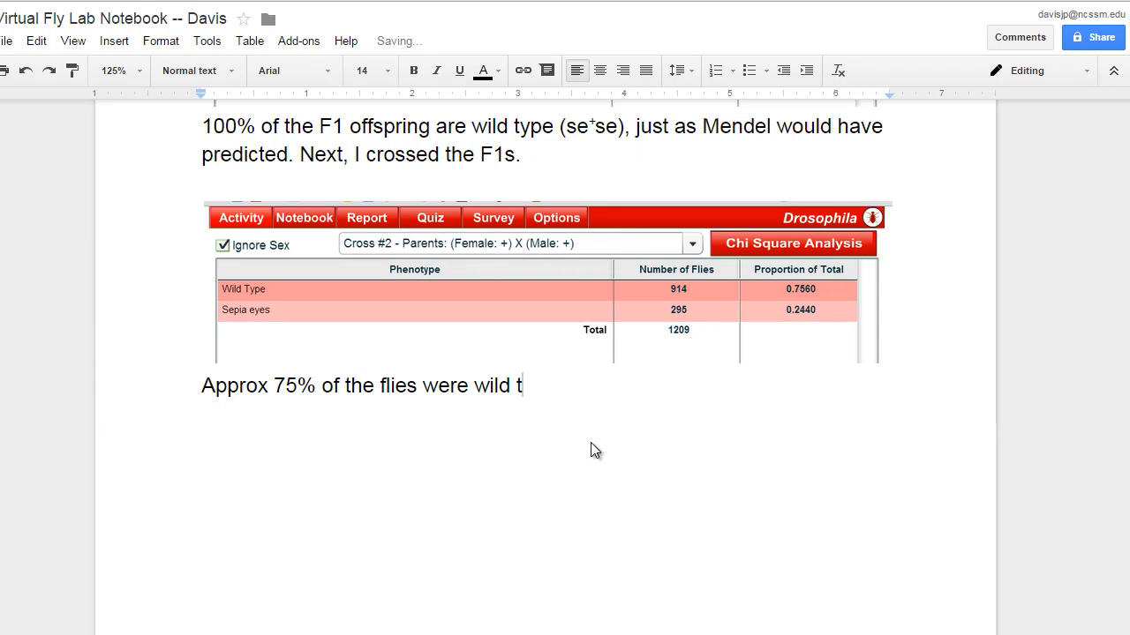
{"action": "type", "text": "ype and"}
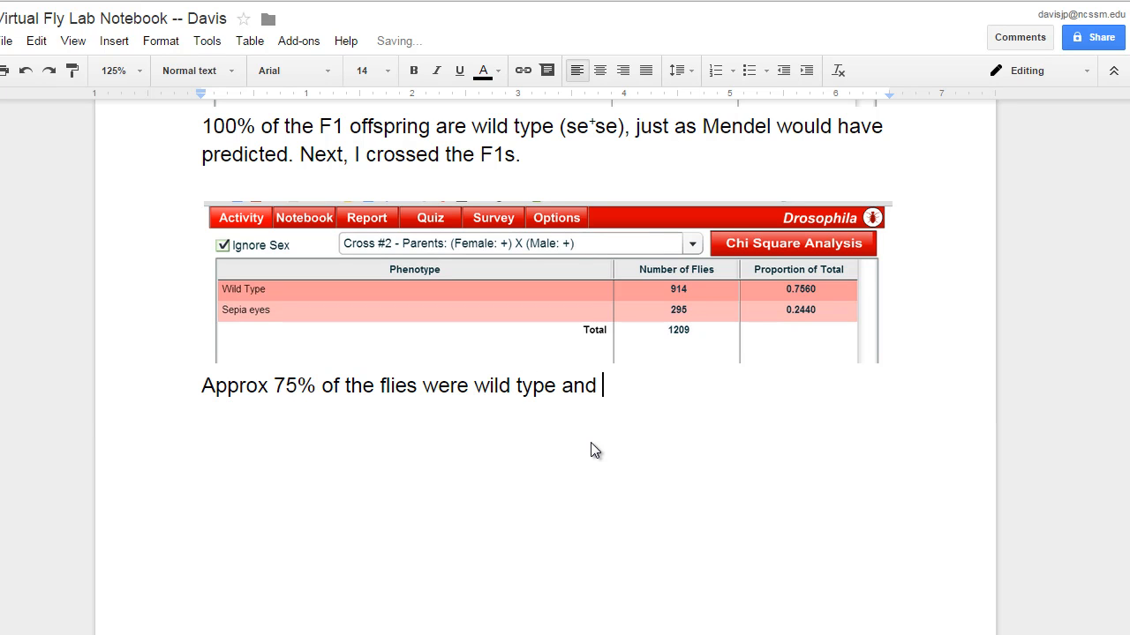
Add that 25% were sepia-eyed mutants, a predicted 3:1 ratio.
{"action": "type", "text": "25% w"}
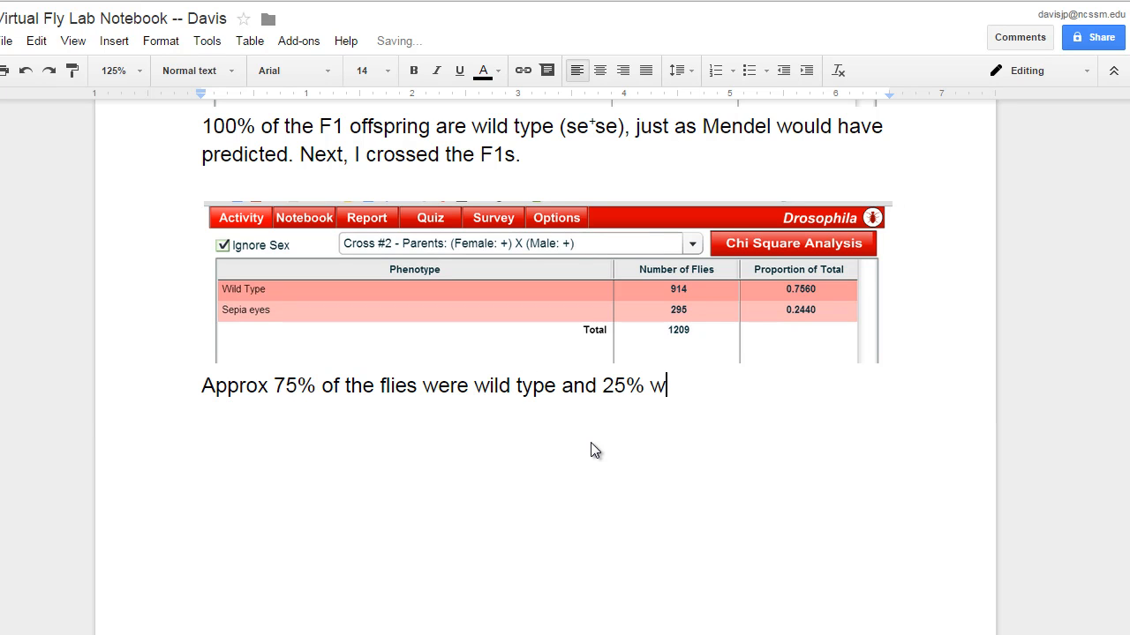
{"action": "type", "text": "ere"}
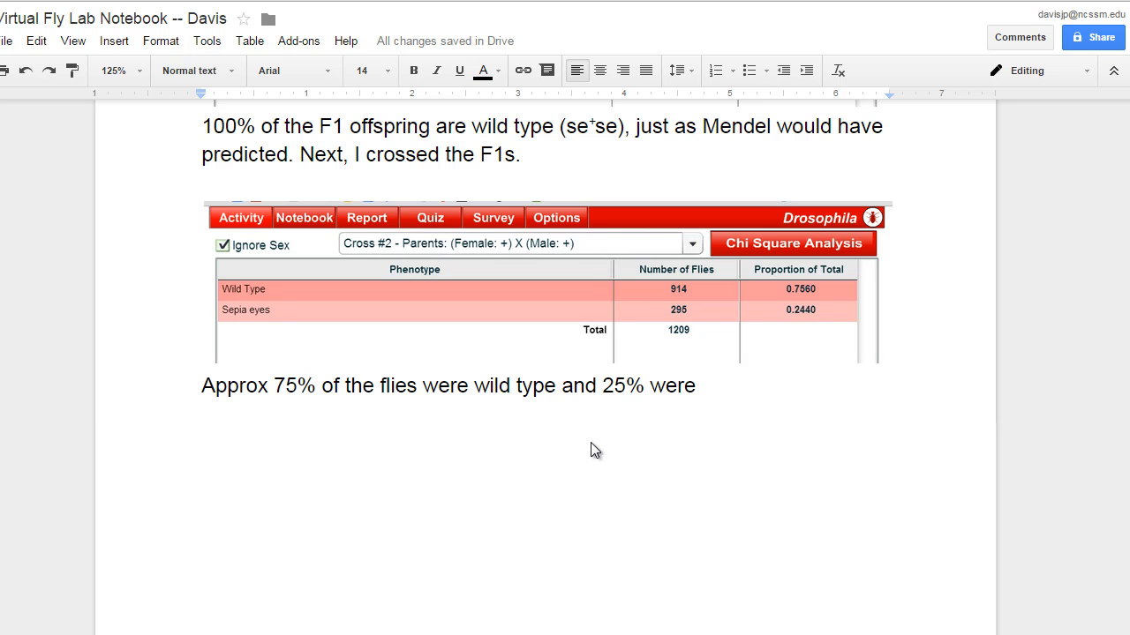
{"action": "type", "text": "mutant"}
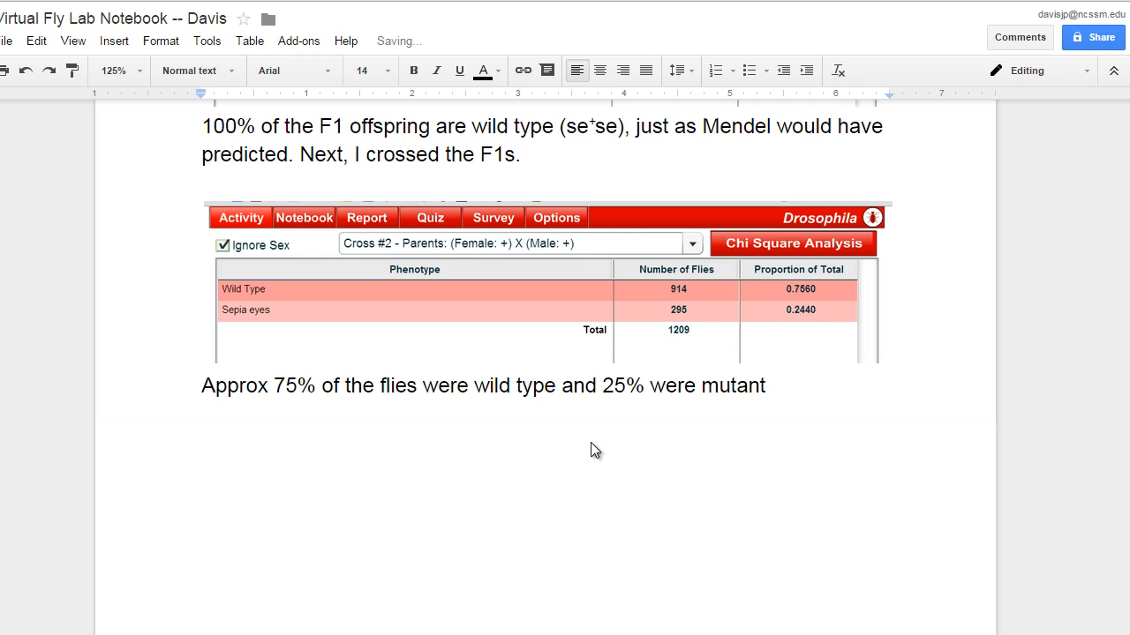
{"action": "type", "text": ", sepeia e"}
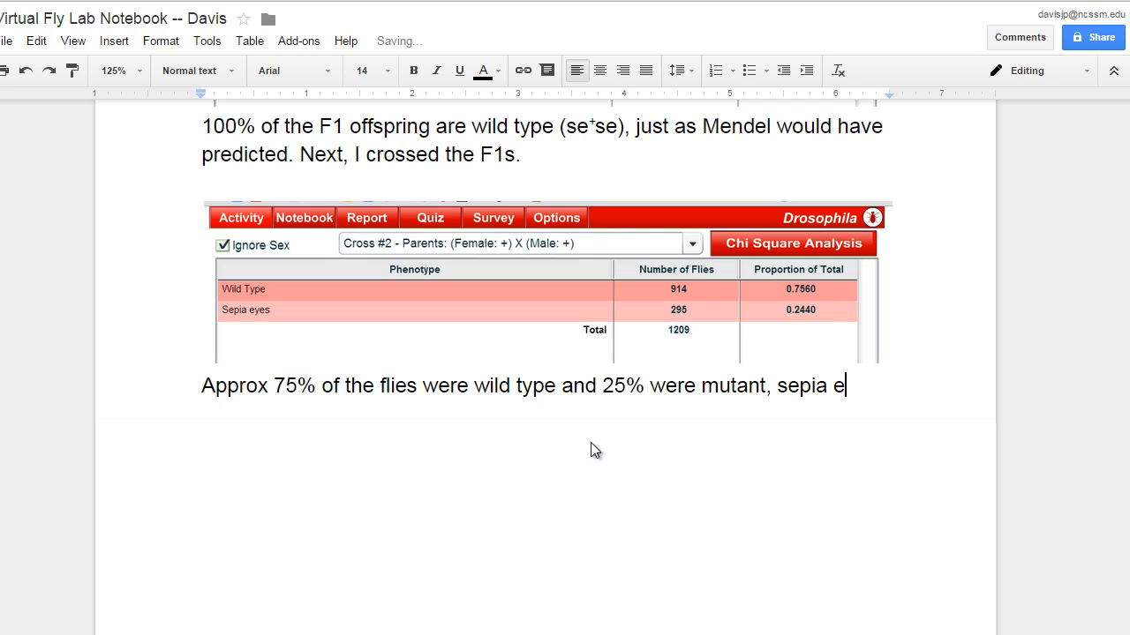
{"action": "type", "text": "yed. This"}
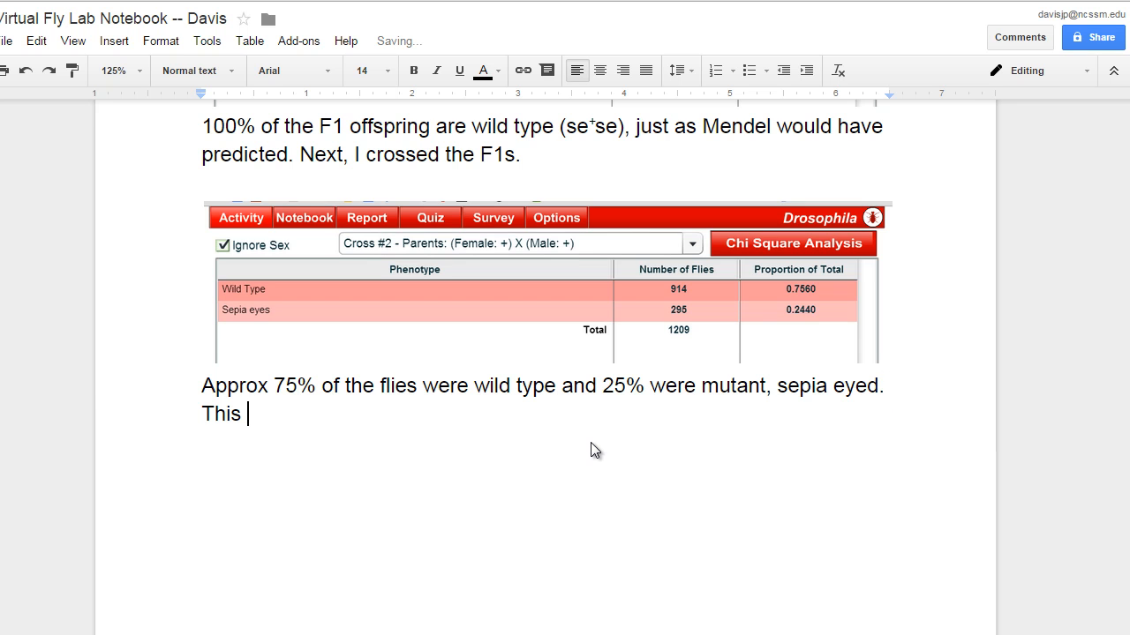
{"action": "type", "text": "is a 3:1"}
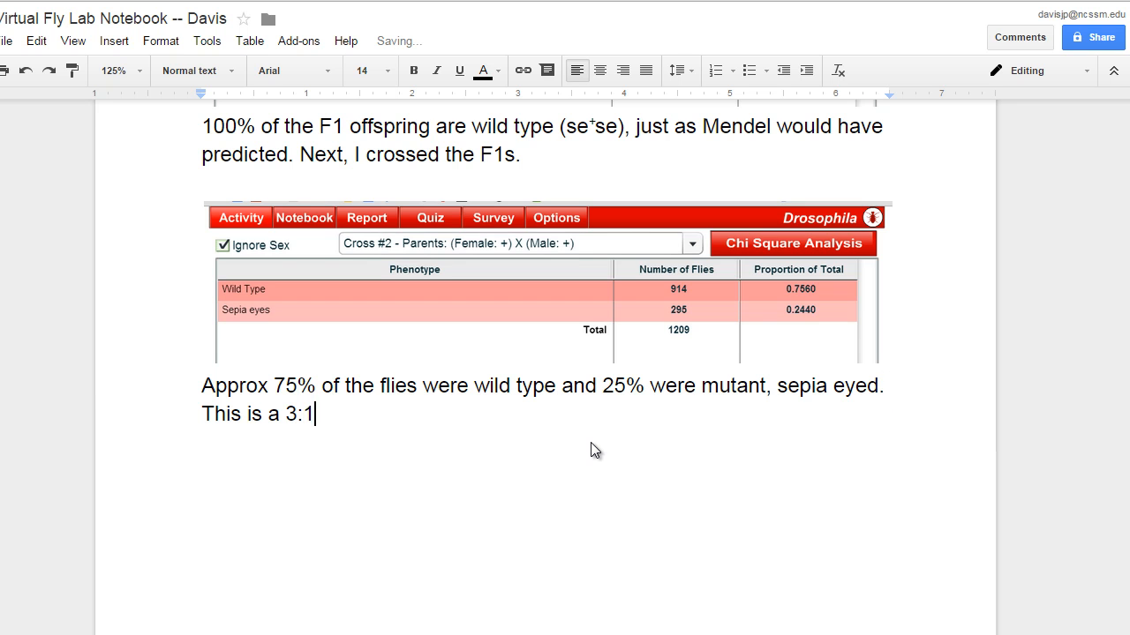
{"action": "type", "text": "ratio just as Mendel would have"}
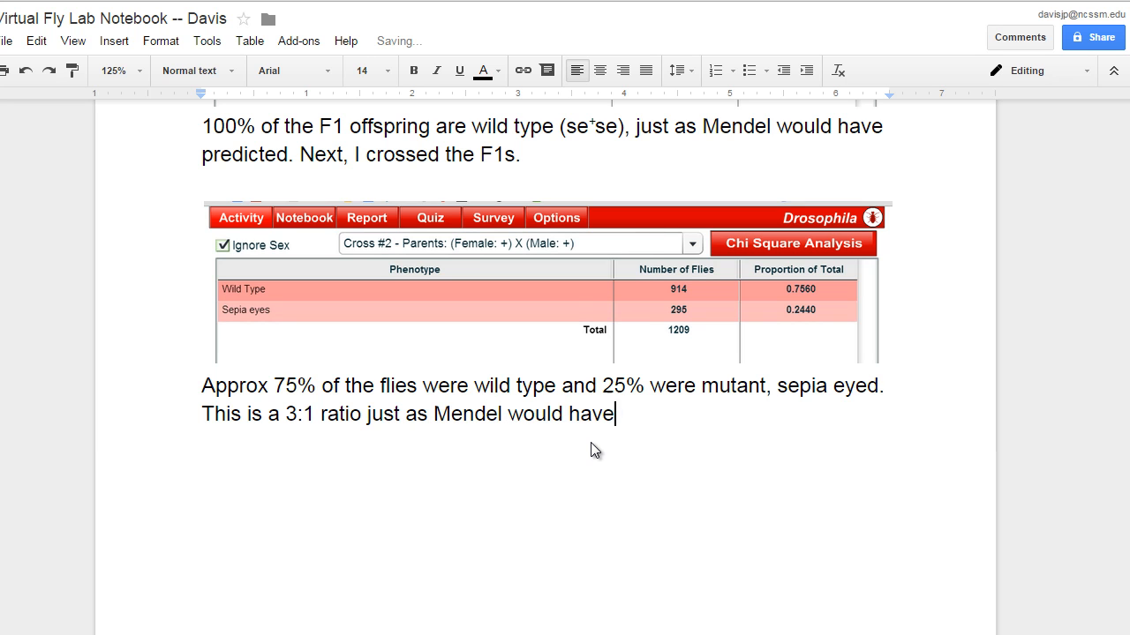
{"action": "type", "text": "predicted"}
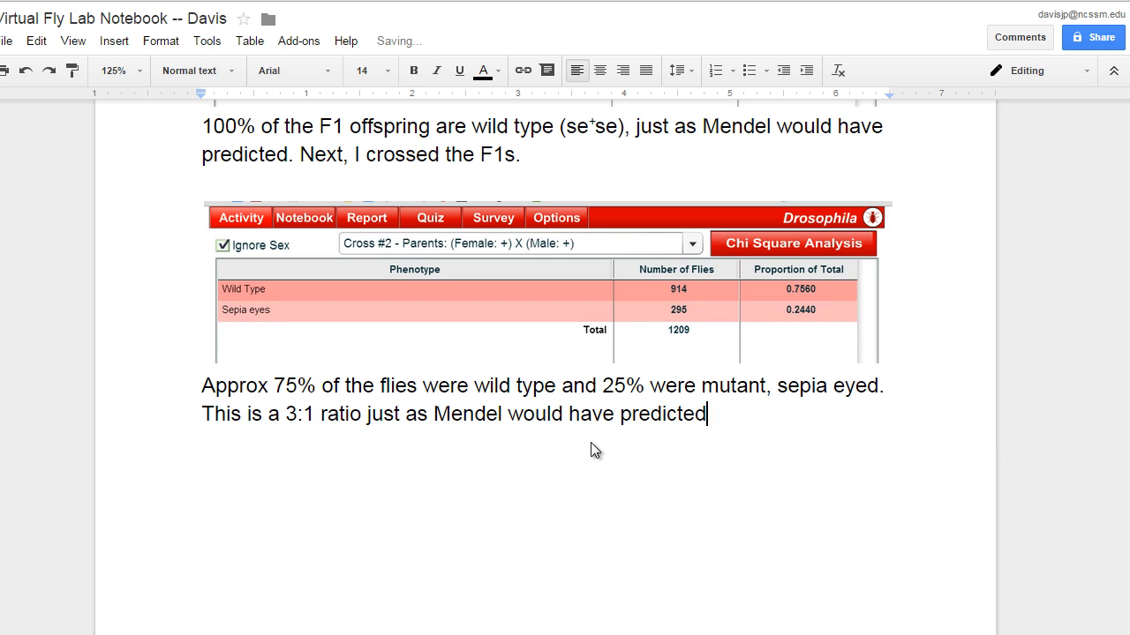
{"action": "type", "text": "."}
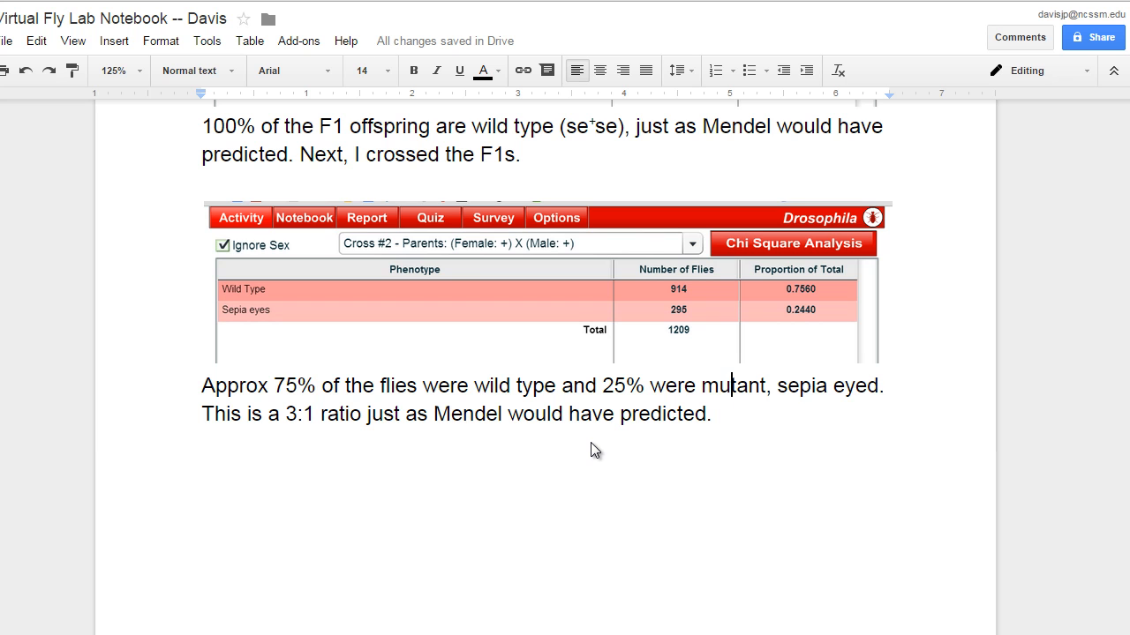
Hyphenate 'sepia-eyed' and add the mutant genotype (se se) after it.
{"action": "type", "text": "-"}
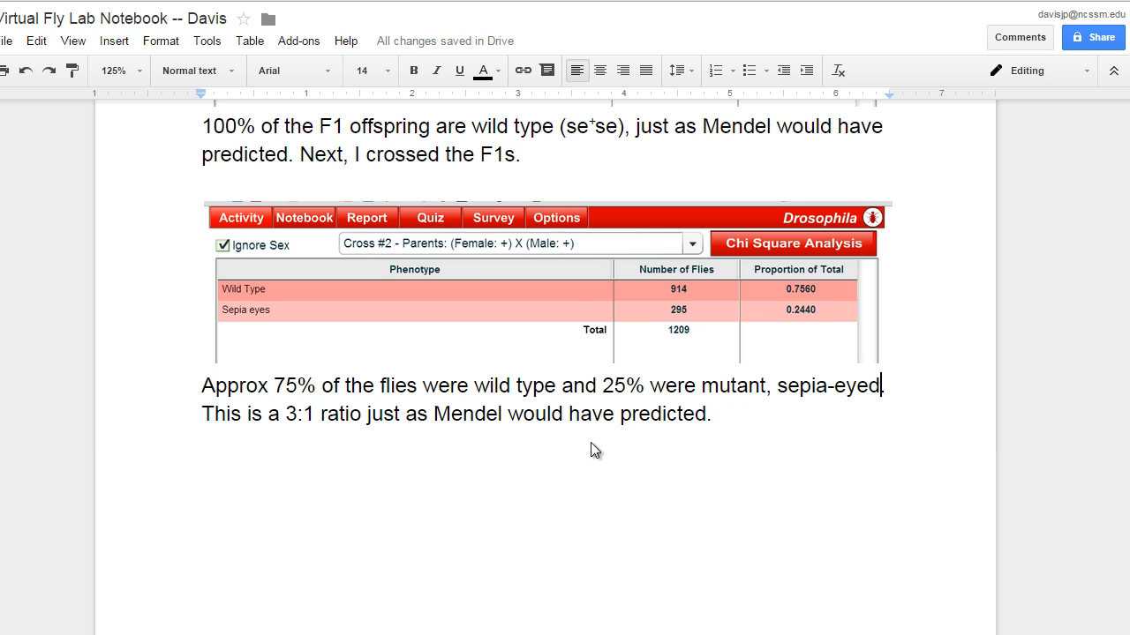
{"action": "type", "text": "(sese"}
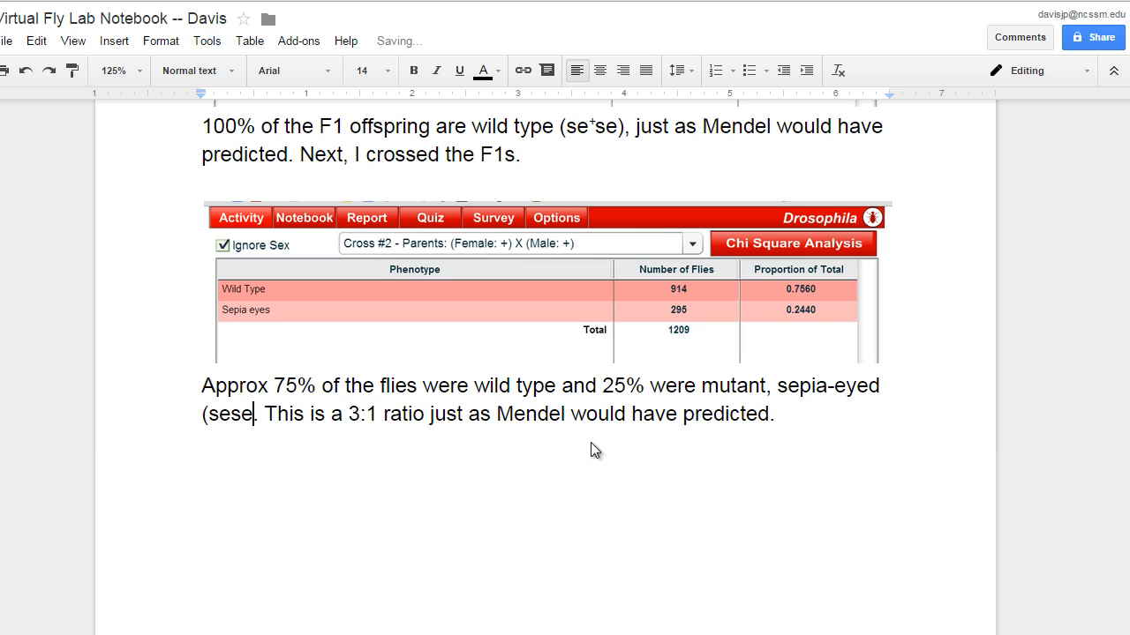
{"action": "type", "text": ")"}
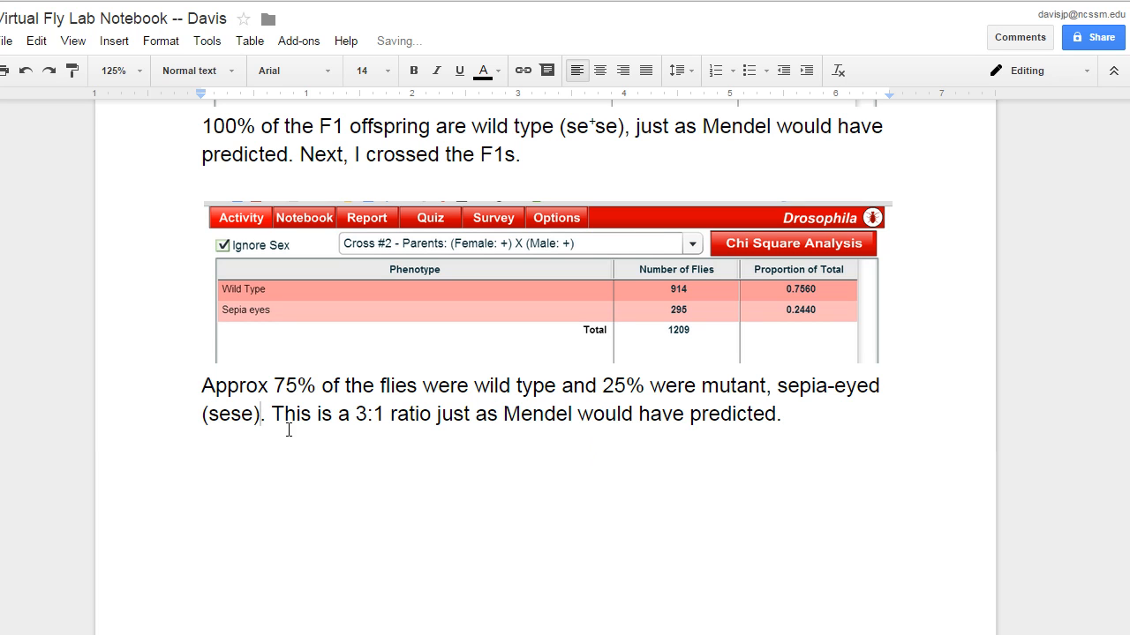
{"action": "type", "text": "\" \""}
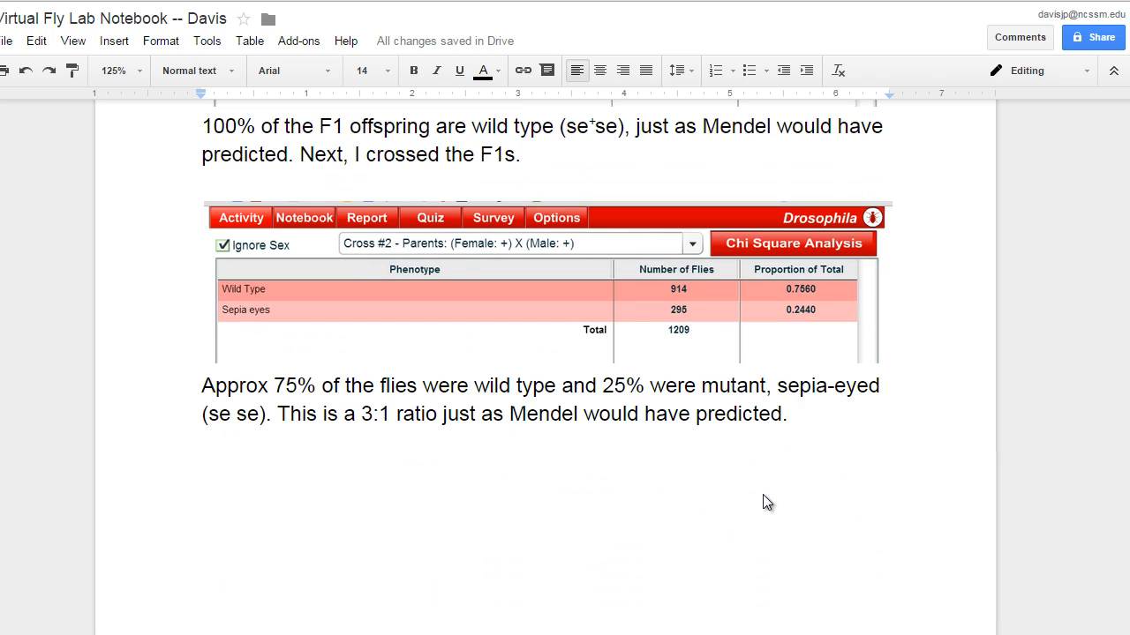
{"action": "mouse_move", "coordinate": [764, 495]}
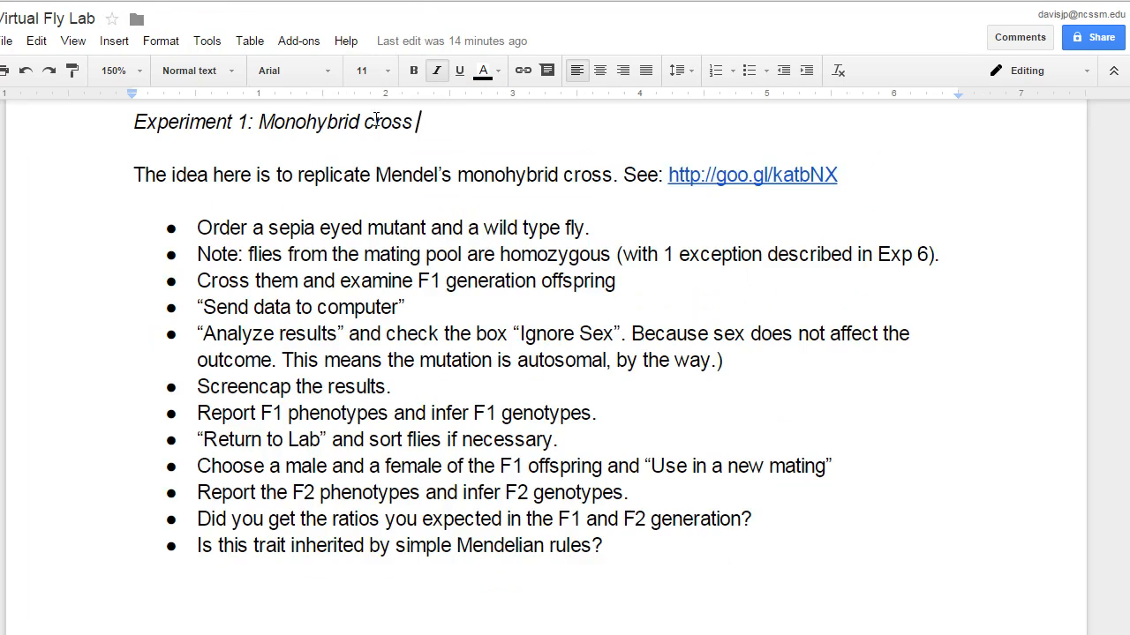
Scroll down through the experiment instructions document.
{"action": "scroll", "scroll_direction": "down", "scroll_amount": 3}
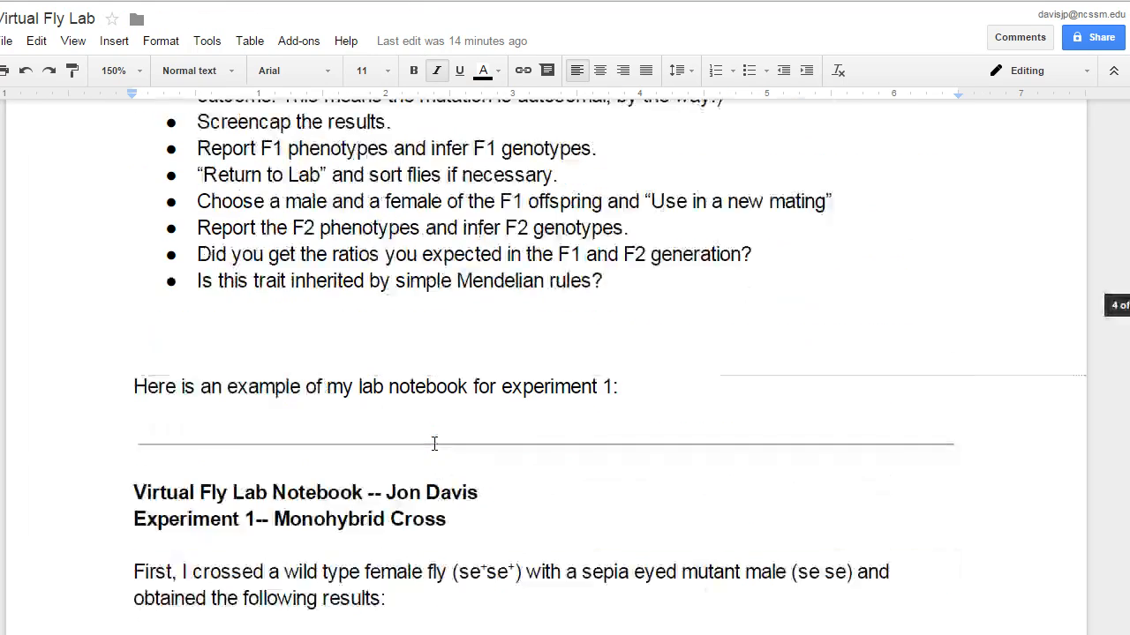
{"action": "scroll", "scroll_direction": "down", "scroll_amount": 3}
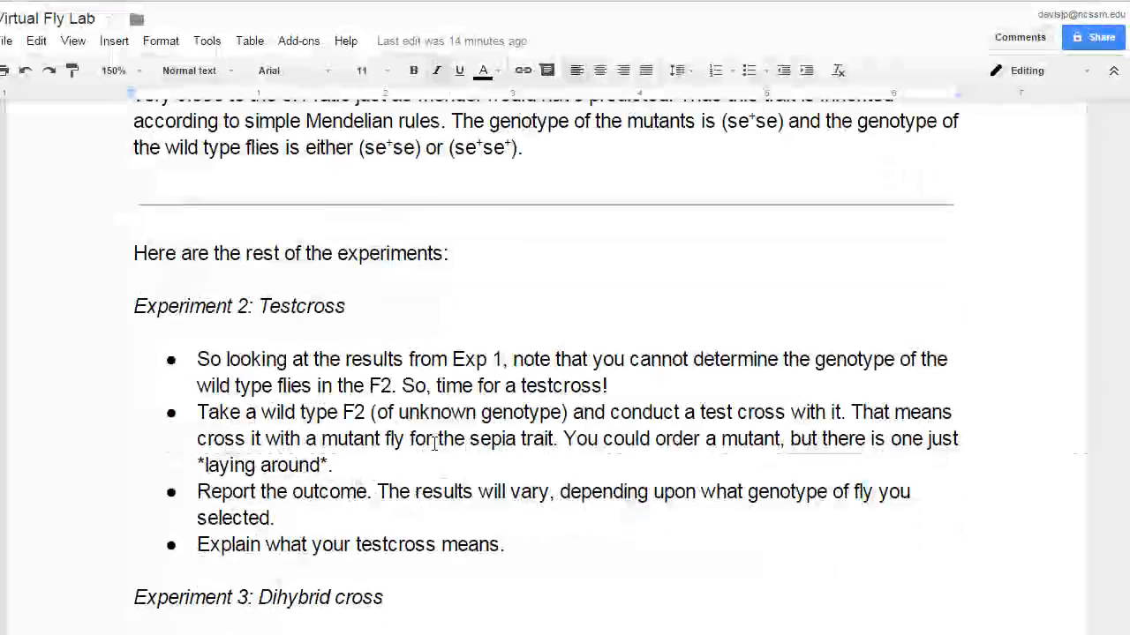
{"action": "scroll", "scroll_direction": "down", "scroll_amount": 3}
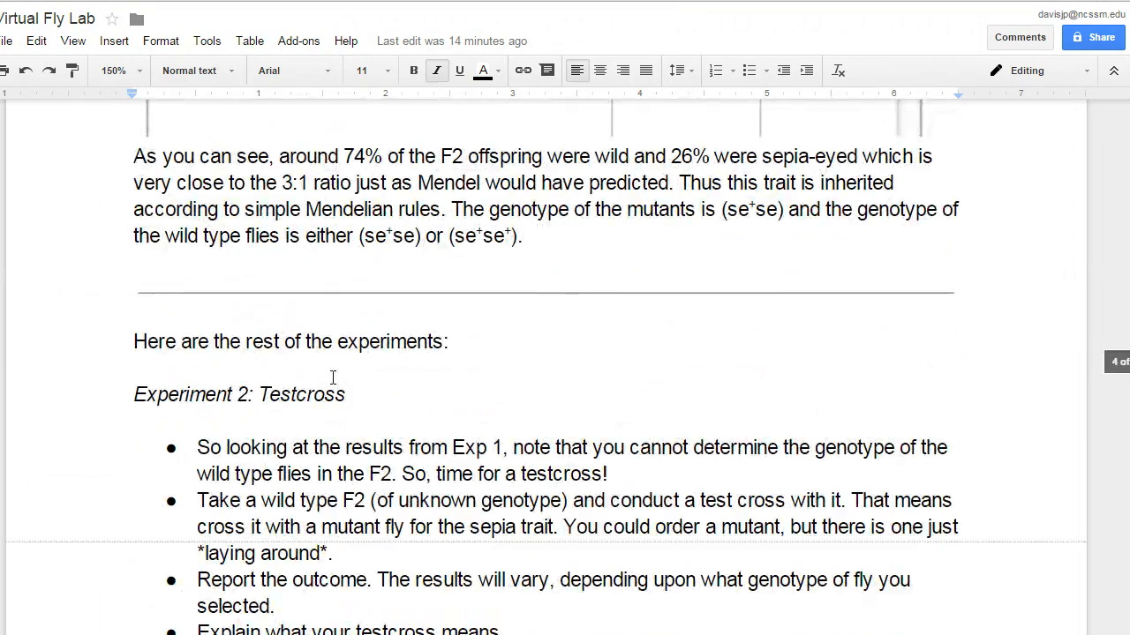
{"action": "scroll", "scroll_direction": "down", "scroll_amount": 3}
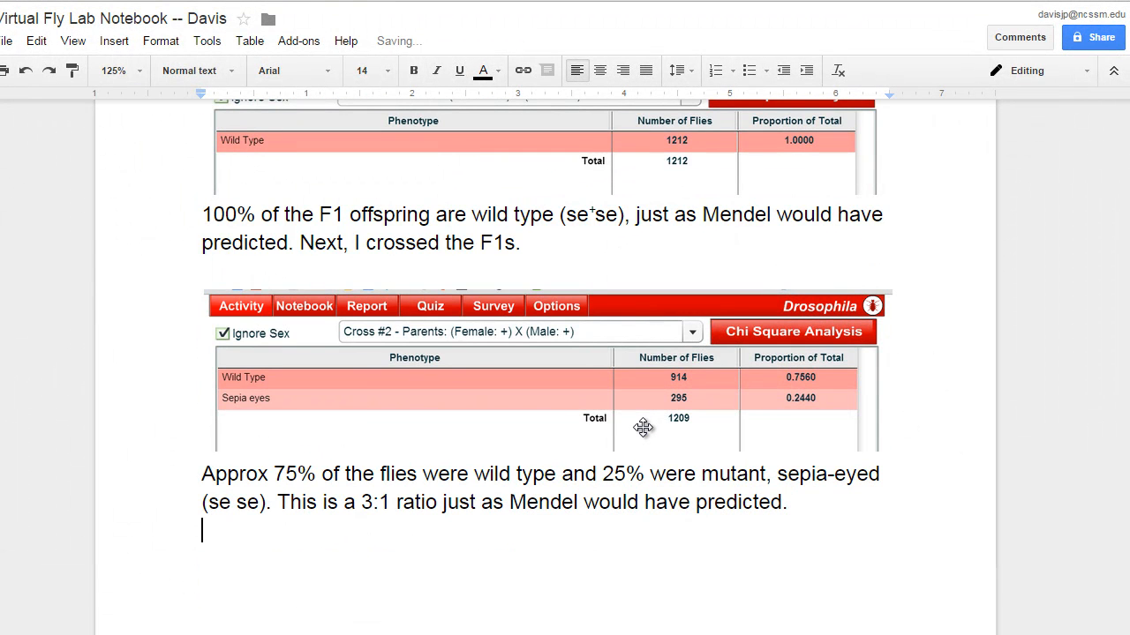
Type the heading 'Experiment 2' below the 3:1 ratio conclusion.
{"action": "type", "text": "Exper"}
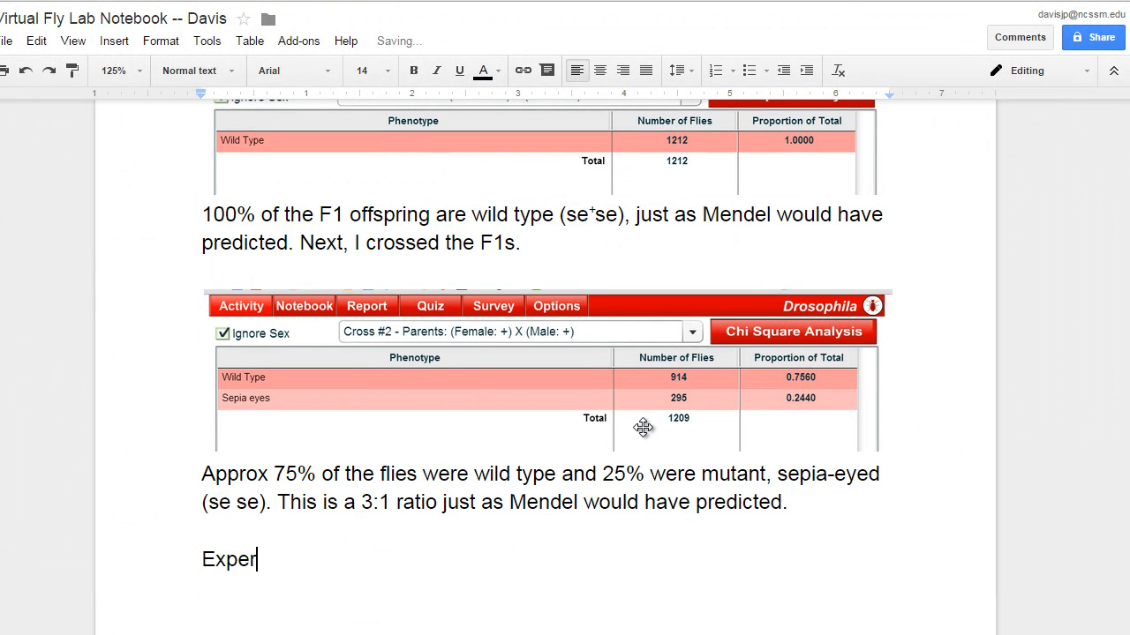
{"action": "type", "text": "iment 2"}
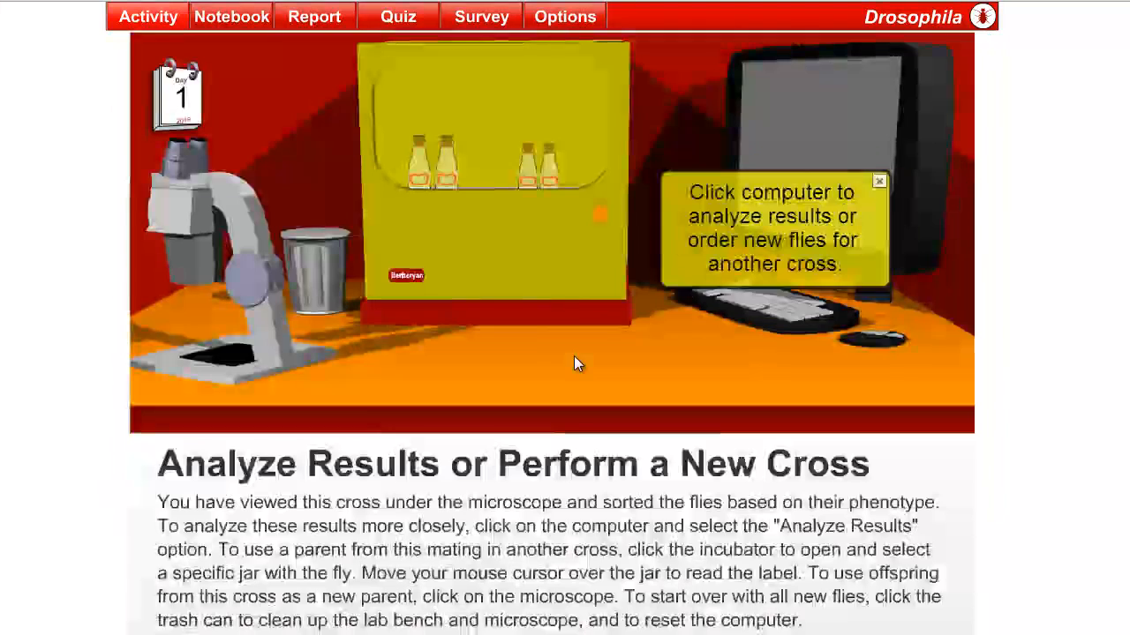
View Cross #2's sorted offspring under the microscope and zoom in on the wild type female pile.
{"action": "left_click", "coordinate": [485, 177]}
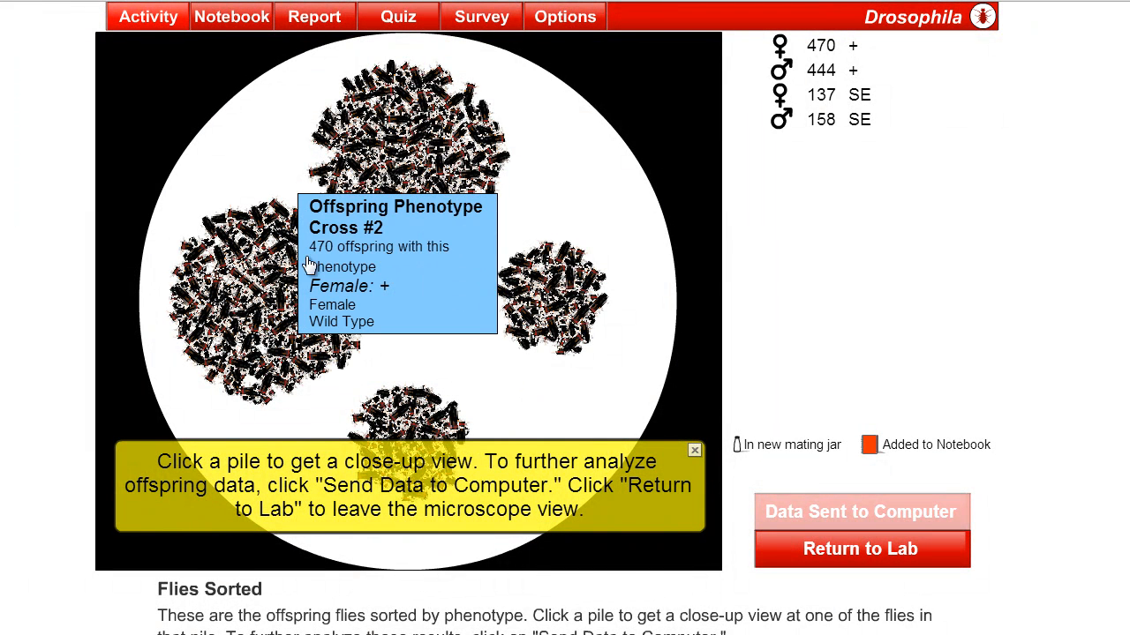
{"action": "left_click", "coordinate": [415, 150]}
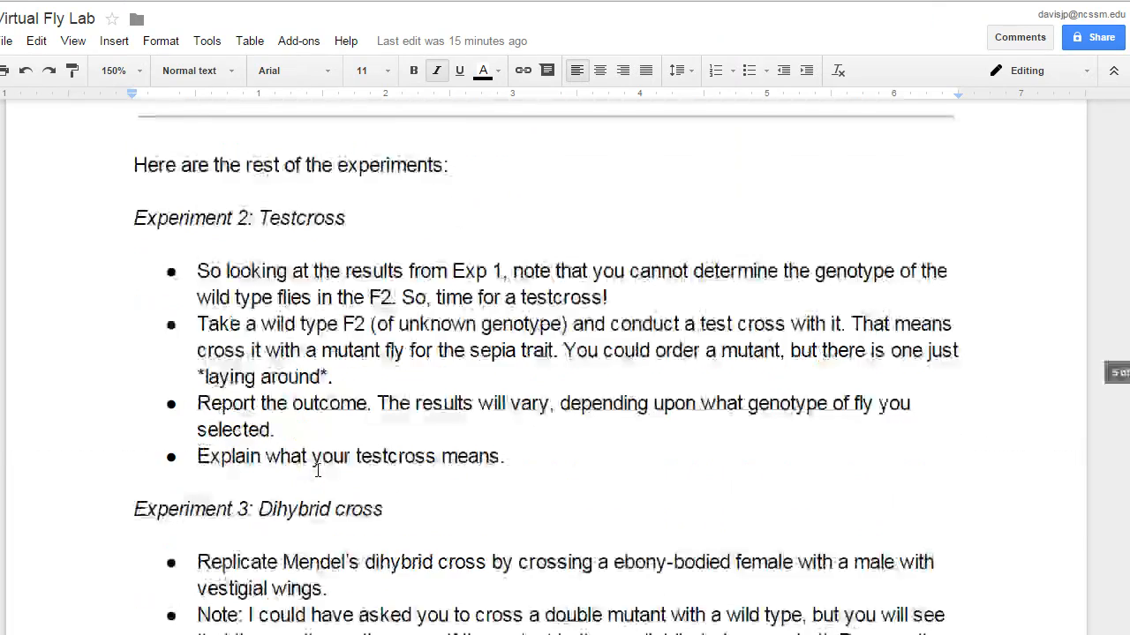
{"action": "scroll", "scroll_direction": "down", "scroll_amount": 3}
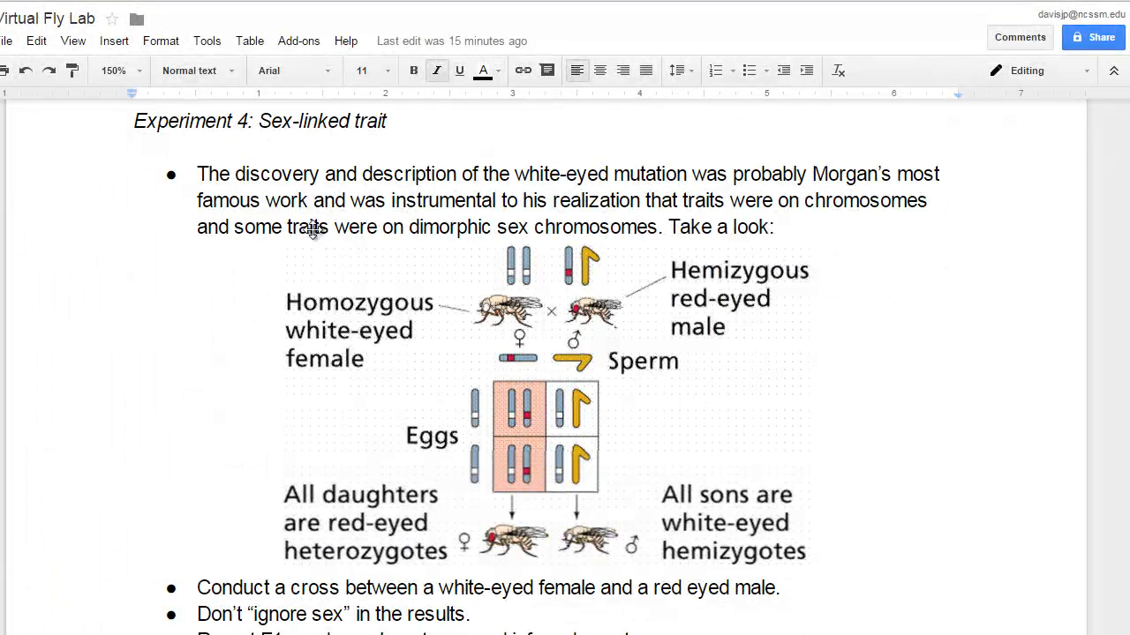
{"action": "scroll", "scroll_direction": "down", "scroll_amount": 3}
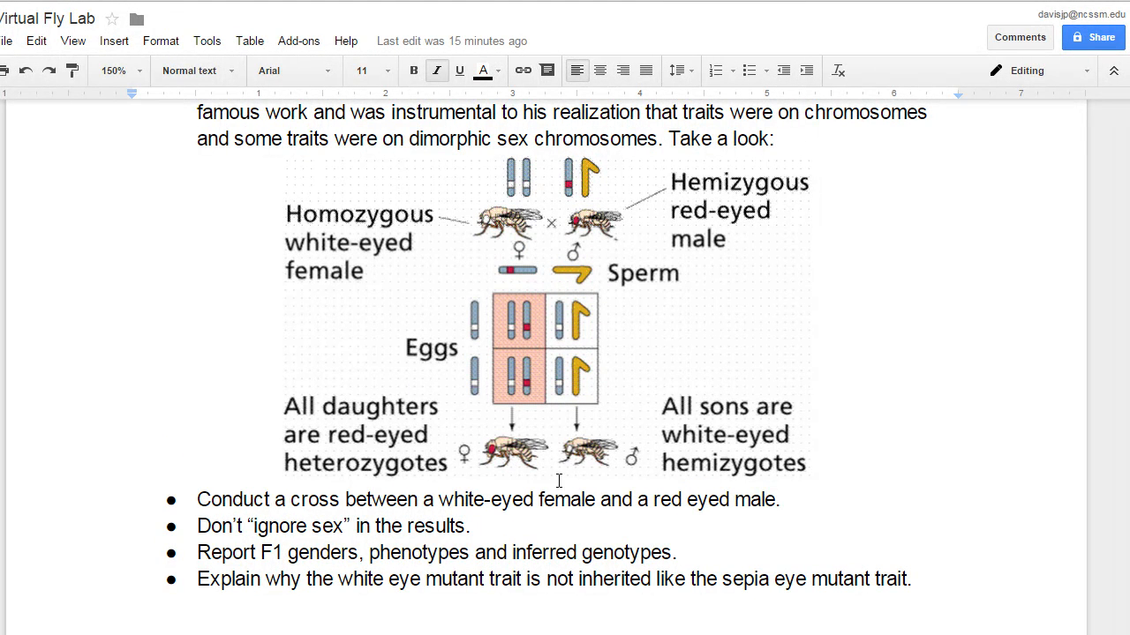
{"action": "mouse_move", "coordinate": [580, 437]}
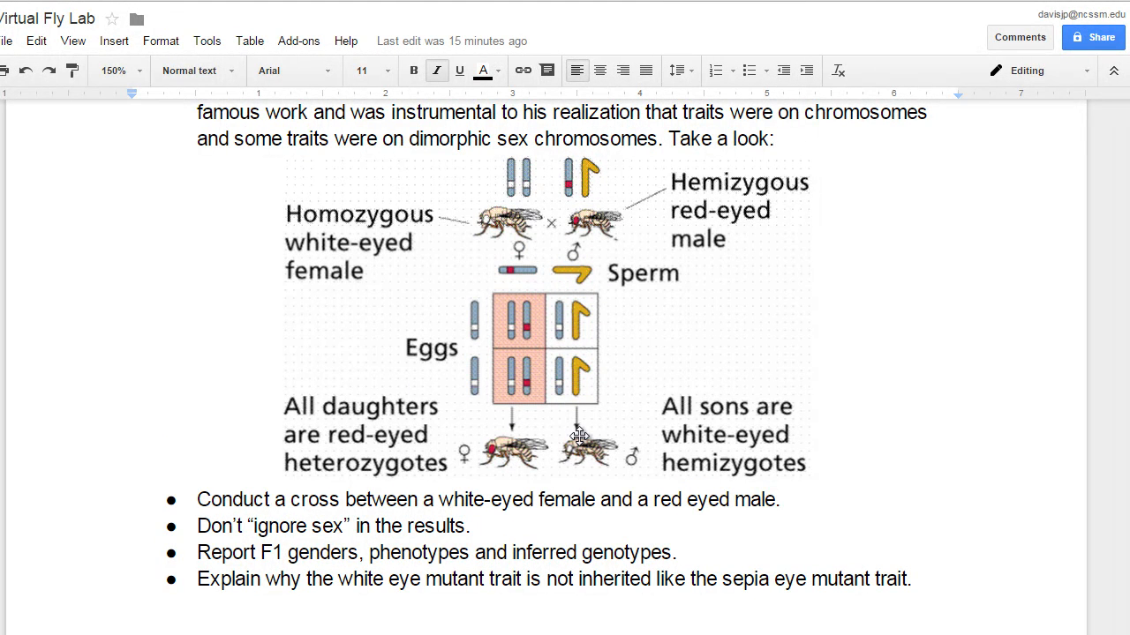
{"action": "scroll", "scroll_direction": "down", "scroll_amount": 3}
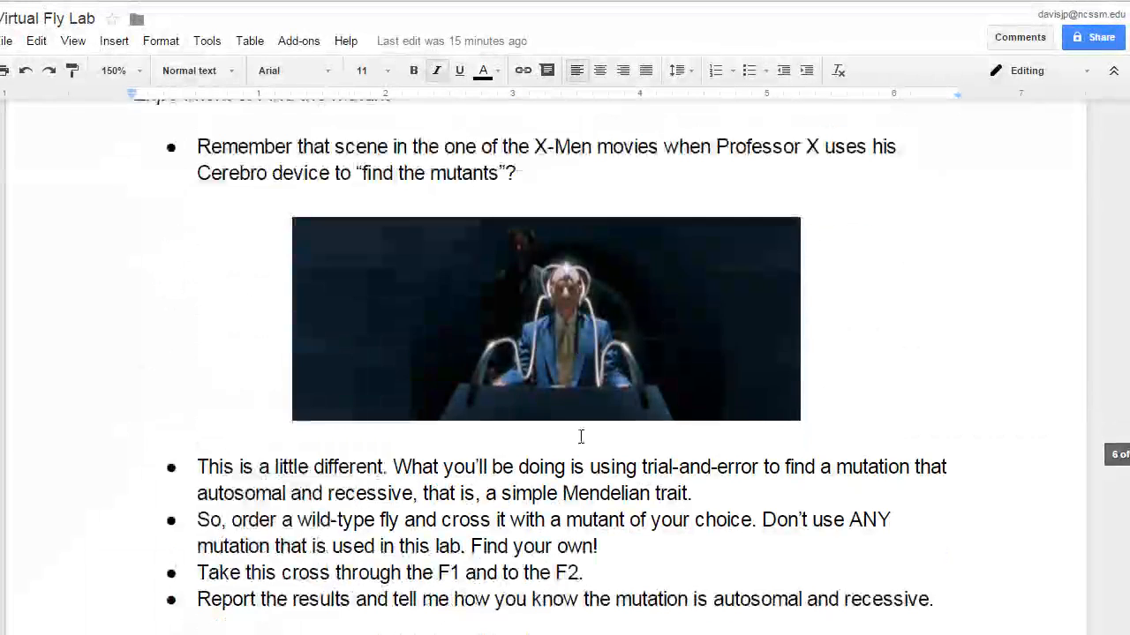
{"action": "scroll", "scroll_direction": "down", "scroll_amount": 3}
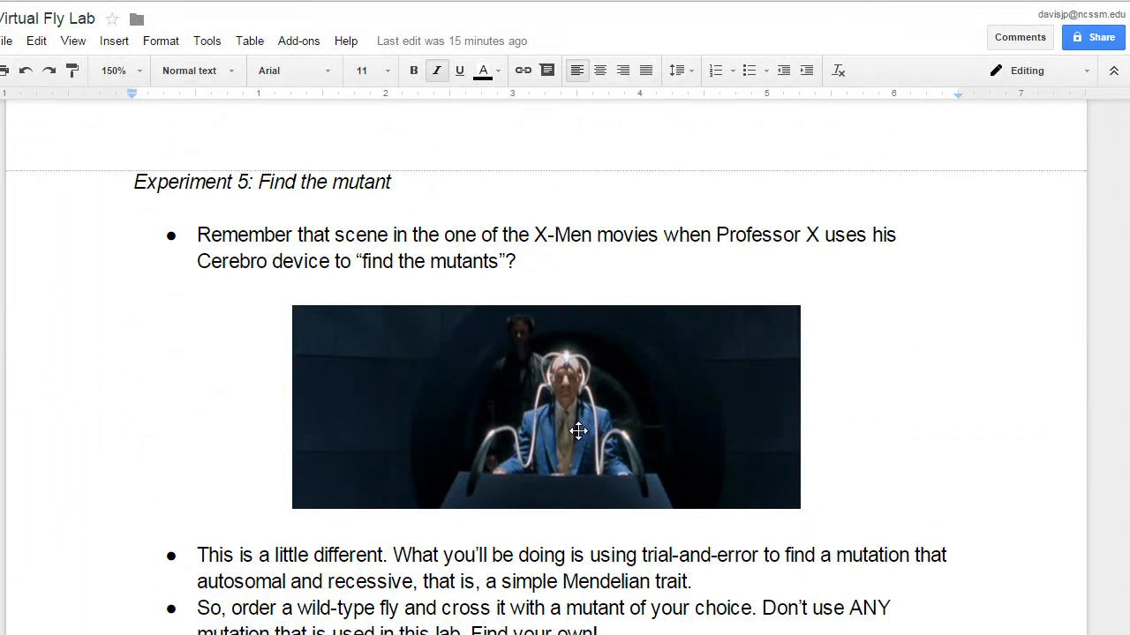
{"action": "scroll", "scroll_direction": "down", "scroll_amount": 3}
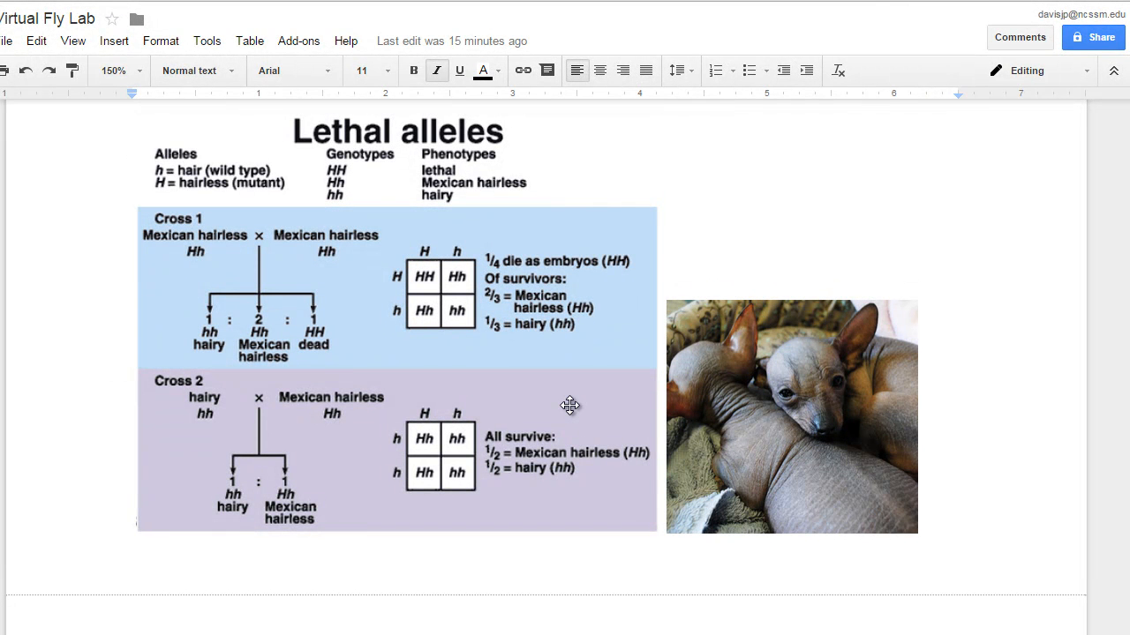
{"action": "mouse_move", "coordinate": [619, 391]}
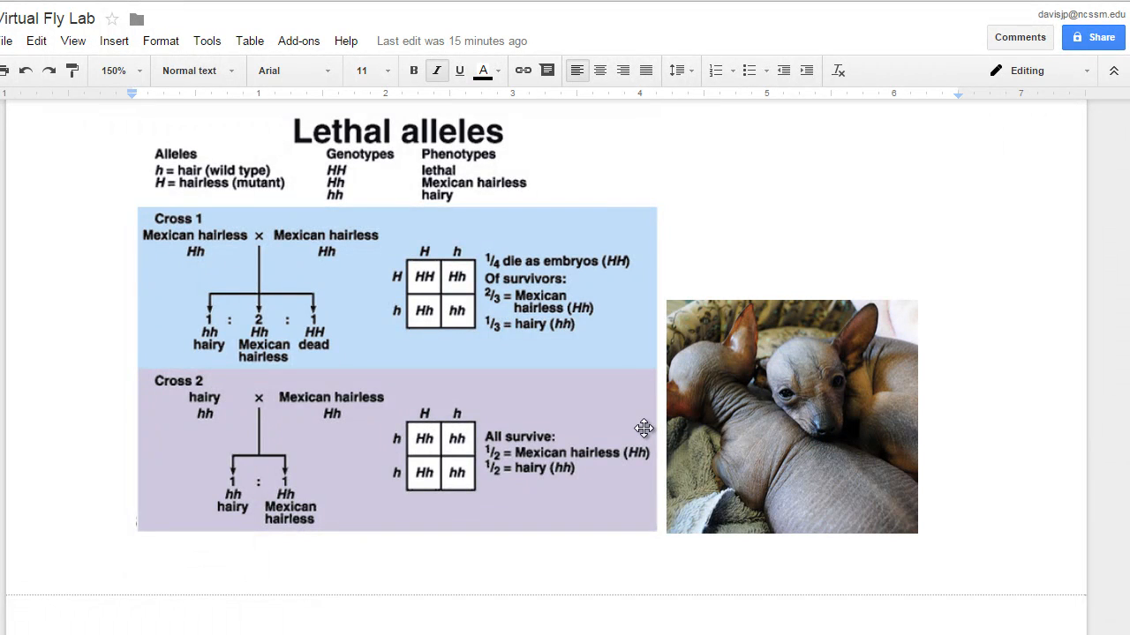
{"action": "scroll", "scroll_direction": "down", "scroll_amount": 3}
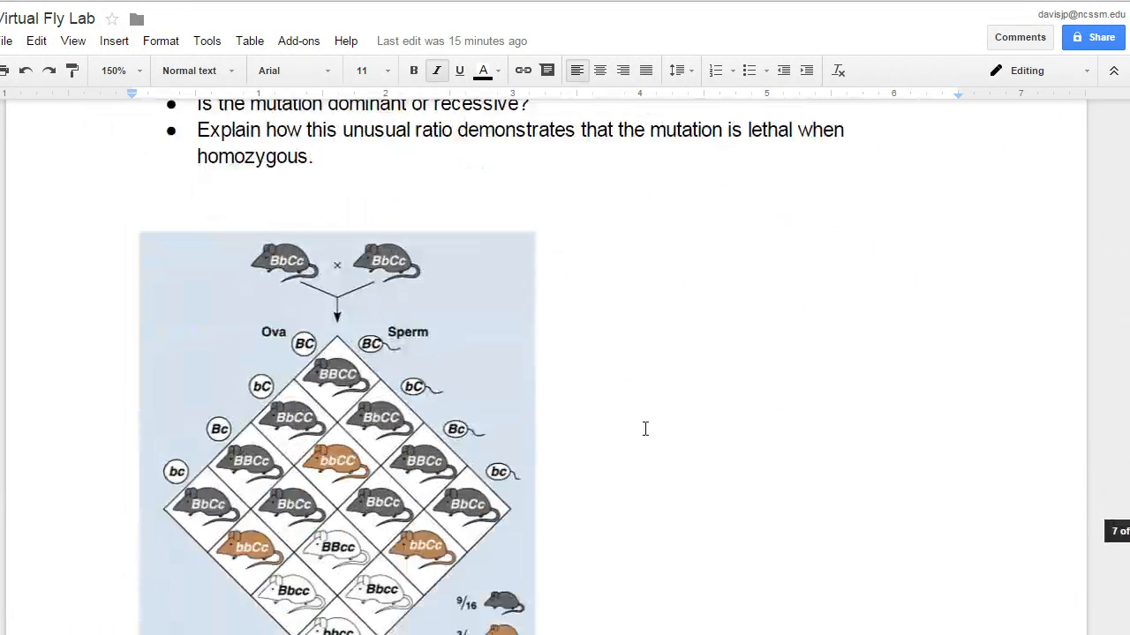
{"action": "scroll", "scroll_direction": "down", "scroll_amount": 3}
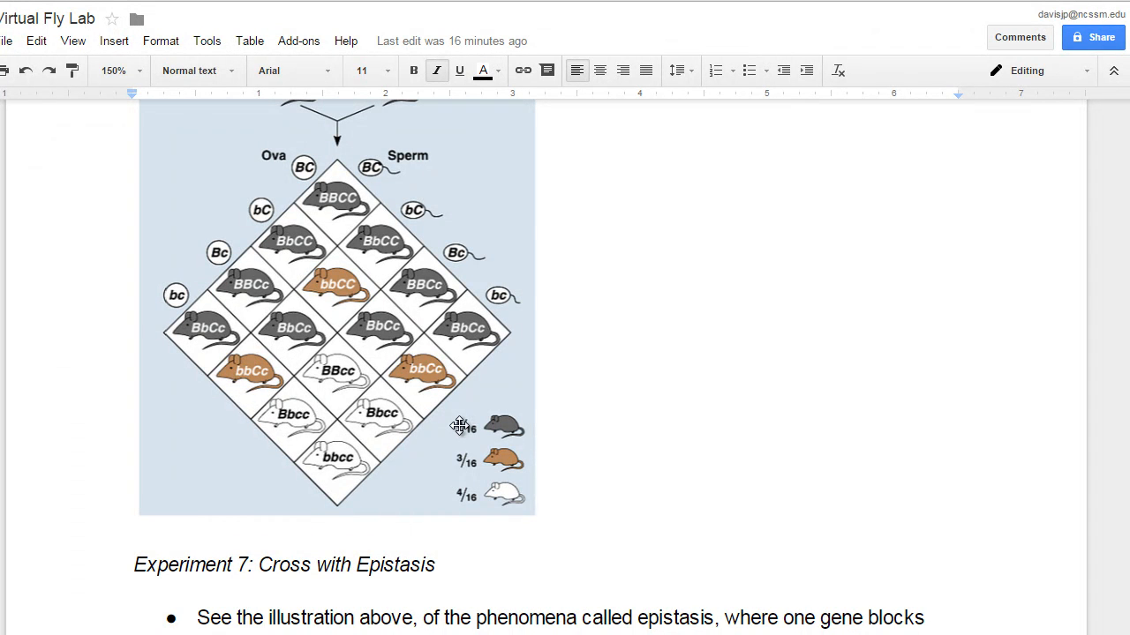
{"action": "scroll", "scroll_direction": "down", "scroll_amount": 3}
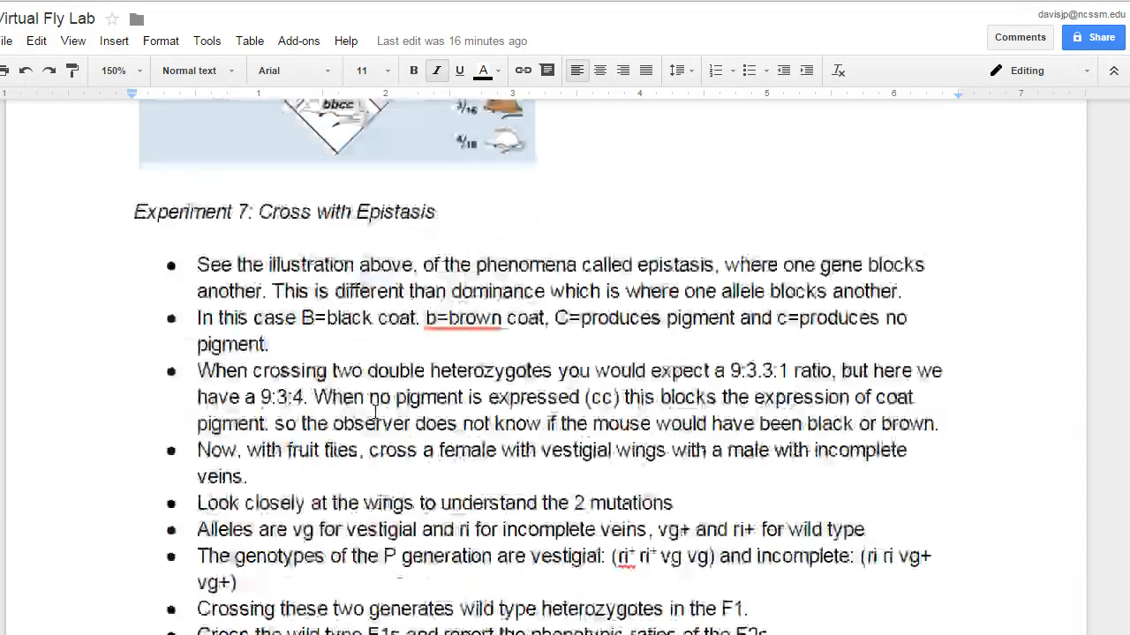